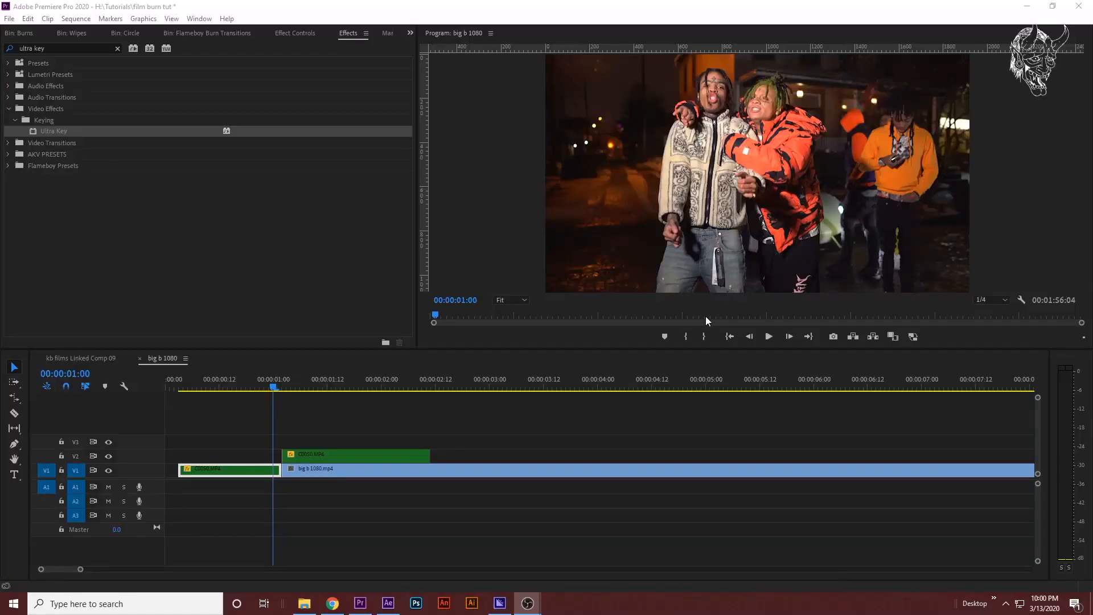
mouse_move(316, 382)
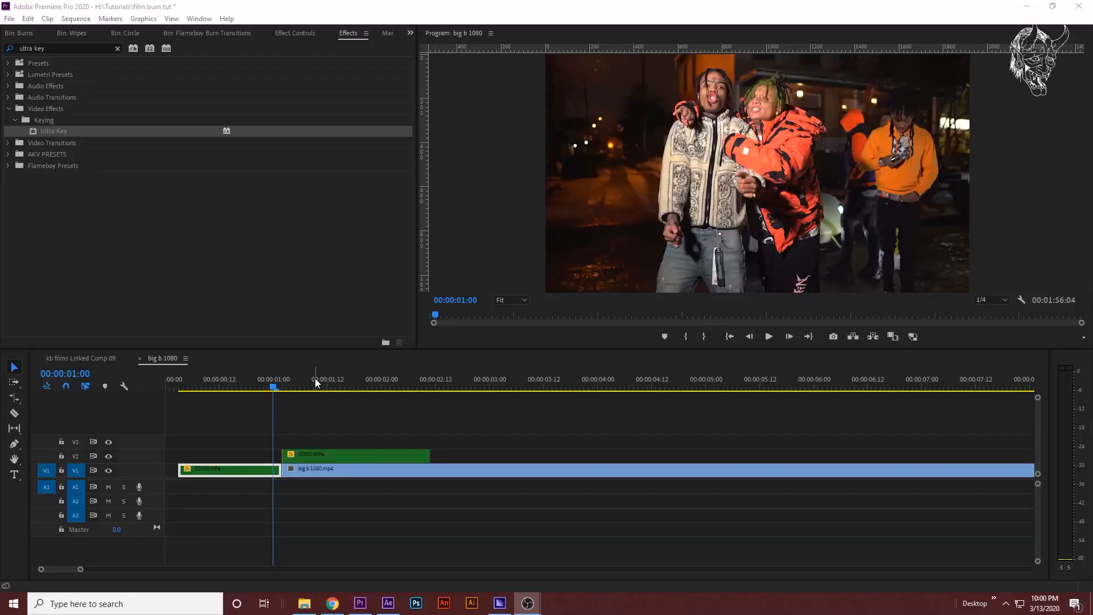
Step: Preview the overlap region and park the playhead at the end of the short C0050 clip
left_click(227, 468)
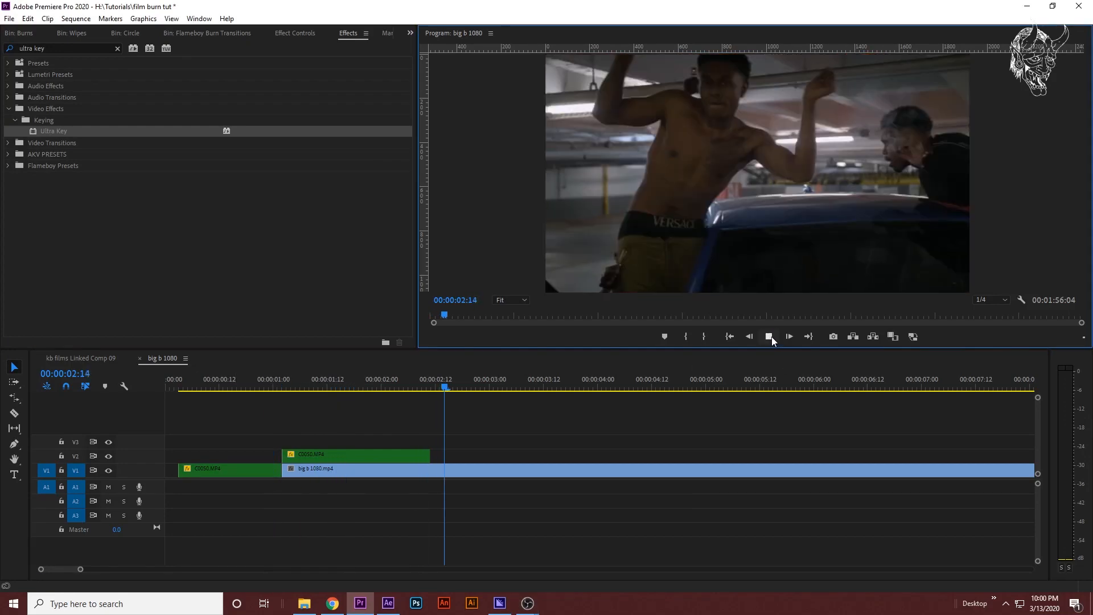
left_click(748, 337)
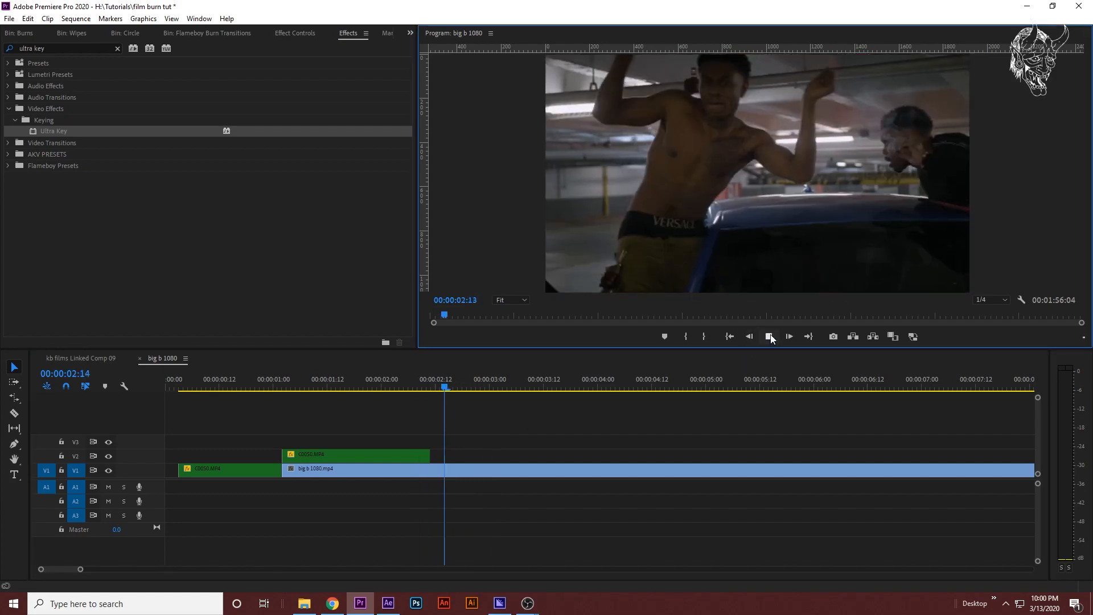
left_click(282, 378)
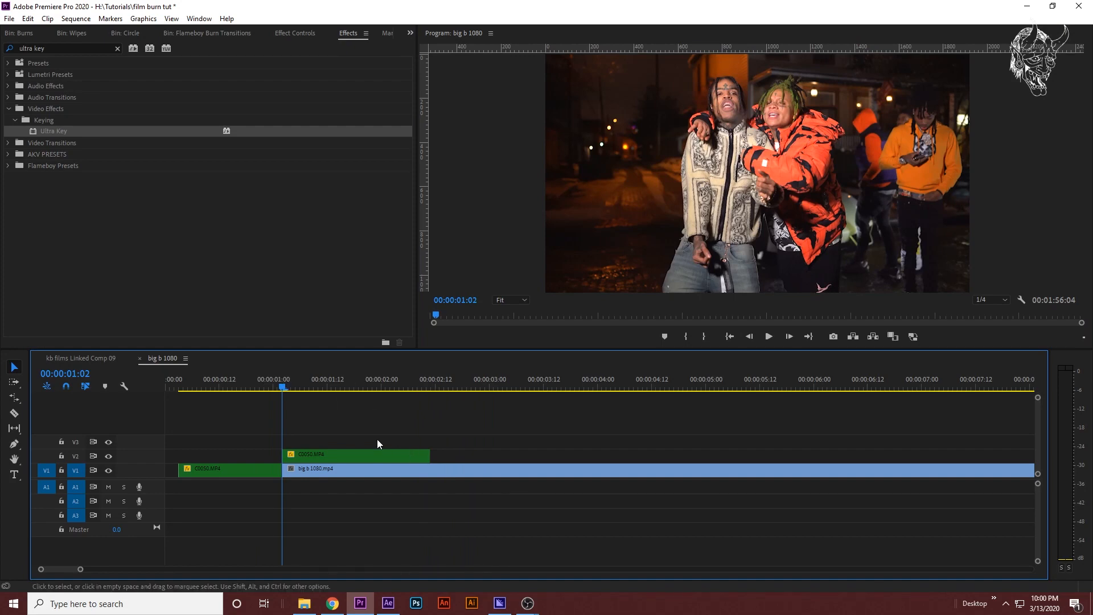
left_click(433, 387)
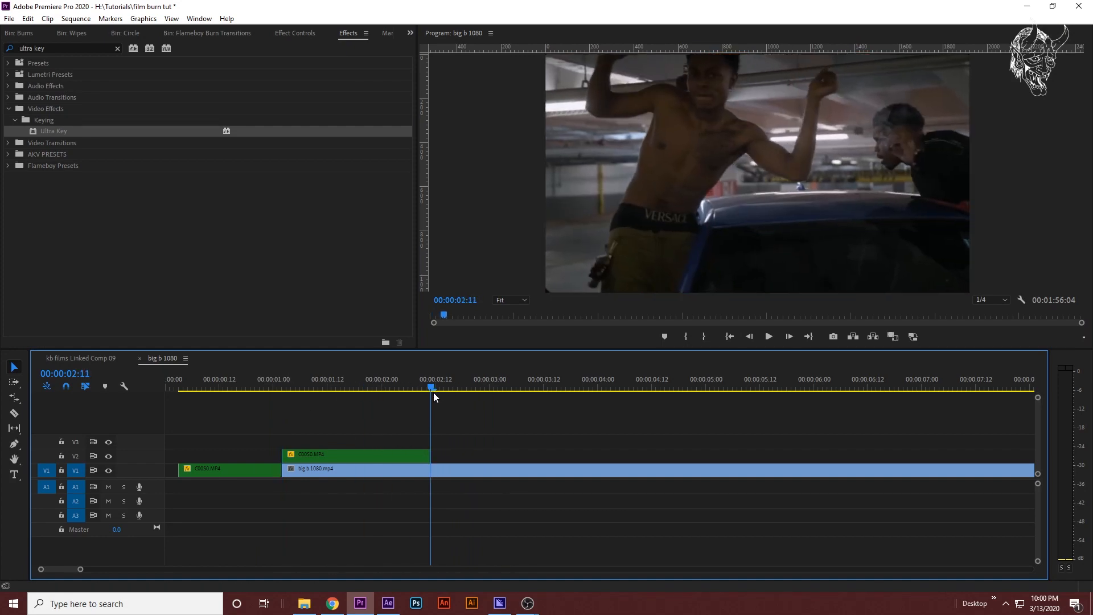
left_click(340, 387)
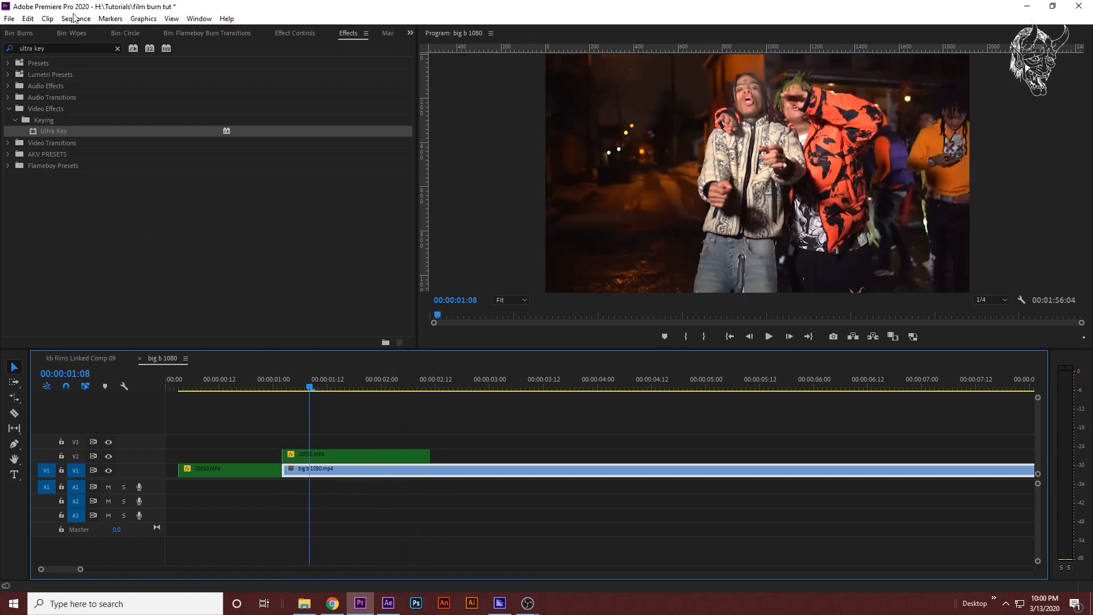
Step: Place wipe 1.mp4 from the Wipes bin on V3 over the overlap and mark the transition start
left_click(206, 33)
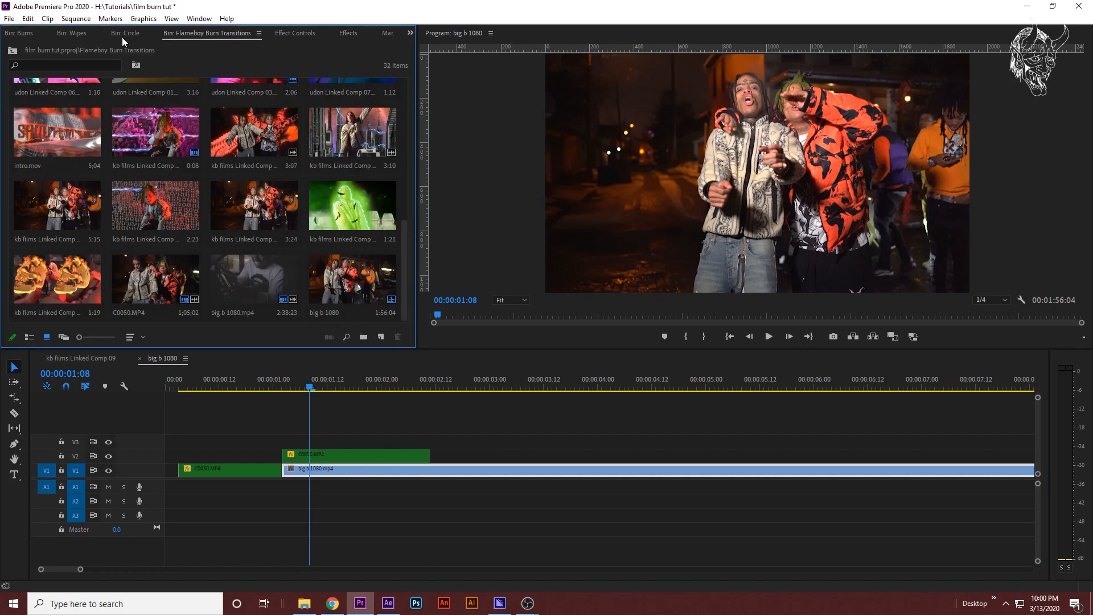
left_click(71, 33)
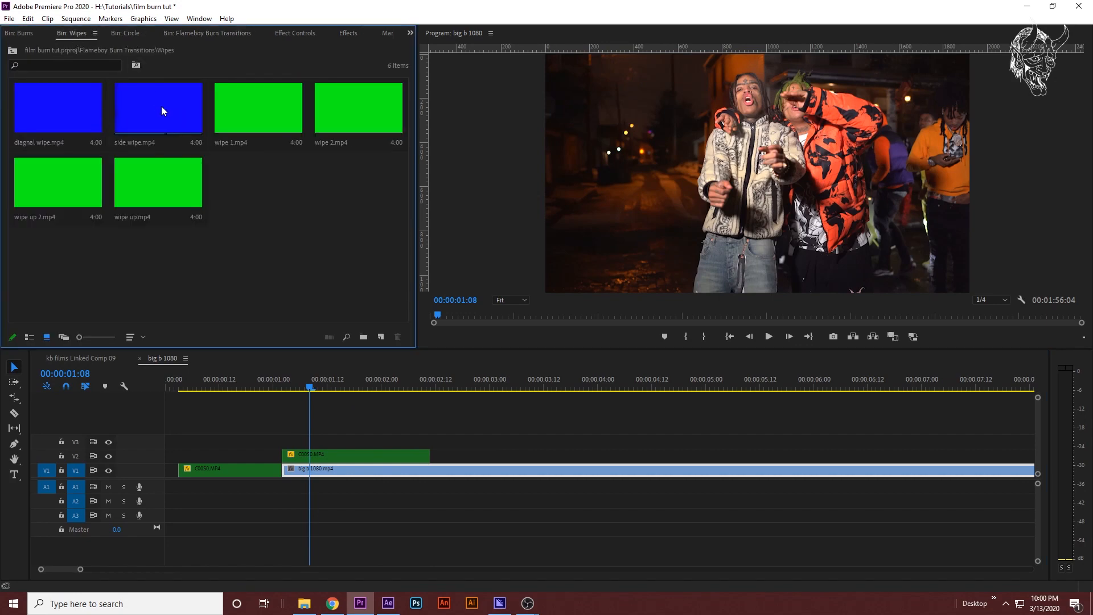
mouse_move(274, 113)
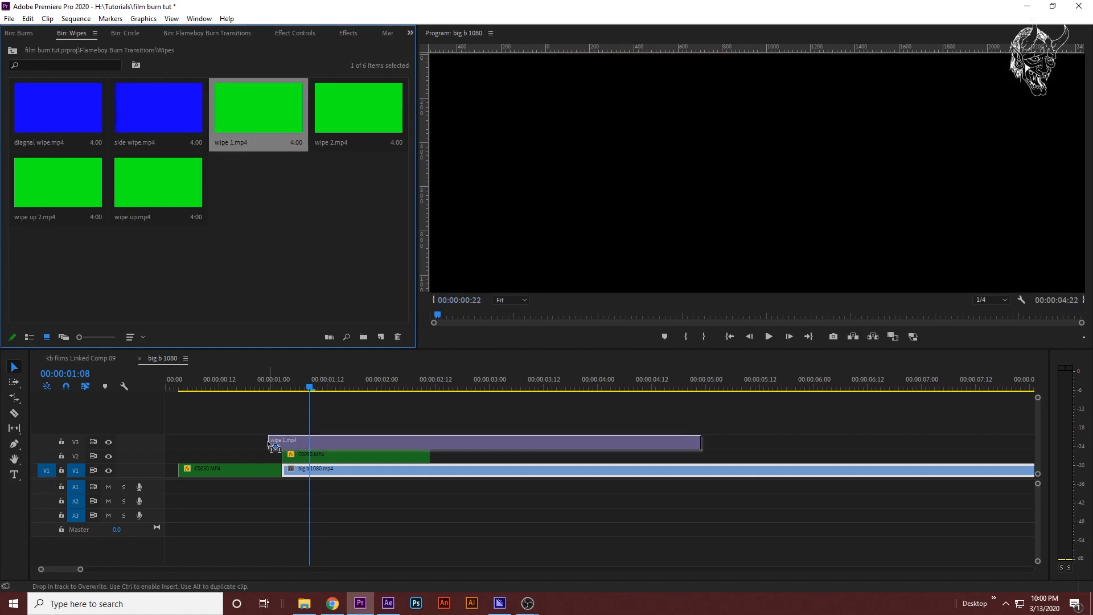
left_click(285, 387)
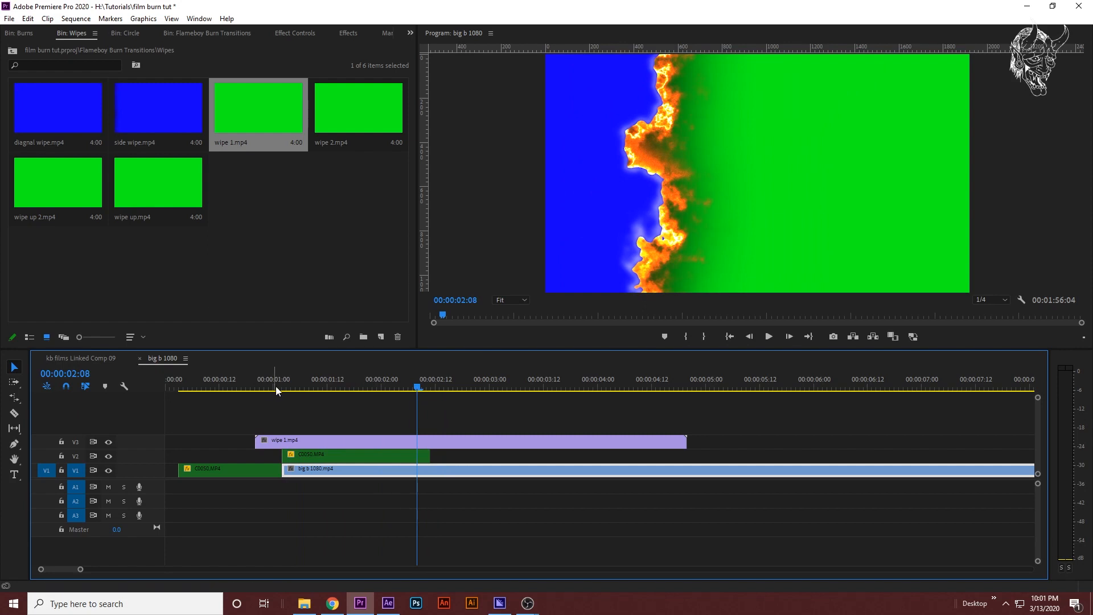
left_click(281, 387)
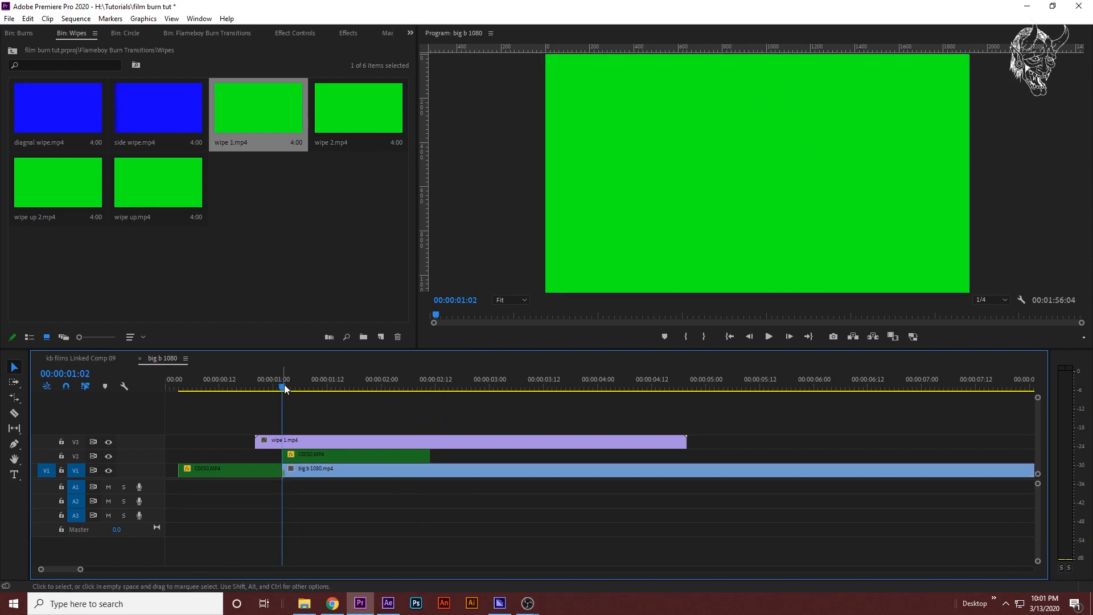
left_click(449, 387)
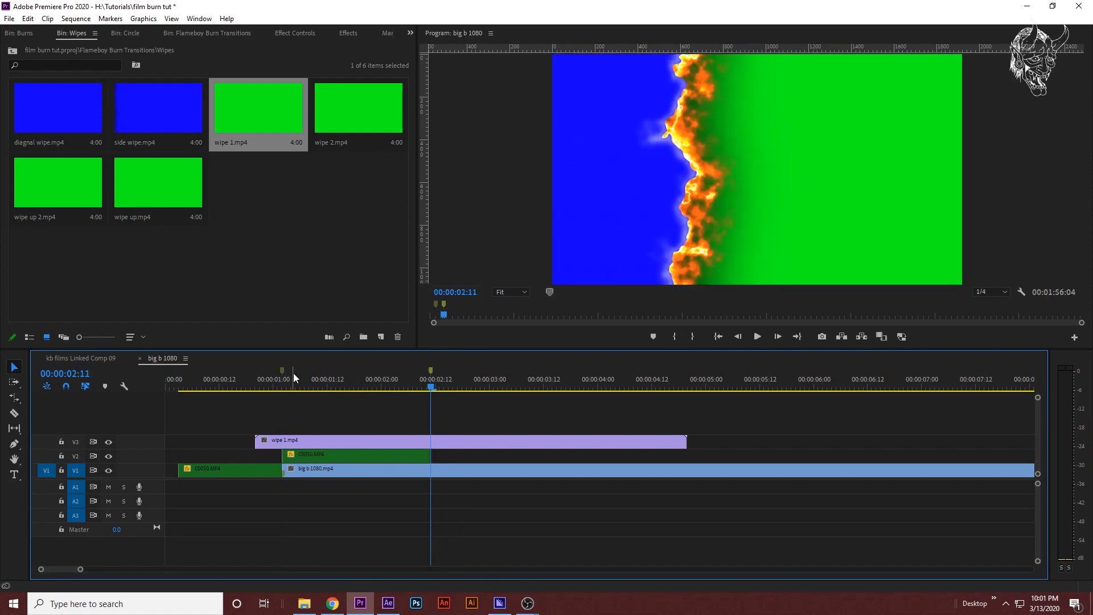
left_click(283, 378)
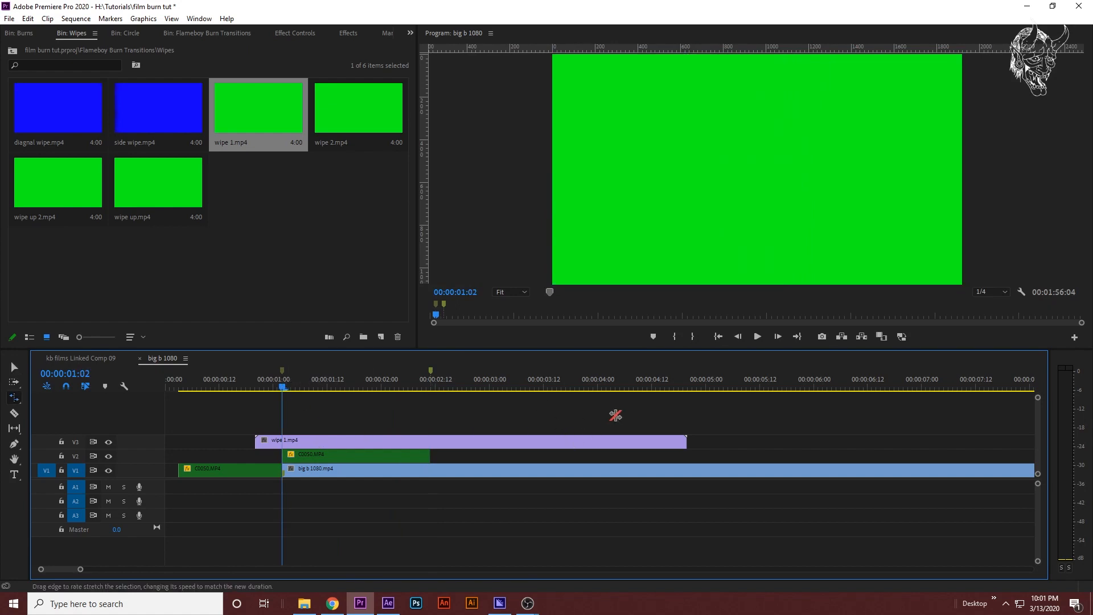
mouse_move(640, 406)
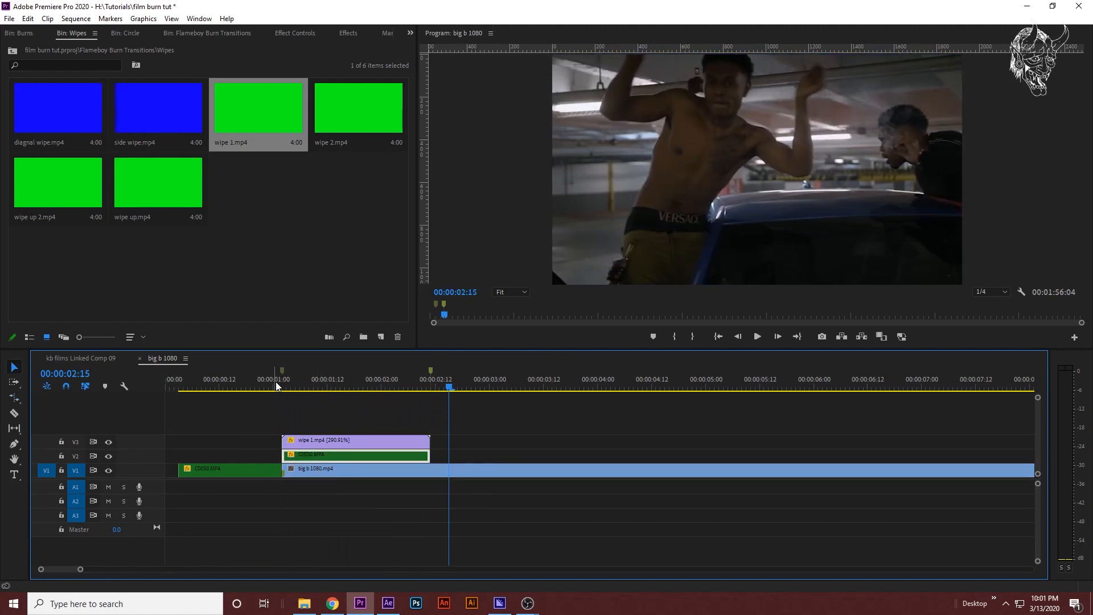
Step: Rate-stretch wipe 1.mp4 to about 291% so it spans the overlap between the markers
left_click(286, 378)
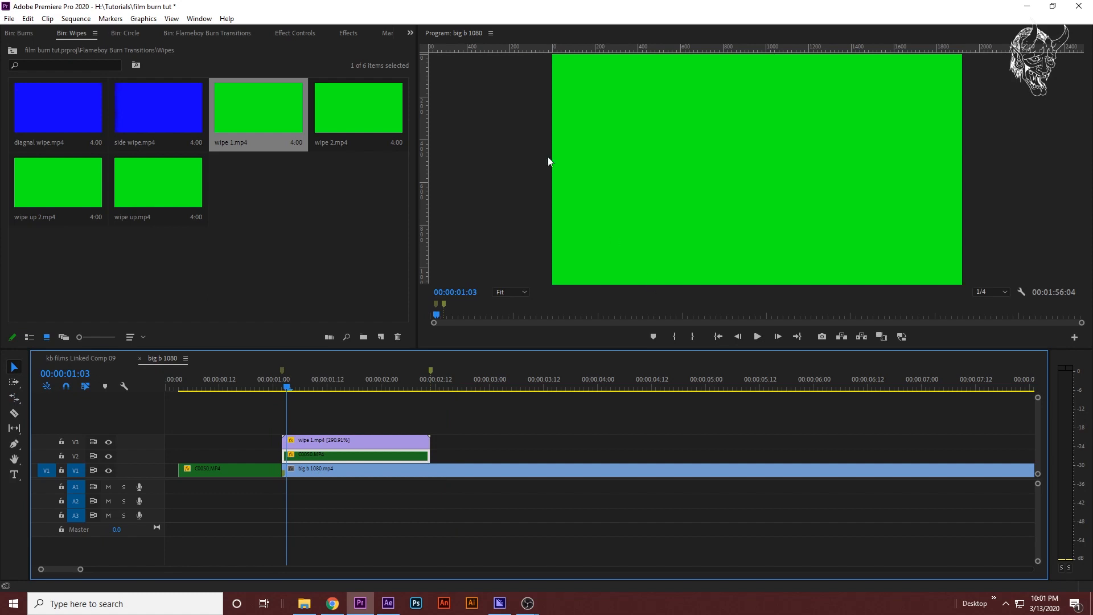
Step: Apply Ultra Key to wipe 1.mp4 and eyedrop its green screen as the key colour
left_click(347, 33)
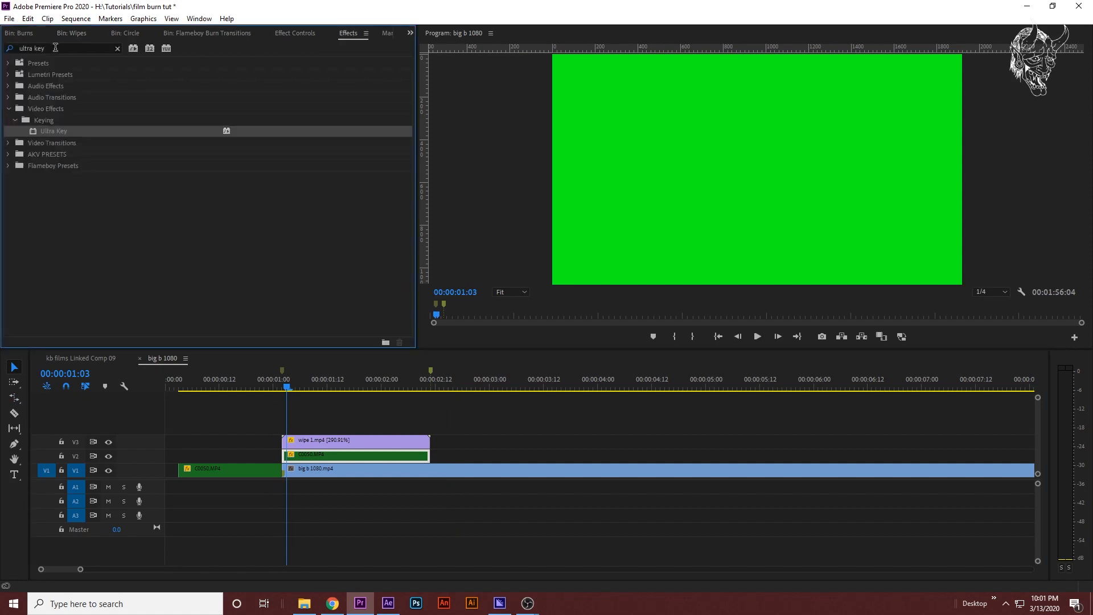
mouse_move(305, 441)
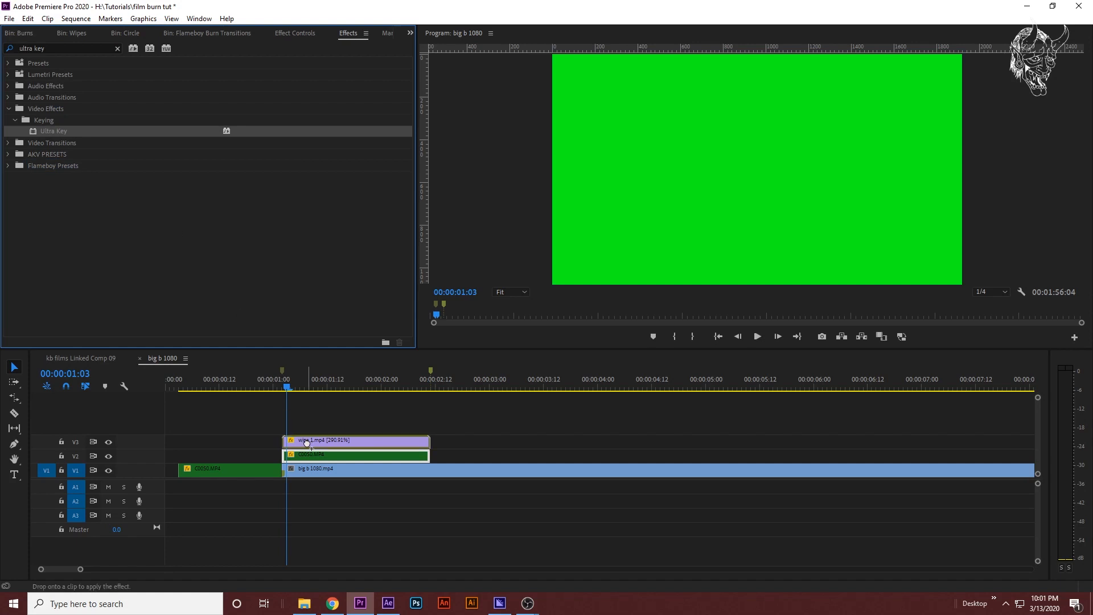
left_click(295, 33)
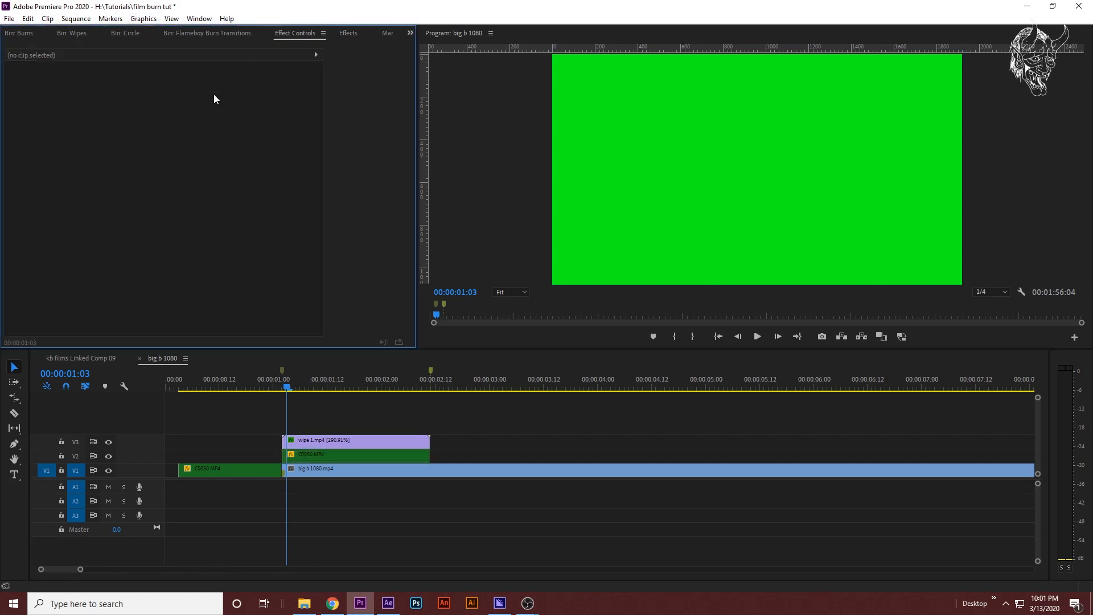
left_click(355, 440)
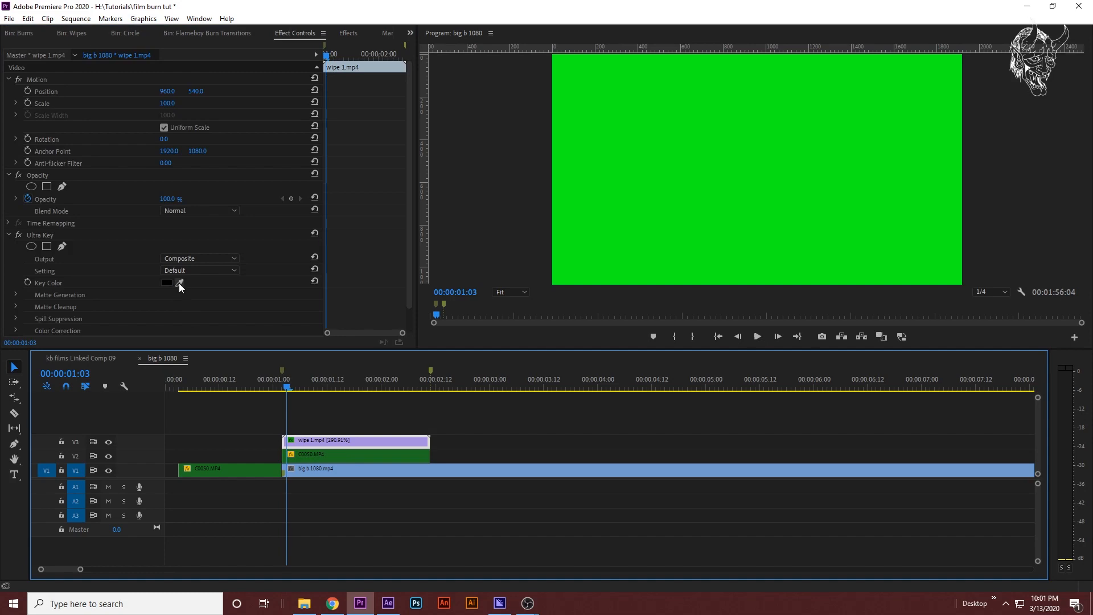
left_click(179, 282)
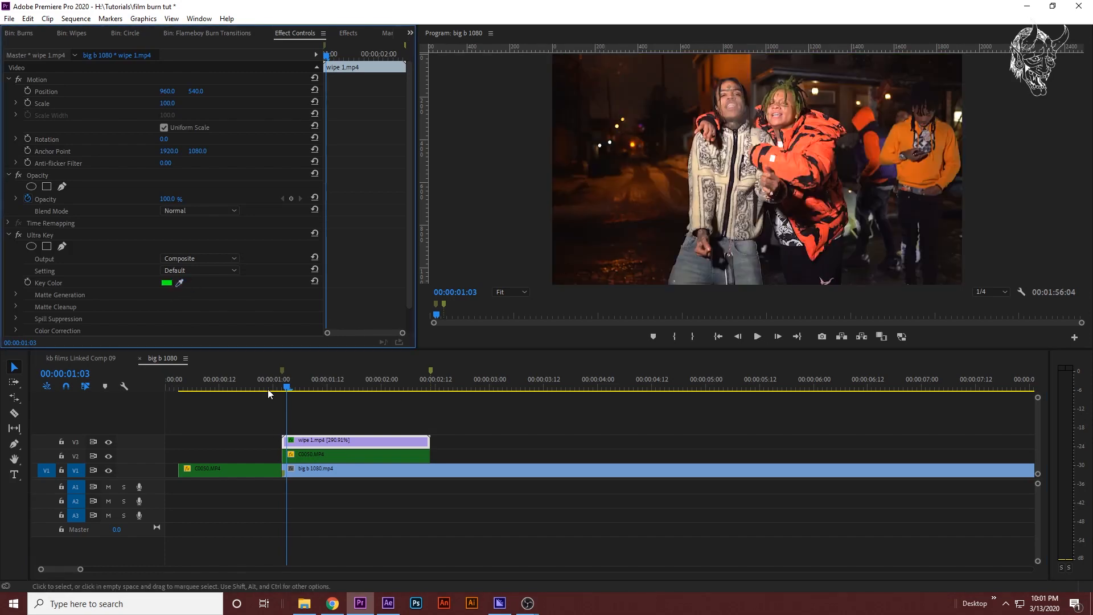
Step: Set Matte Cleanup Choke and Soften to 100, checked mid-wipe, leaving the blue
left_click(362, 387)
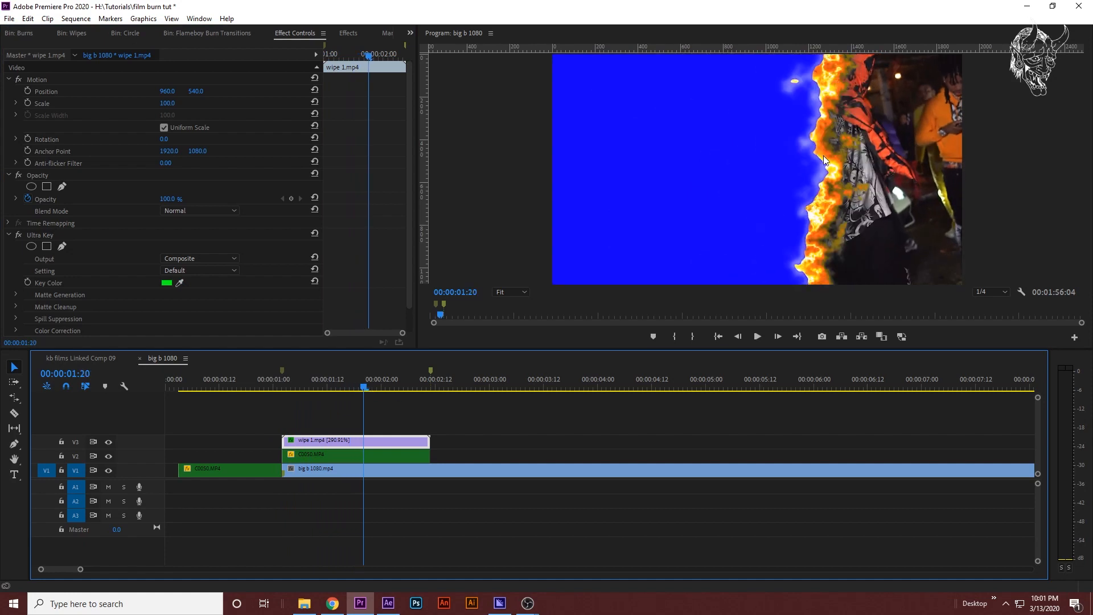
mouse_move(20, 314)
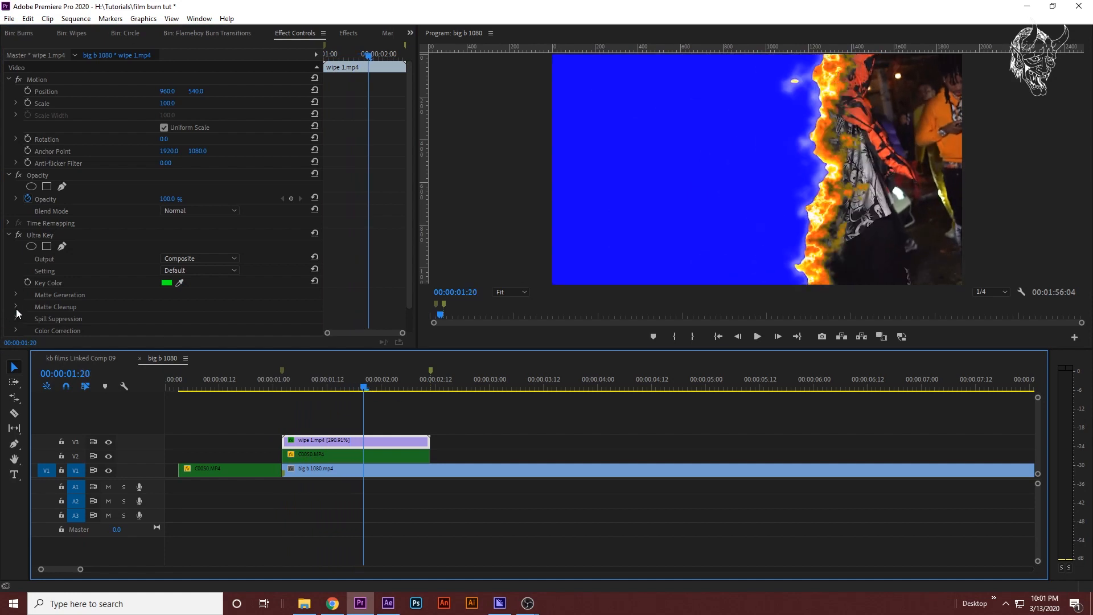
left_click(14, 306)
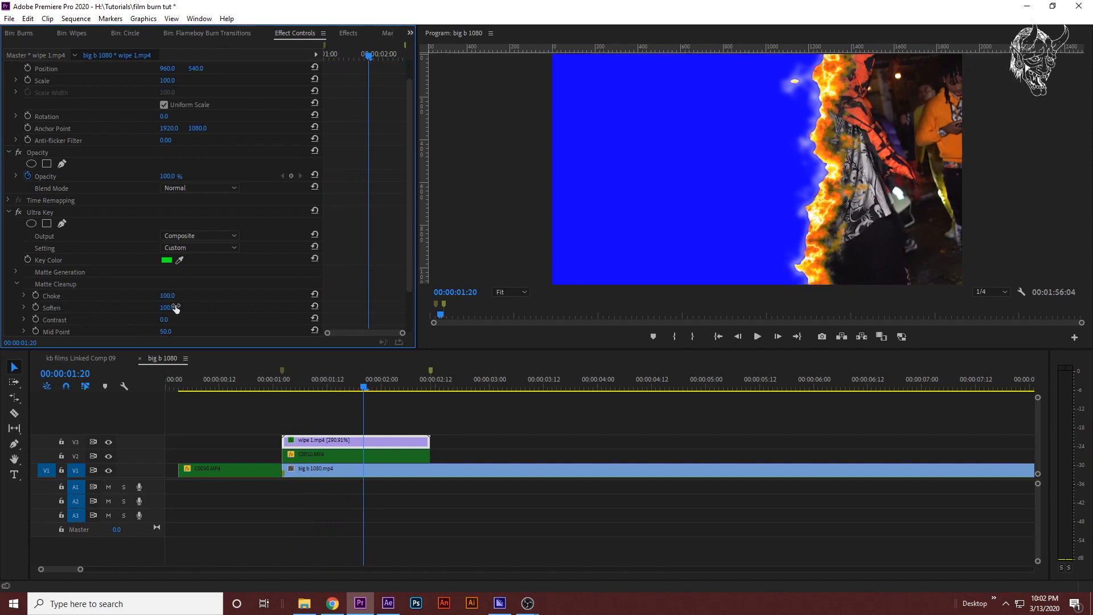
scroll("down", 3)
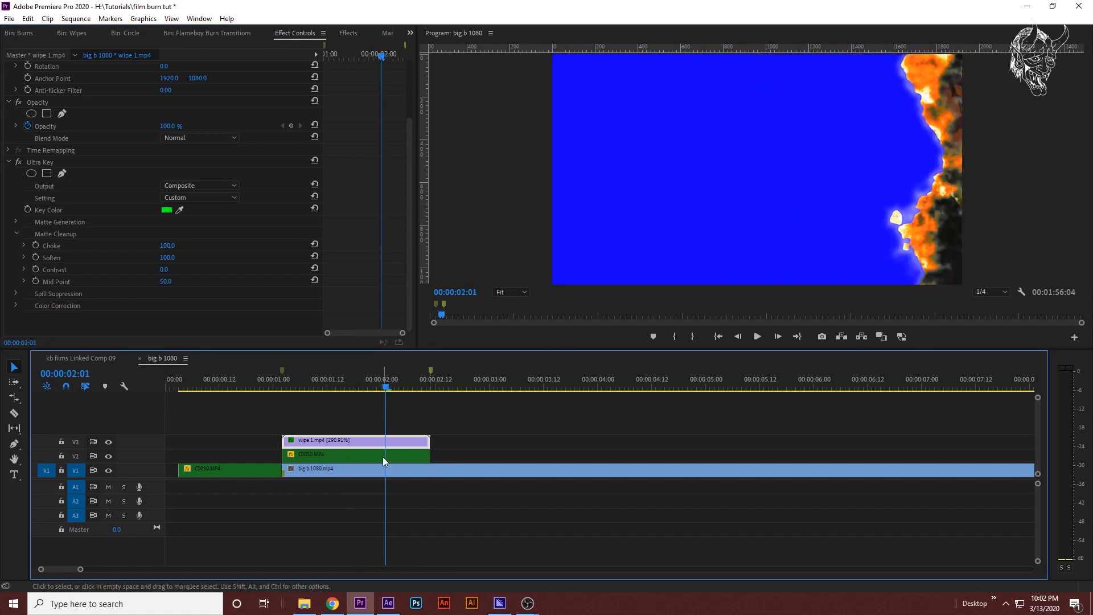
left_click(355, 455)
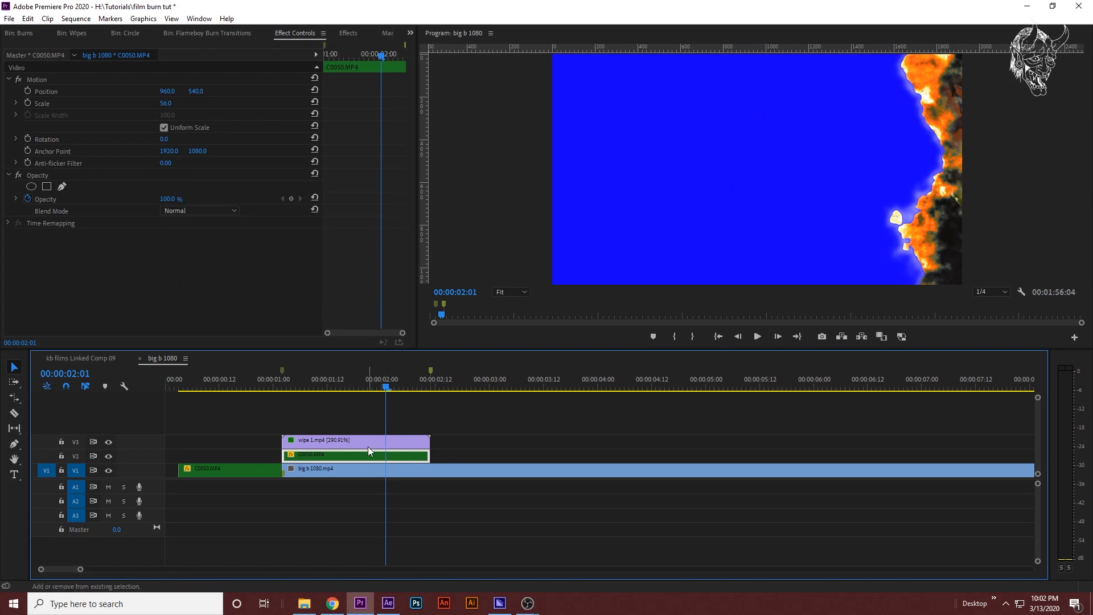
Step: Nest the wipe and C0050 clips into one nested sequence
left_click(355, 440)
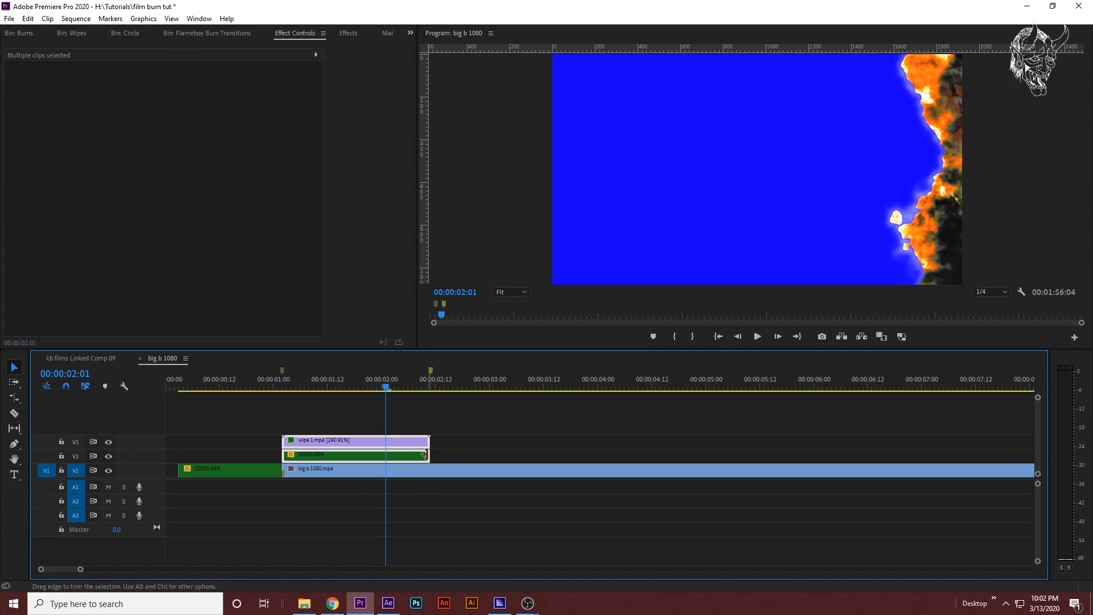
right_click(345, 454)
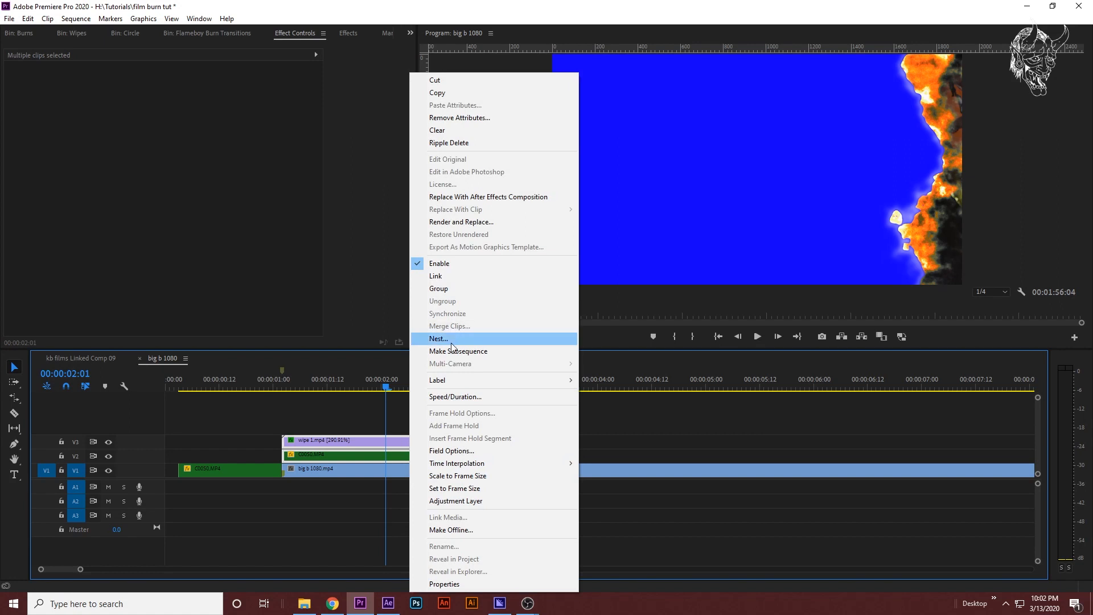
left_click(437, 338)
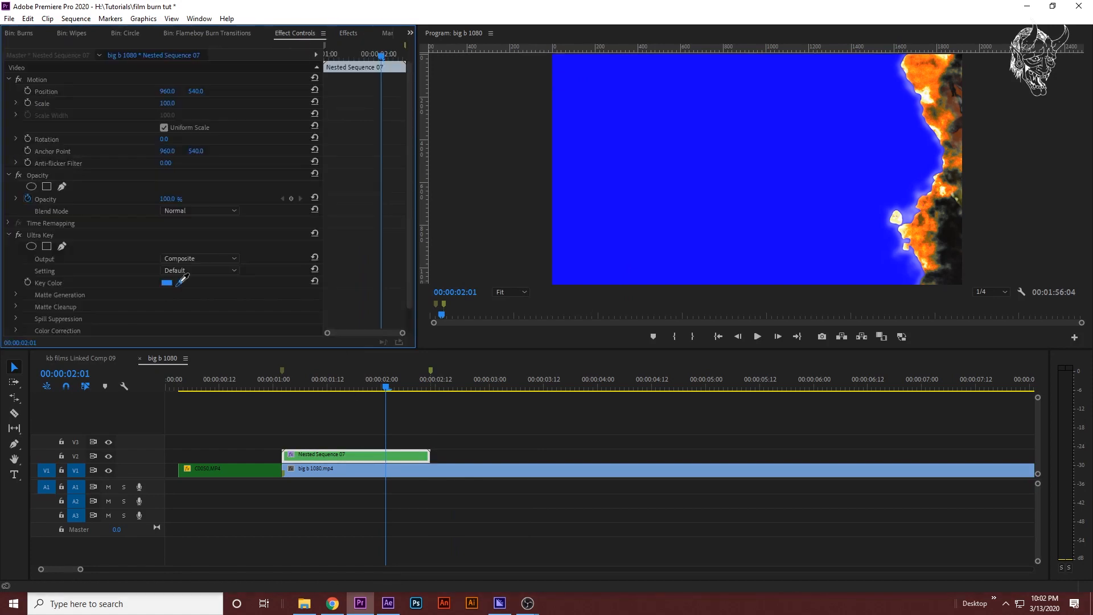
Step: Eyedrop the blue background as the Ultra Key colour and scrub to check the reveal
left_click(179, 282)
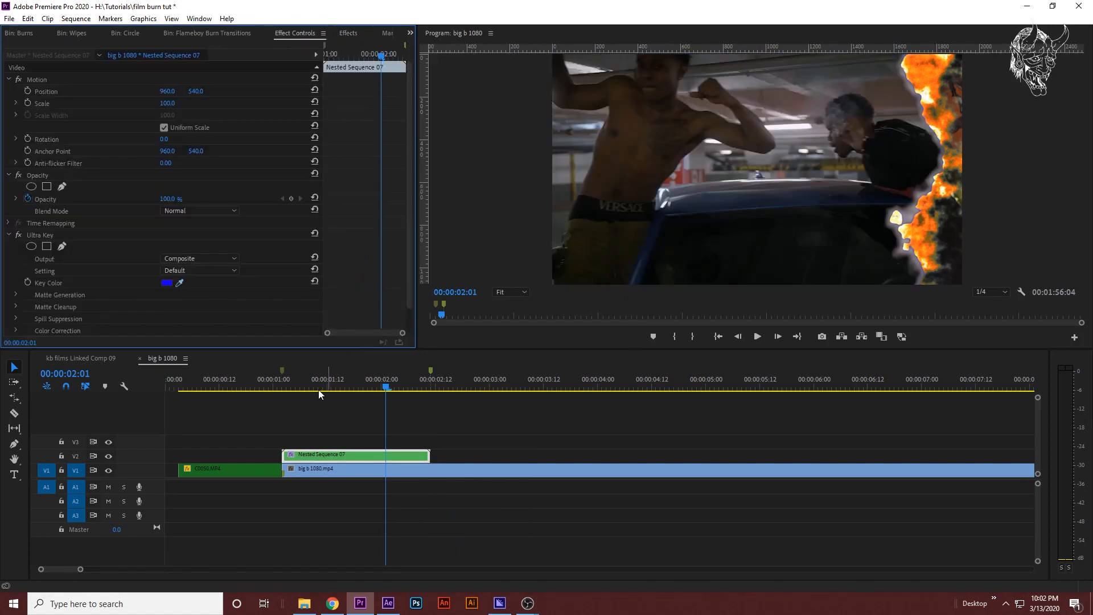
left_click(377, 378)
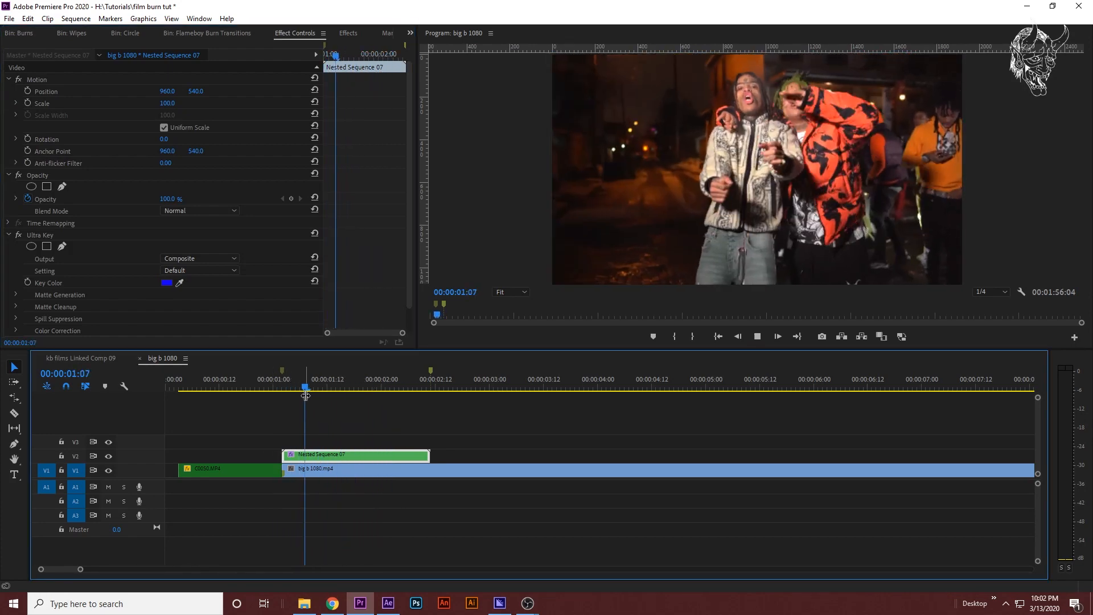
left_click(286, 387)
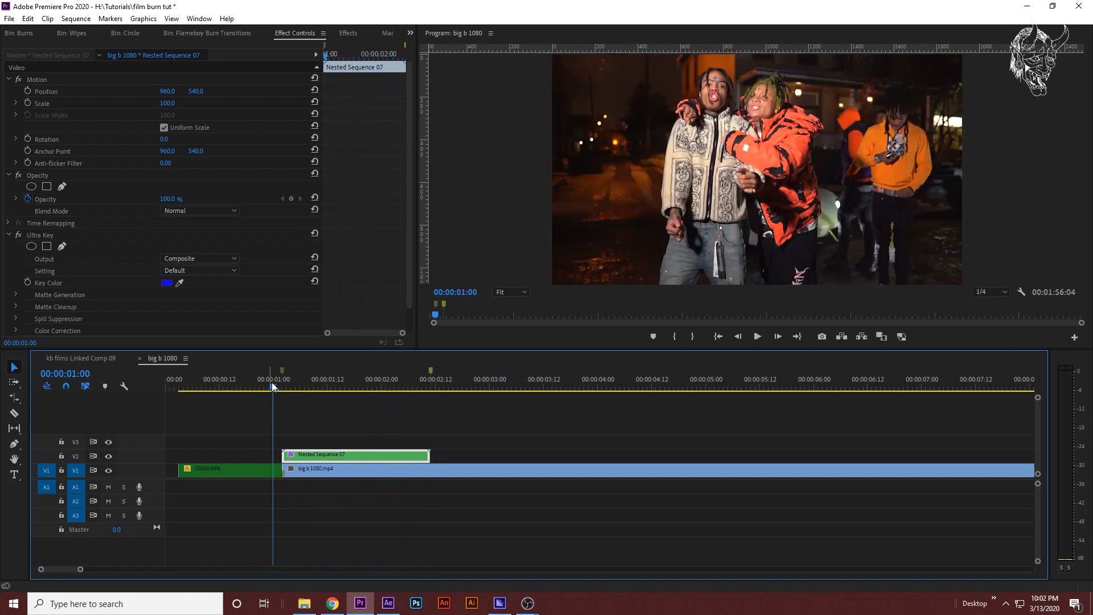
left_click(347, 33)
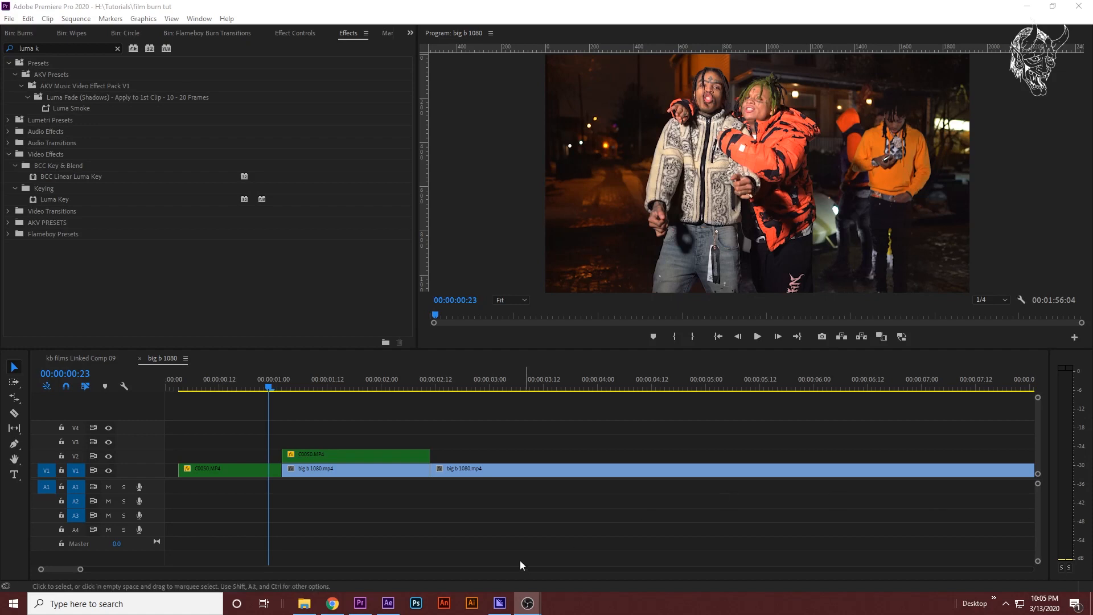
left_click(281, 387)
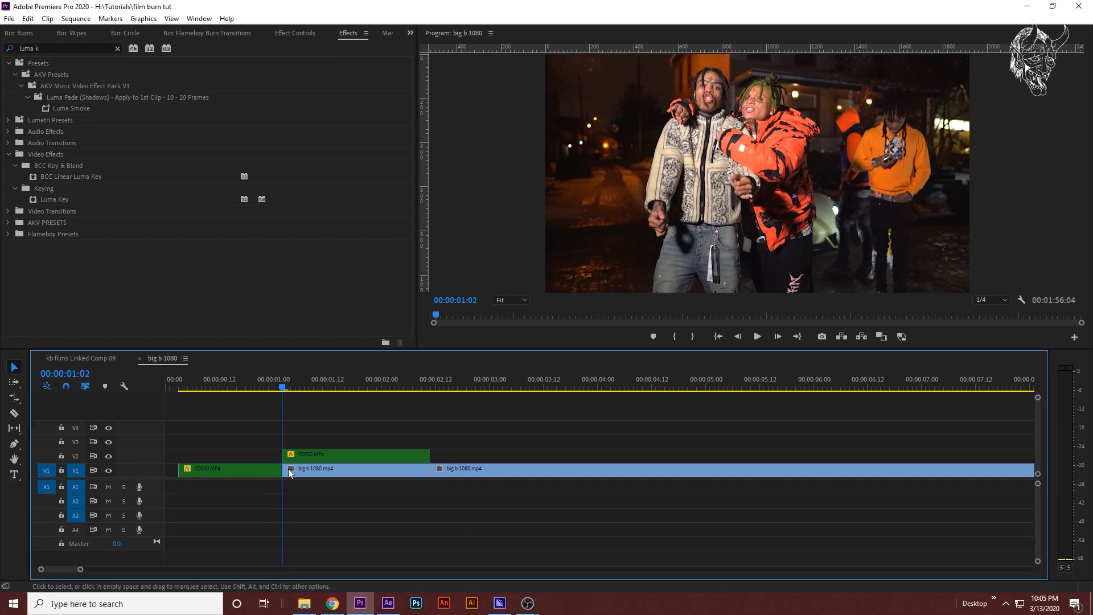
left_click(409, 387)
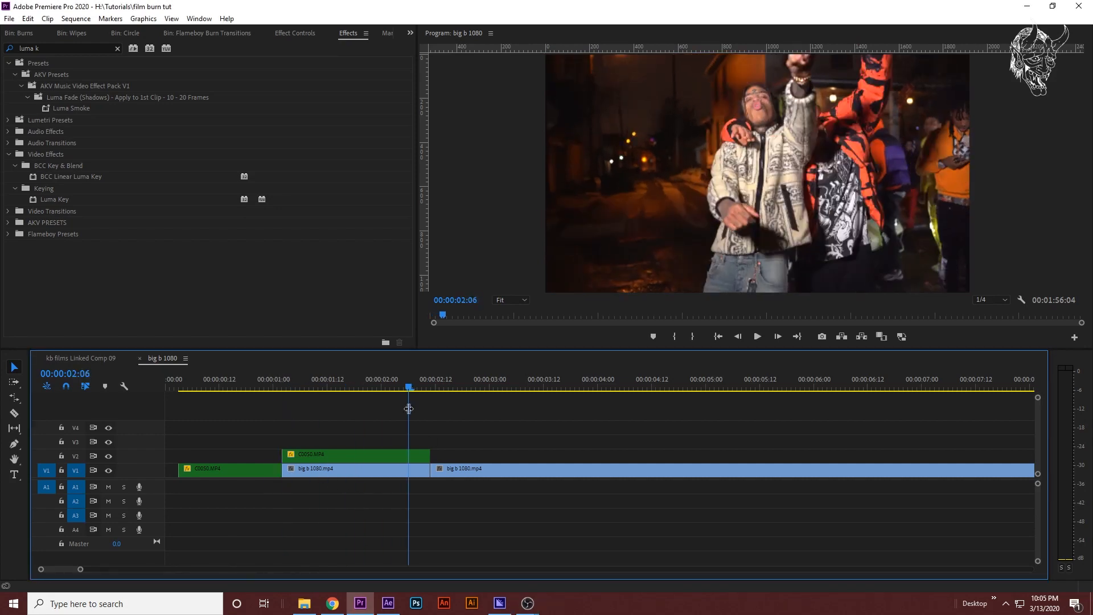
Step: Apply Luma Key to the C0050 overlay clip and keyframe its Threshold and Cutoff
left_click(281, 387)
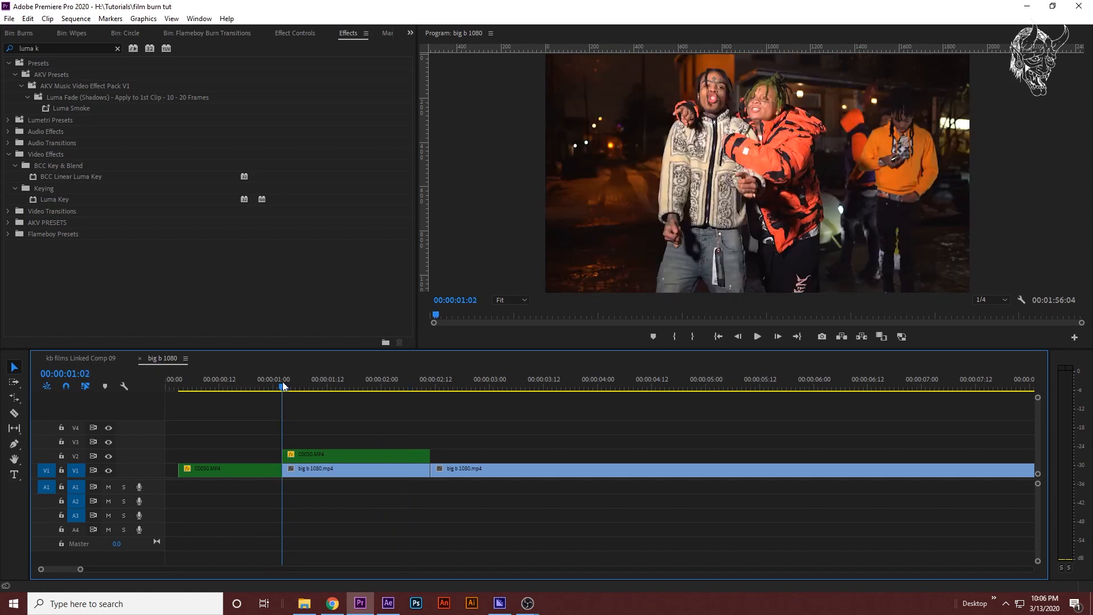
left_click(355, 456)
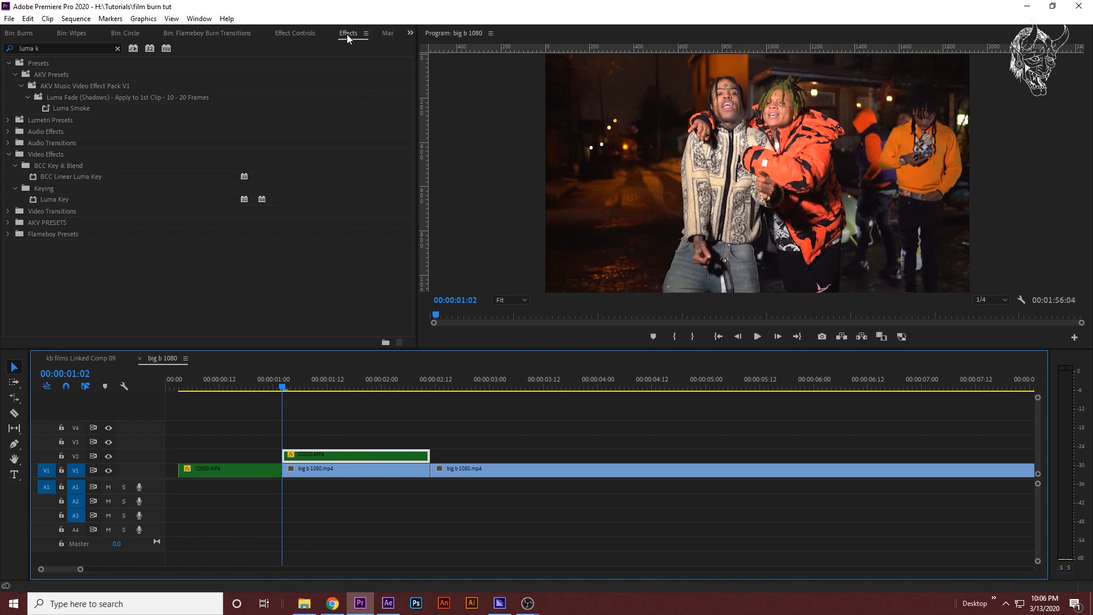
mouse_move(59, 68)
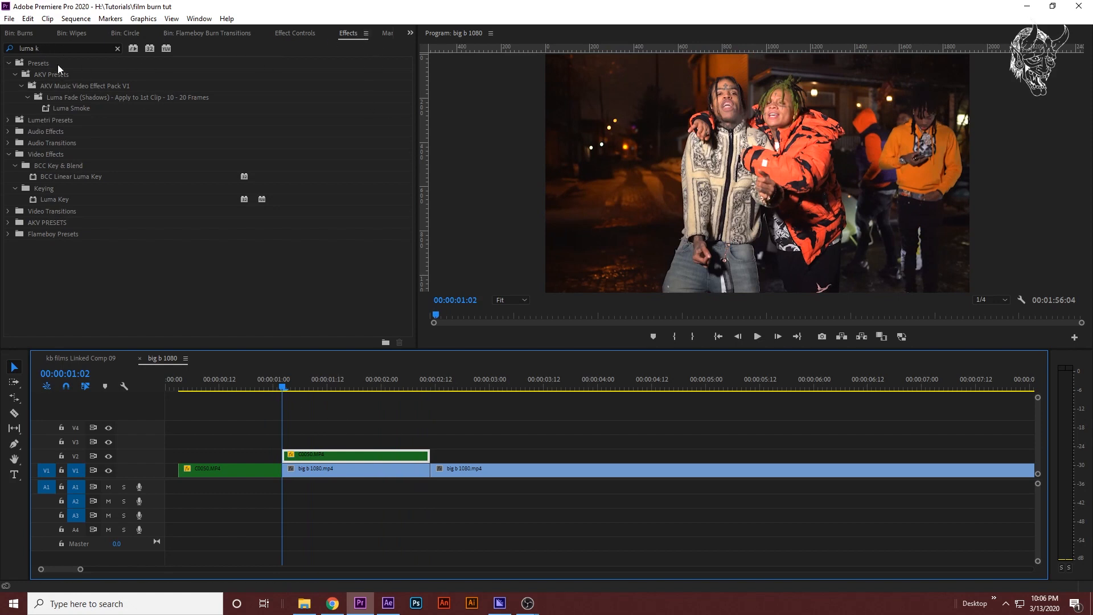
left_click(55, 198)
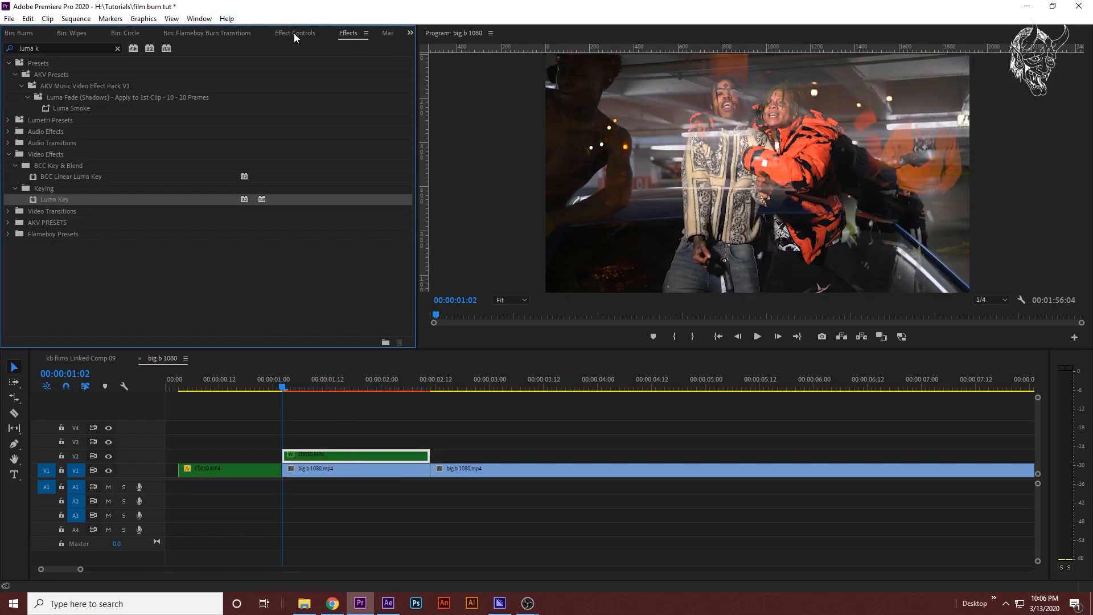
left_click(296, 33)
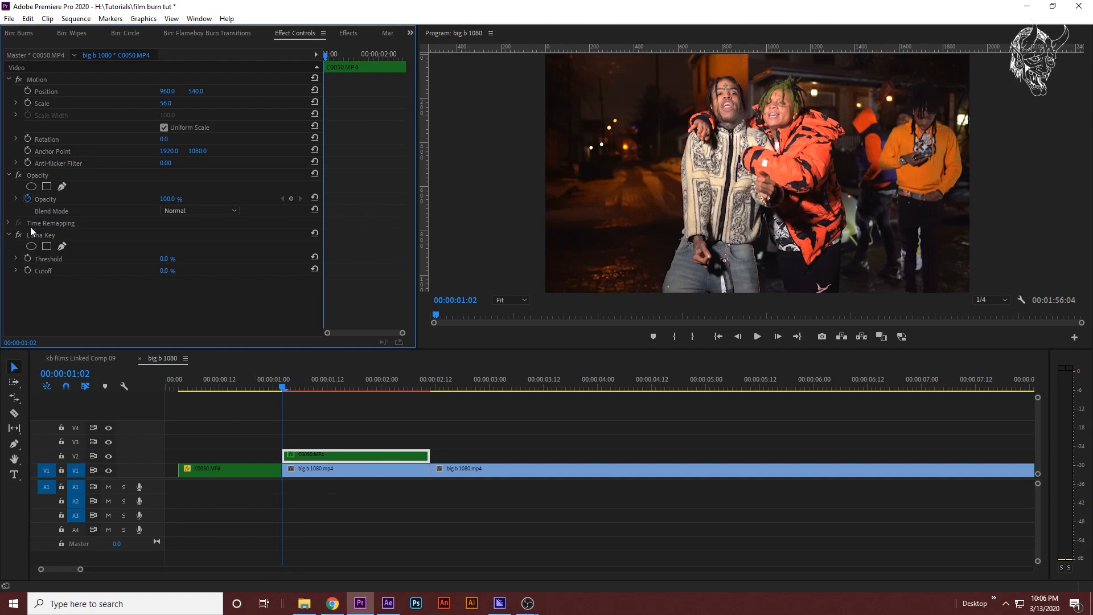
left_click(49, 258)
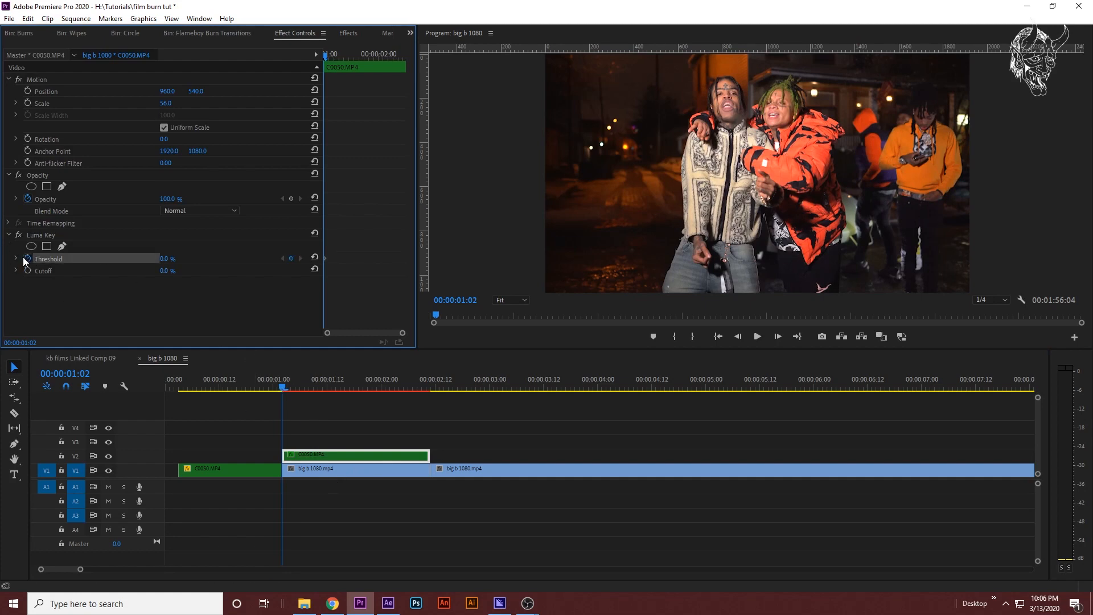
mouse_move(328, 397)
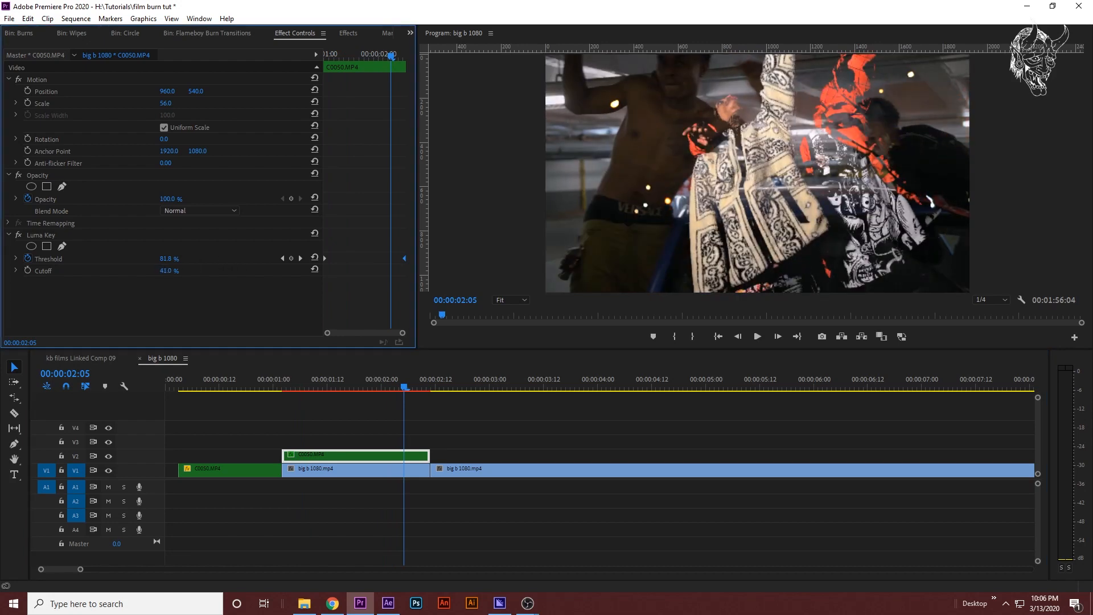
left_click(287, 383)
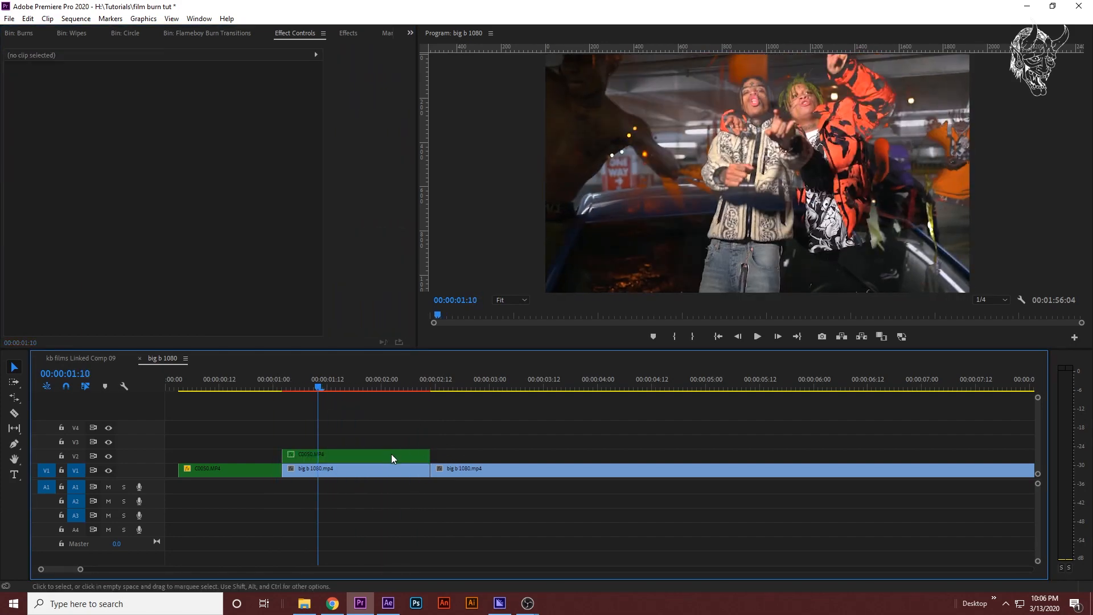
Step: Nest the luma-keyed overlay clip into its own sequence
left_click(355, 455)
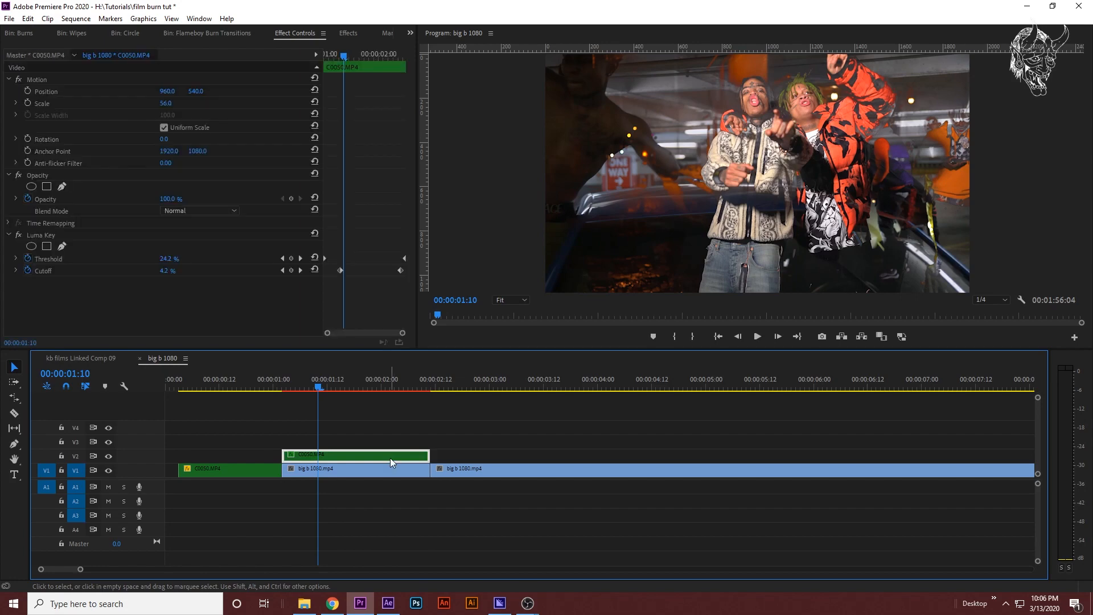
right_click(390, 460)
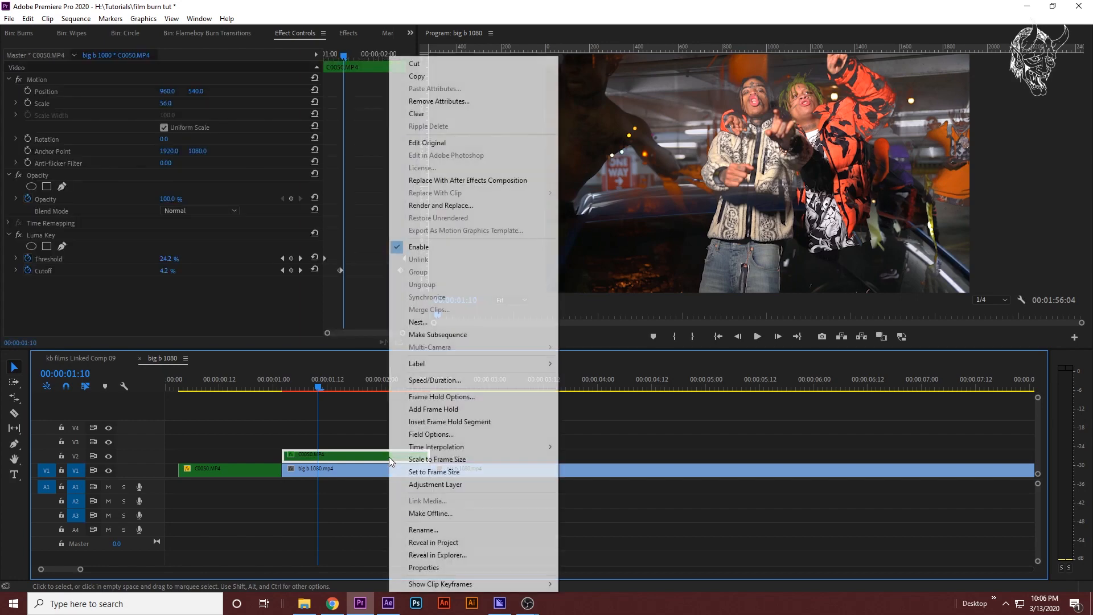
left_click(416, 322)
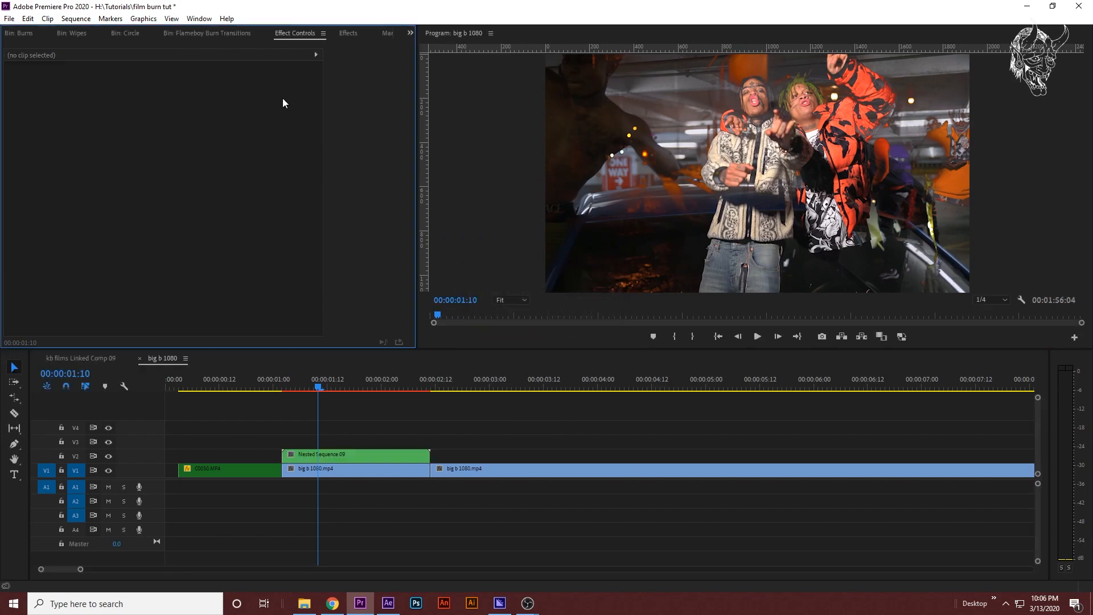
Step: Search 'cto' and apply the uni.Ecto glow to the nested overlay, previewing the transition
left_click(349, 33)
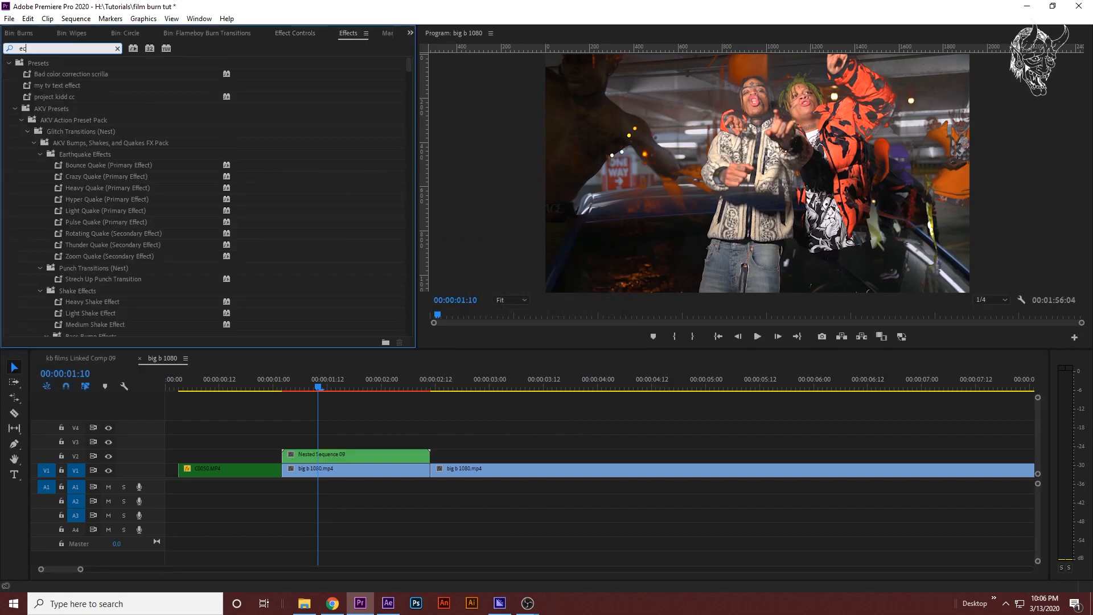
type("cto")
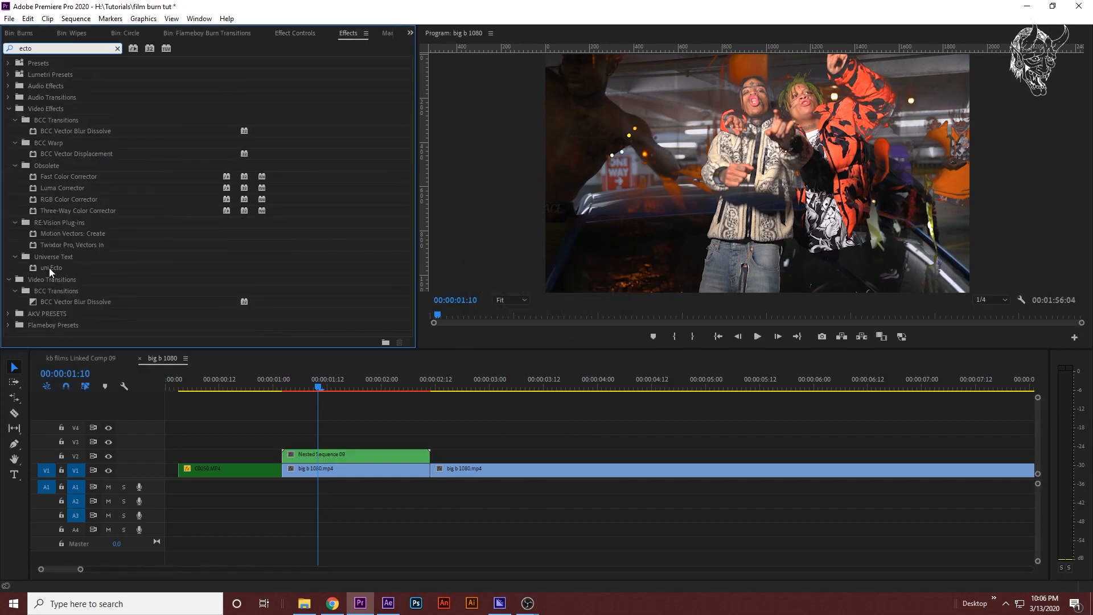
left_click(51, 267)
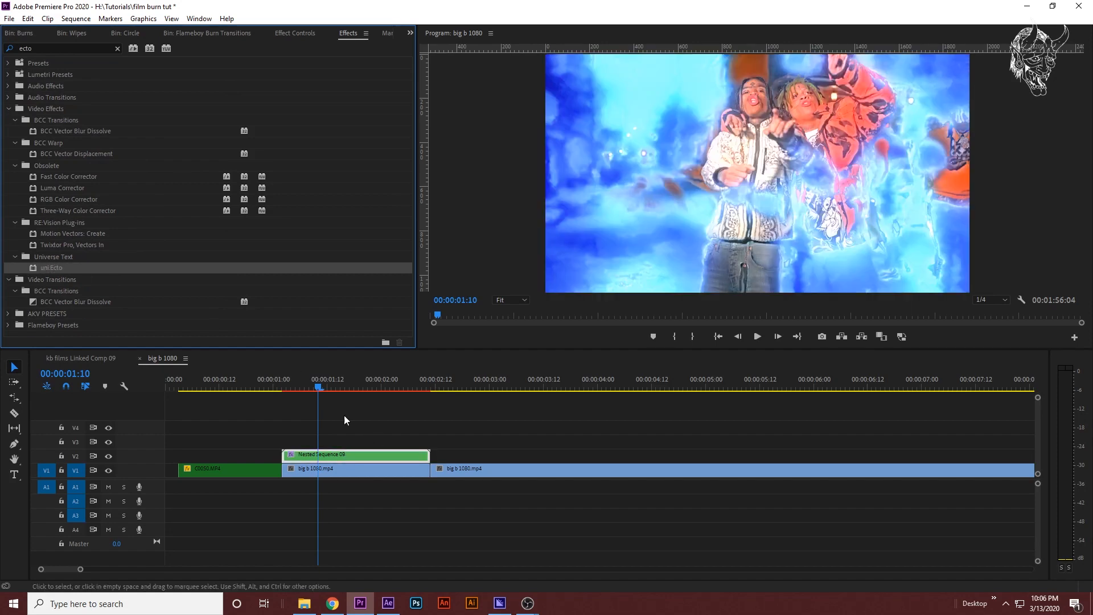
left_click(367, 387)
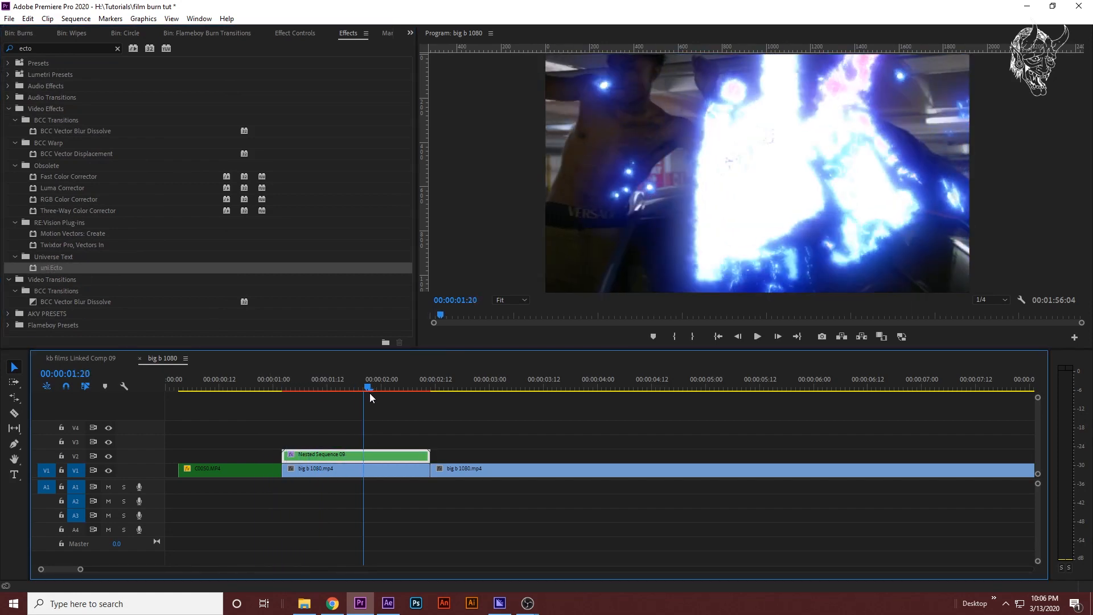
left_click(298, 387)
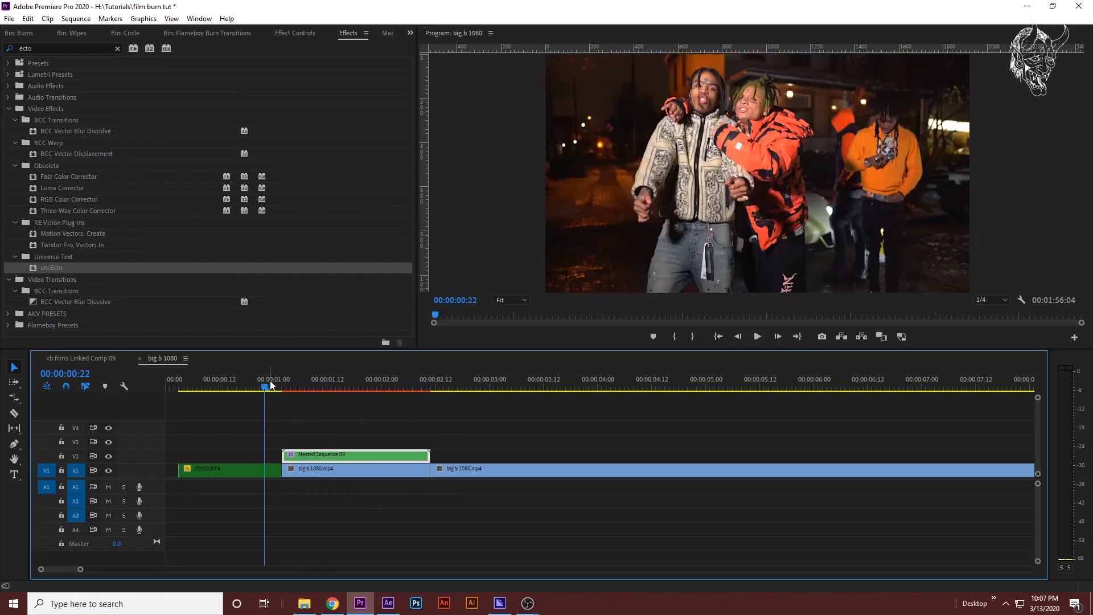
left_click(756, 336)
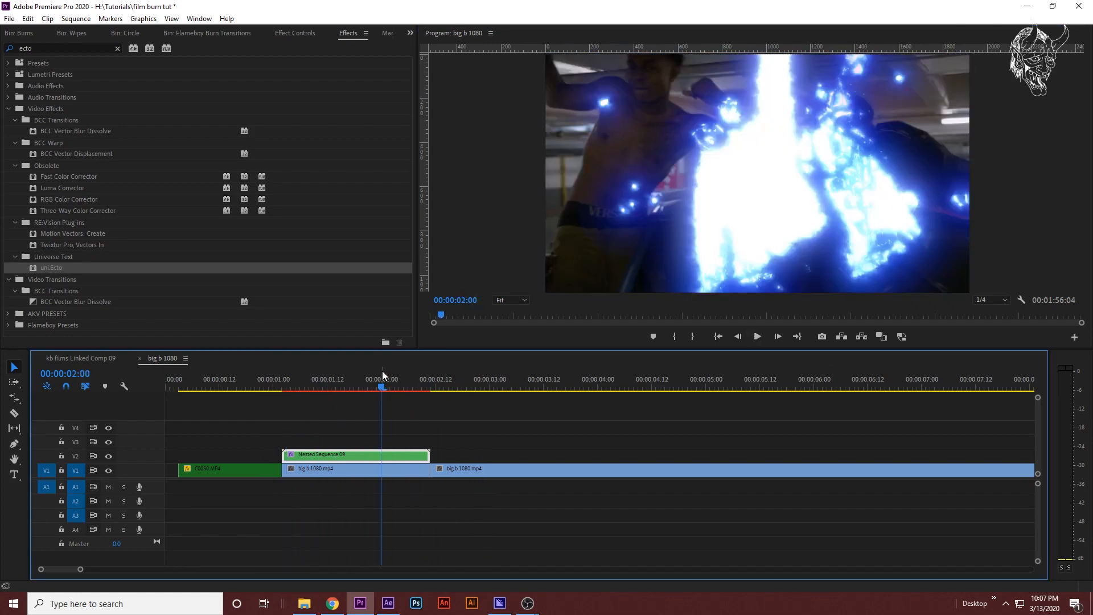
Step: Switch the uni.Ecto glow preset to Warm for orange fire and play the burn transition
left_click(355, 454)
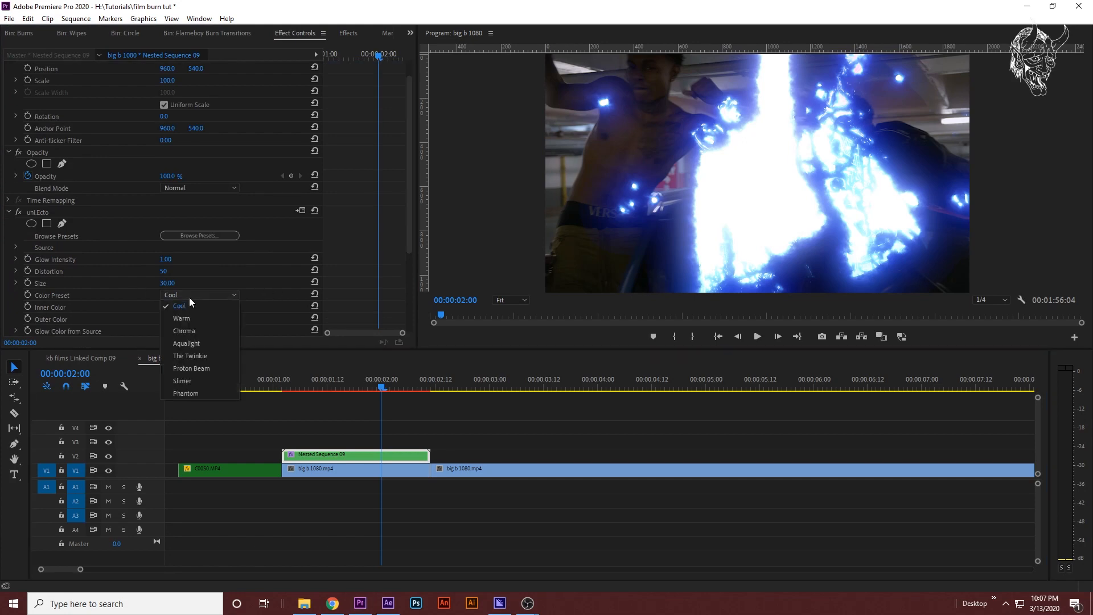
left_click(181, 317)
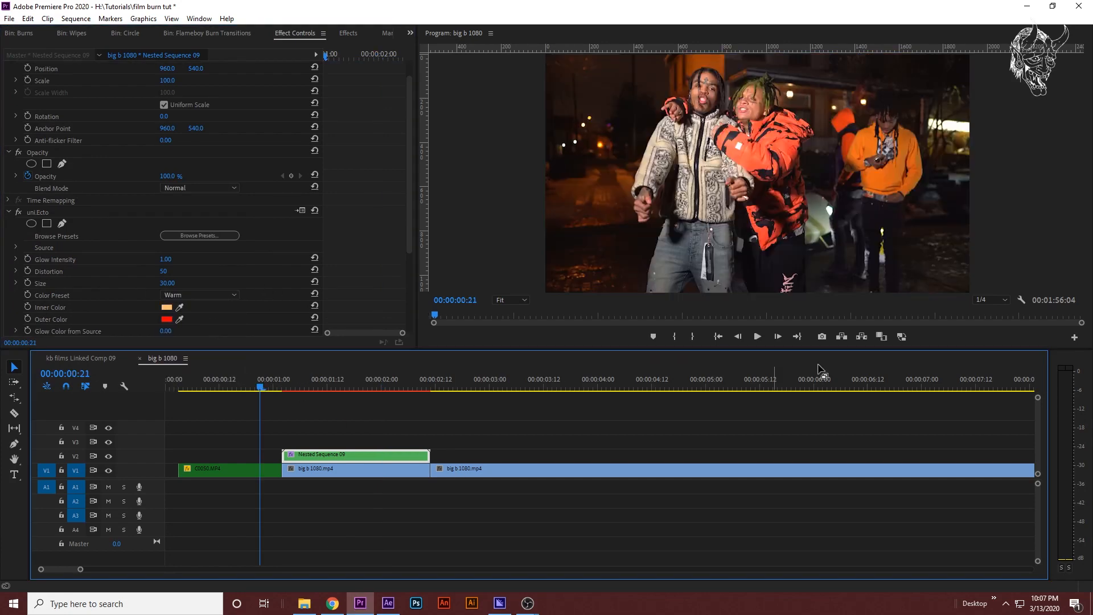
left_click(756, 335)
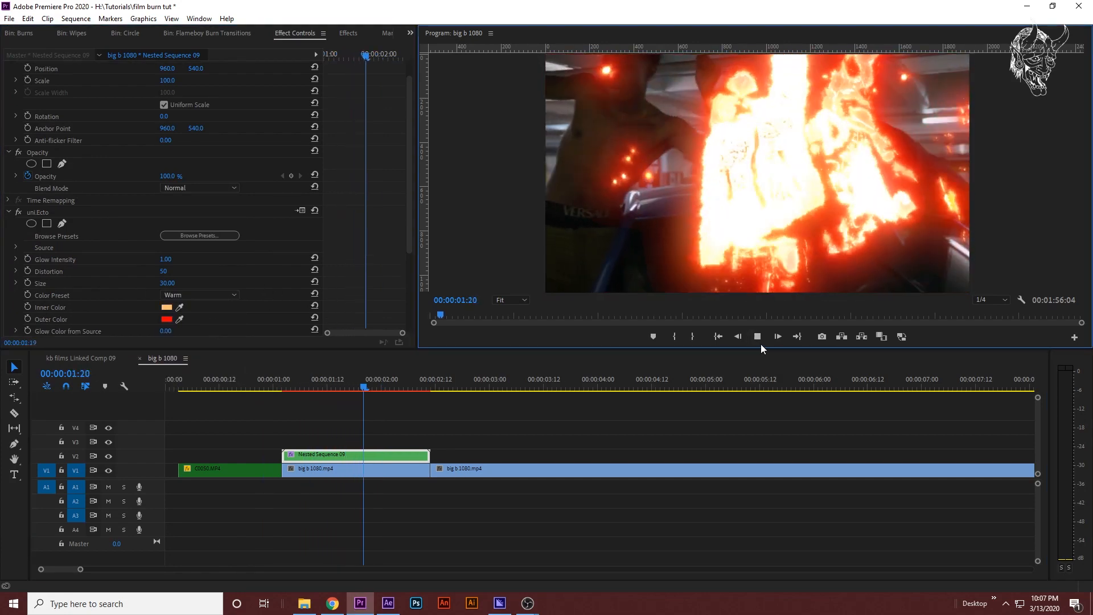
left_click(298, 387)
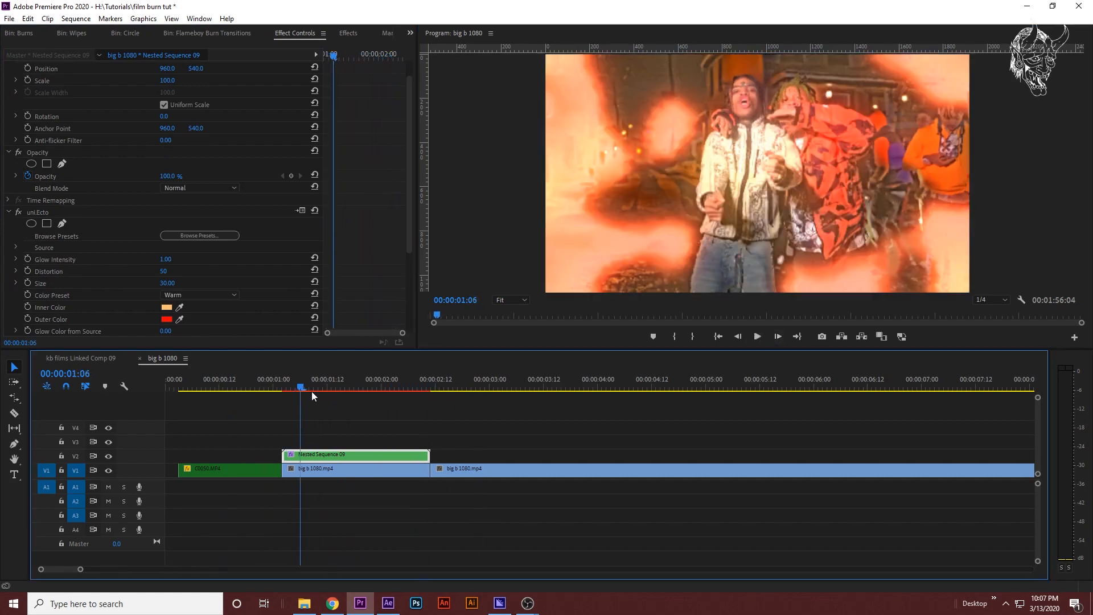
left_click(368, 387)
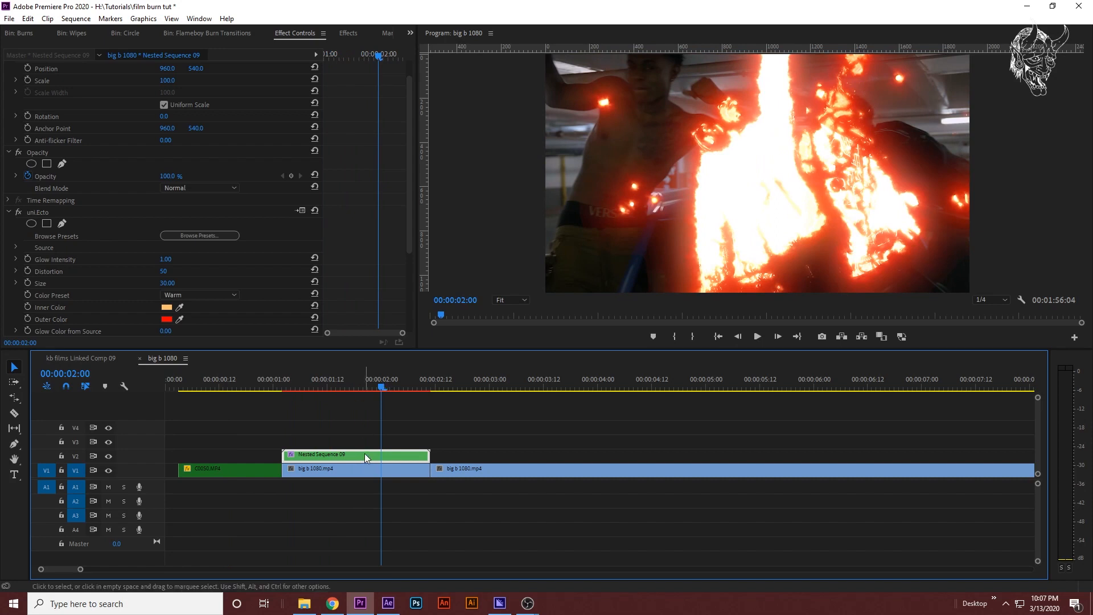
mouse_move(355, 454)
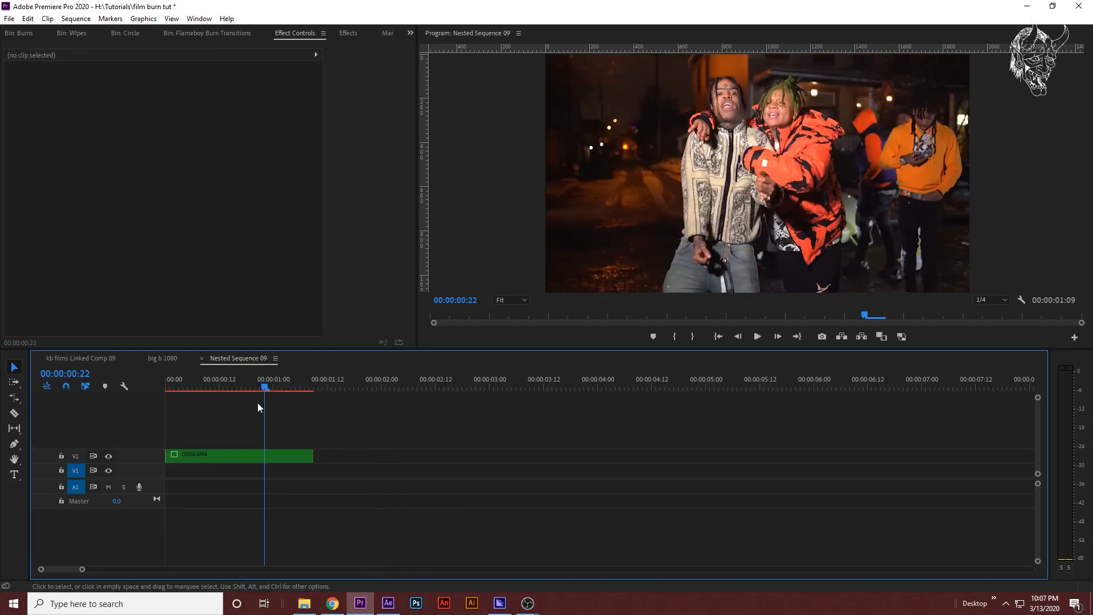
Step: Return to the big b 1080 sequence and play back the finished fire burn transition
left_click(238, 455)
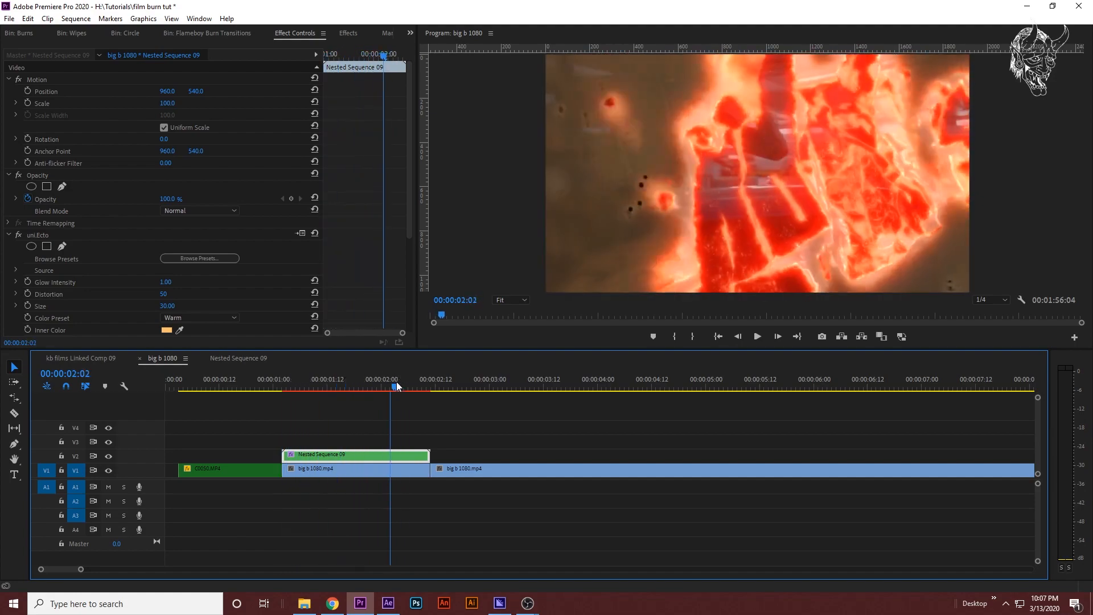
left_click(276, 387)
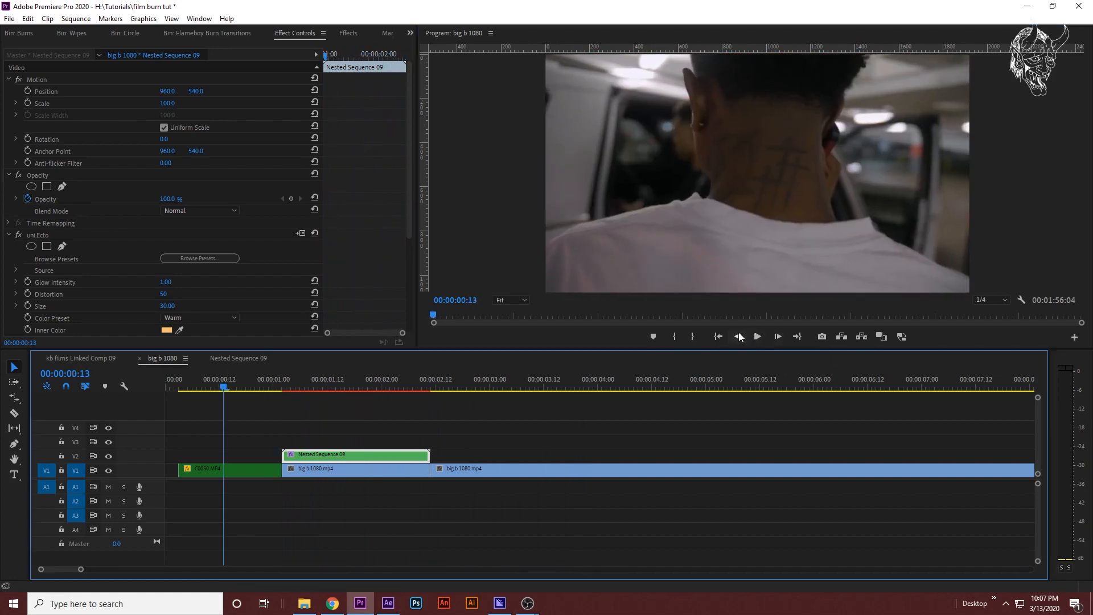
left_click(756, 336)
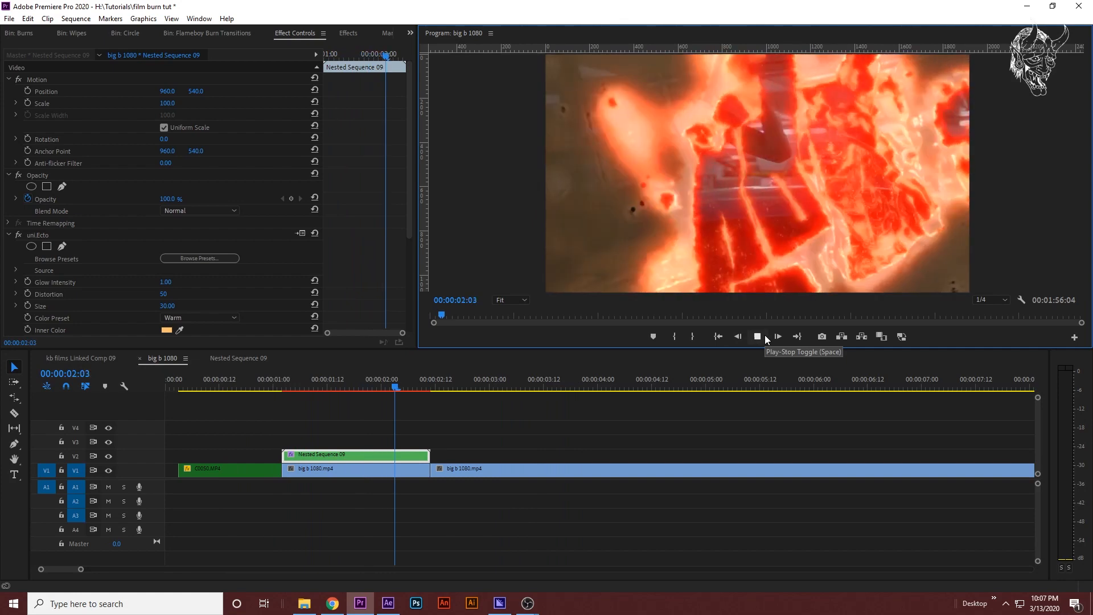
left_click(777, 335)
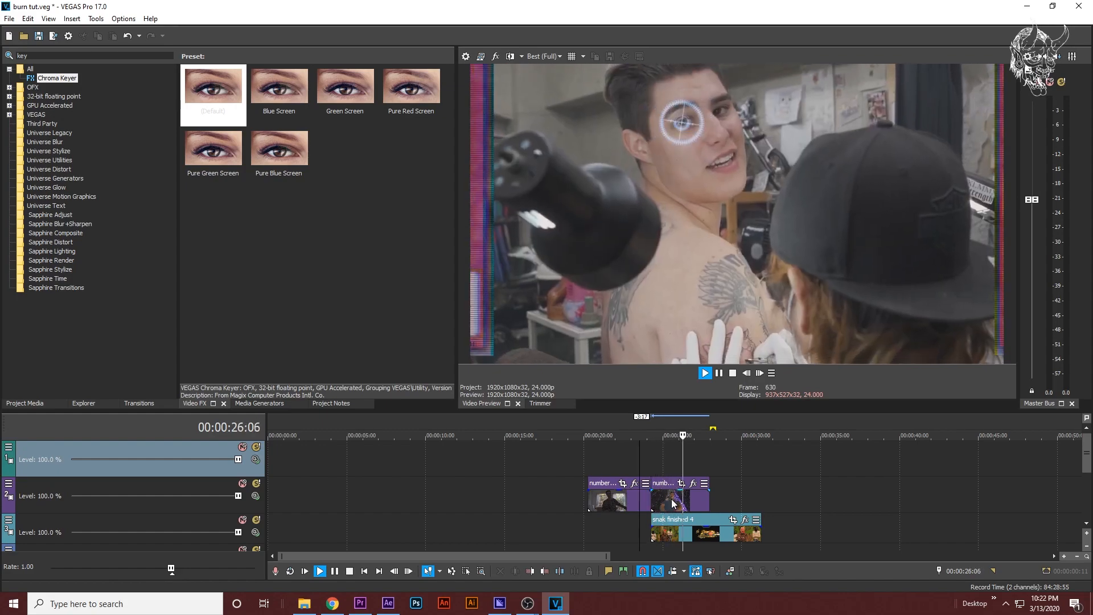
Step: Inspect the snak finished 4 and track-2 clips, then show Project Media with the fire clips
left_click(670, 435)
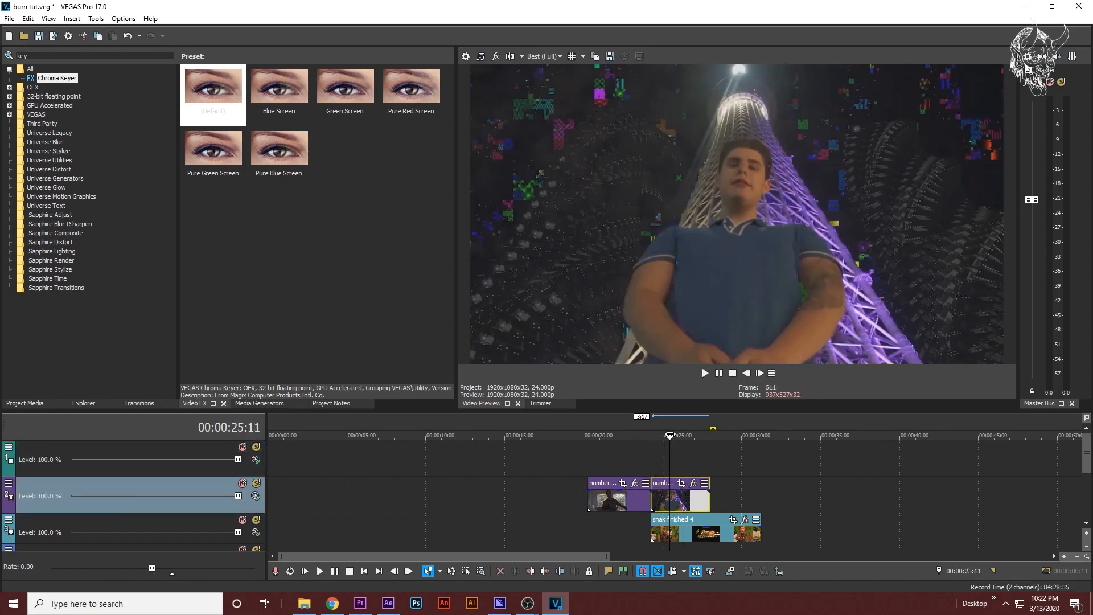
left_click(704, 373)
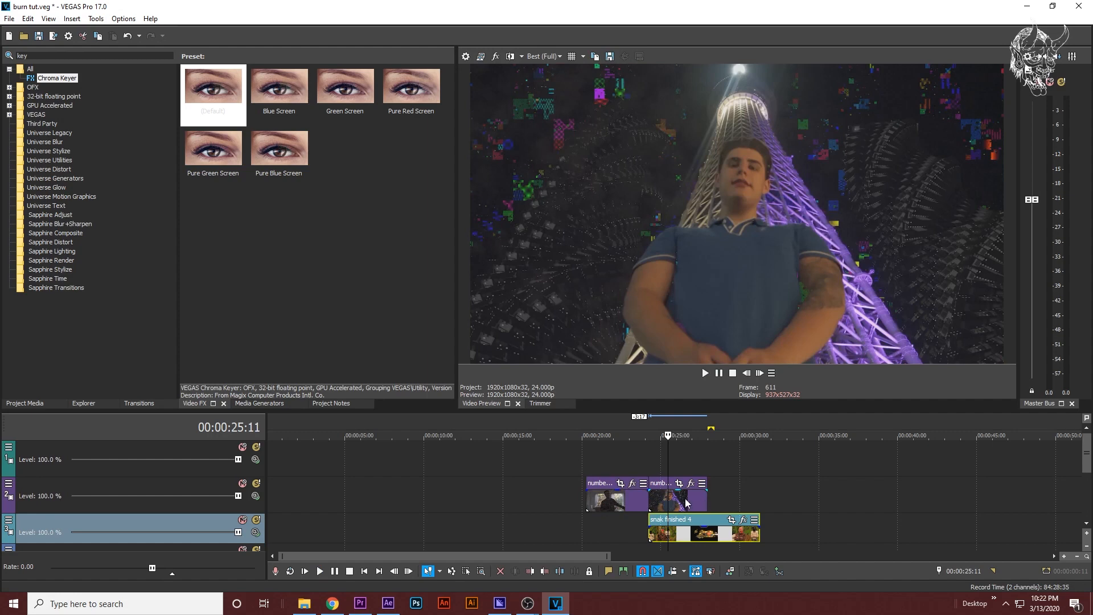
left_click(648, 435)
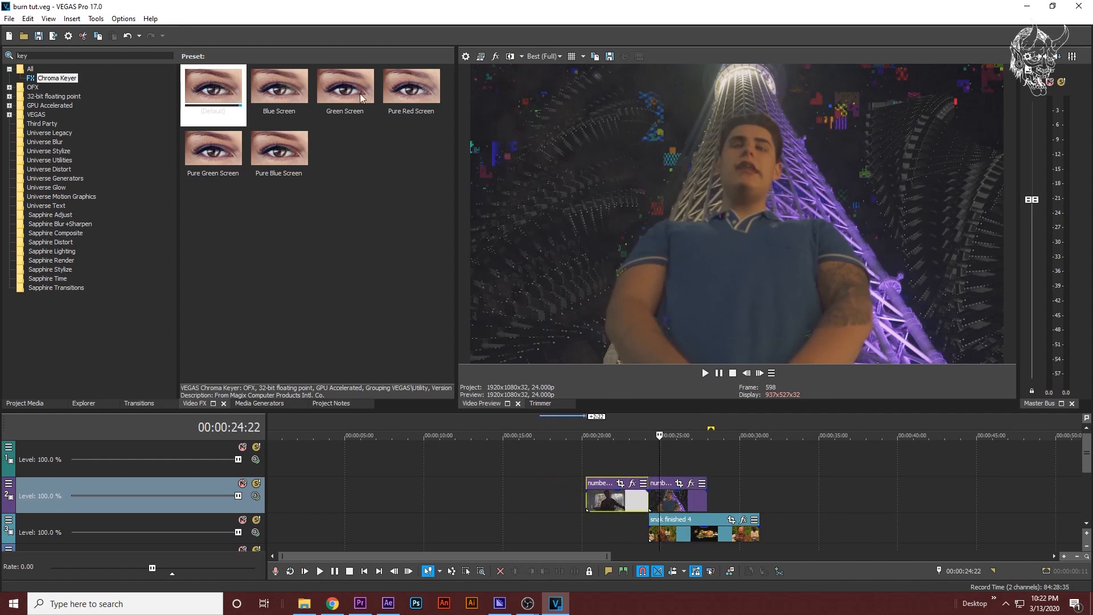
left_click(24, 403)
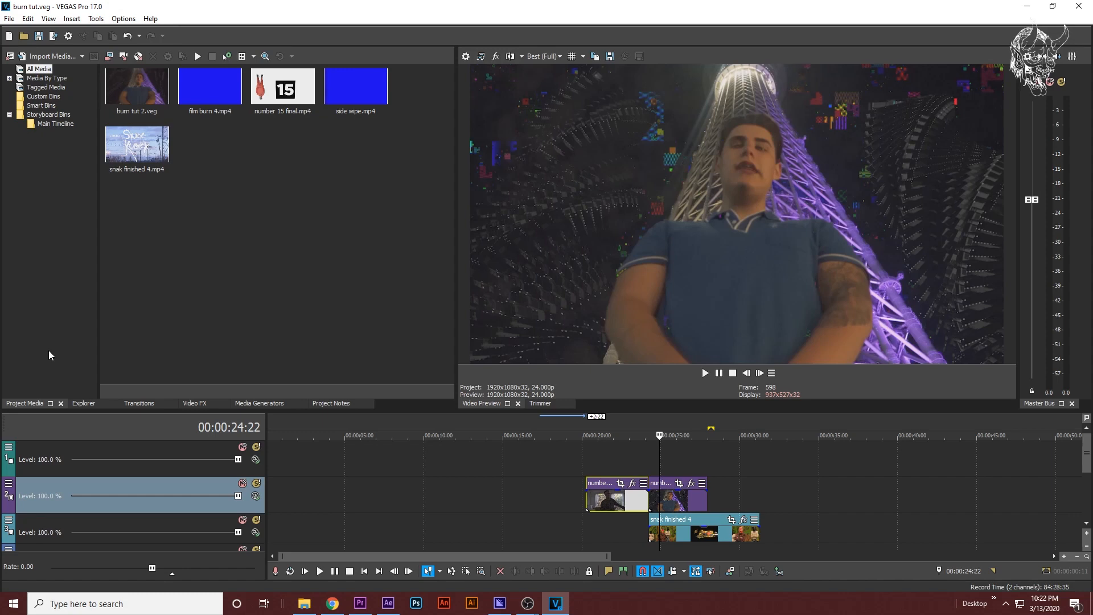
mouse_move(352, 207)
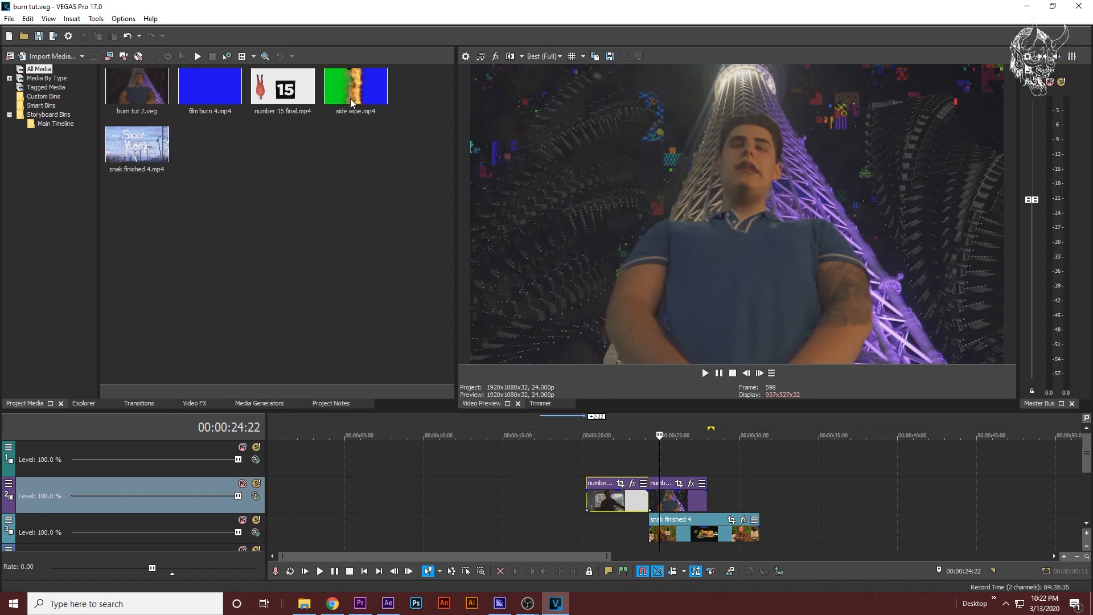
Step: Drop side wipe.mp4 onto track 1 at the playhead above the music-video clips
left_click(355, 86)
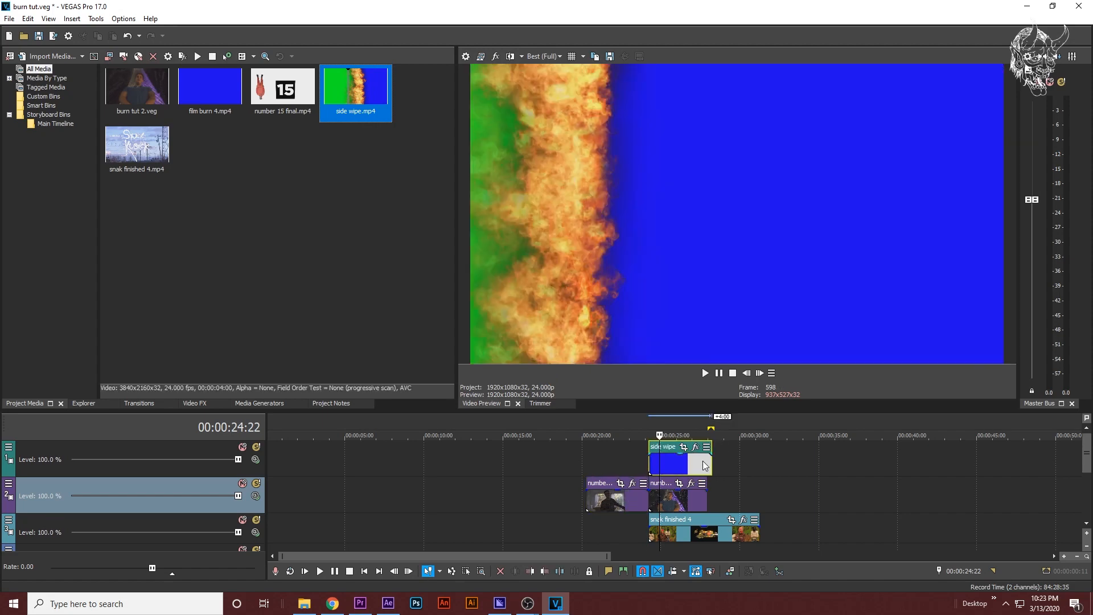
mouse_move(625, 505)
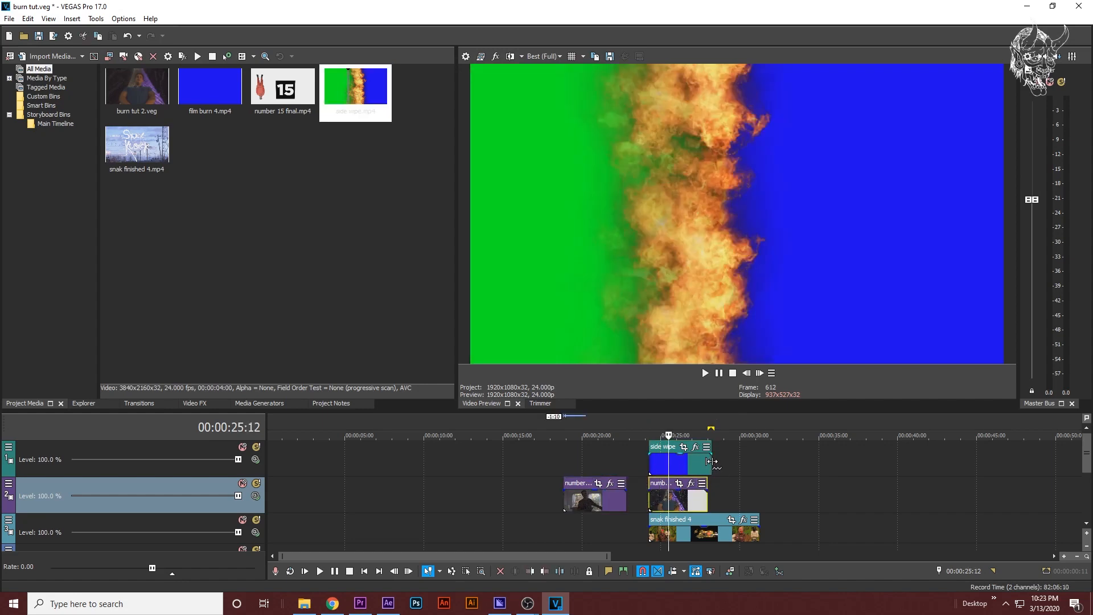
mouse_move(708, 463)
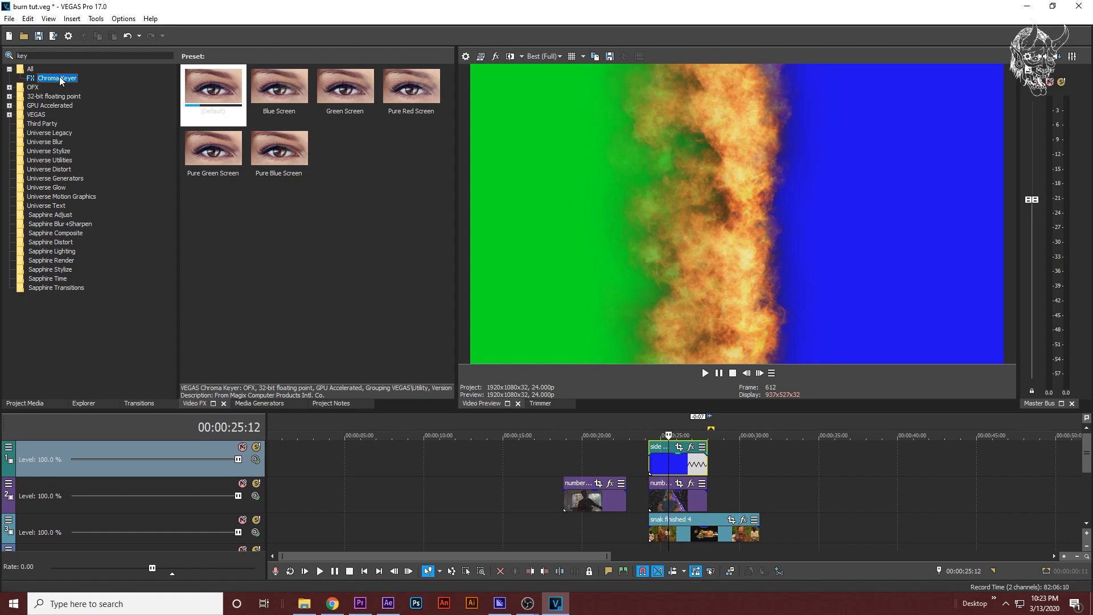
Step: Apply Chroma Keyer (Default) to the side wipe event with Low threshold 0.707, keying out blue
left_click(213, 85)
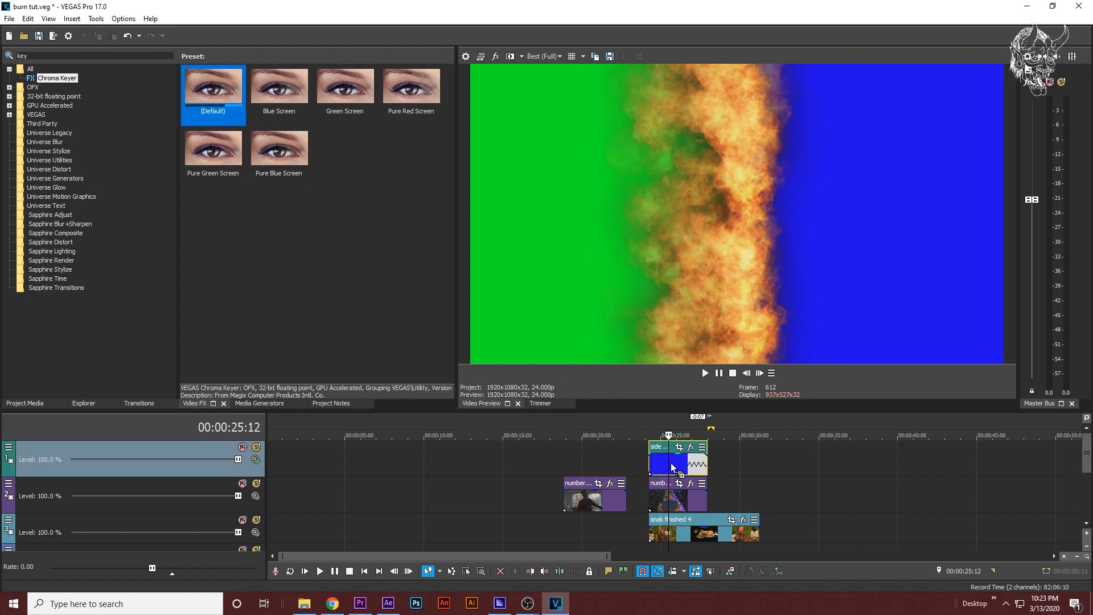
mouse_move(656, 469)
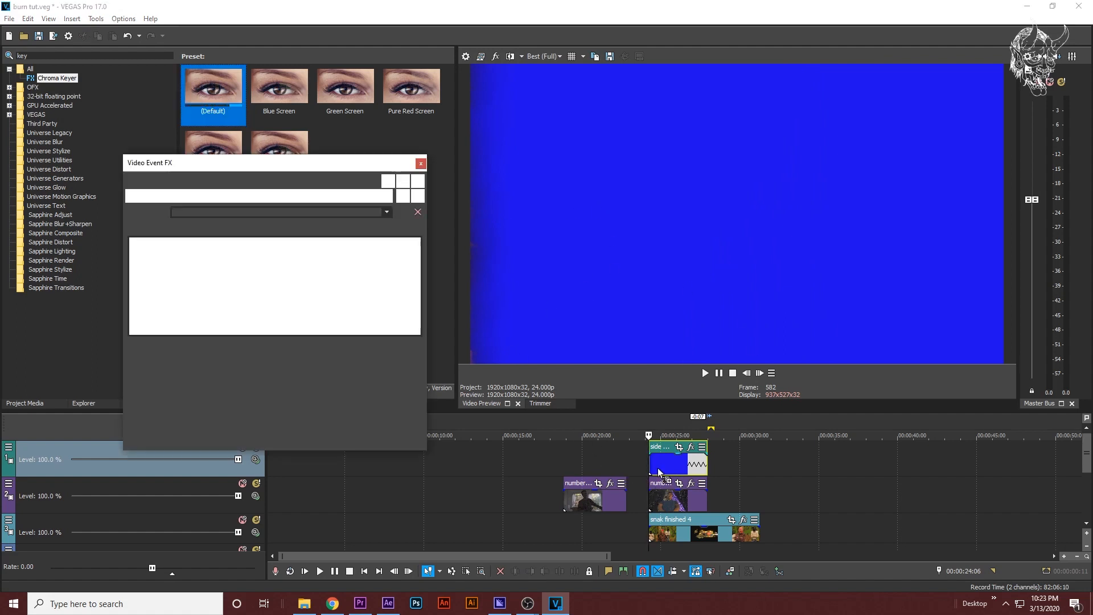
left_click(213, 85)
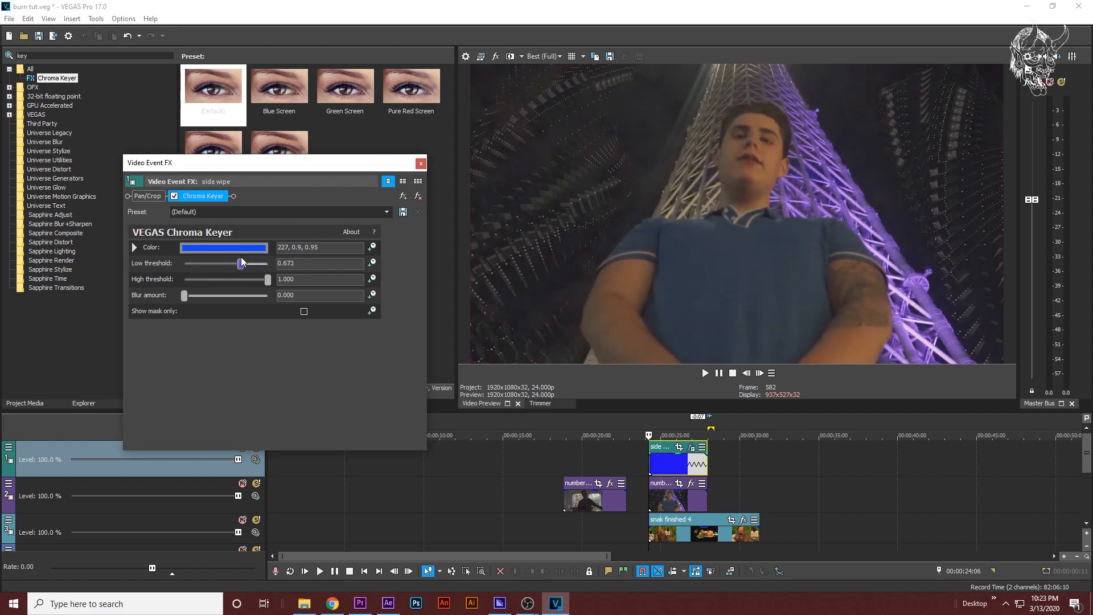
left_click(224, 247)
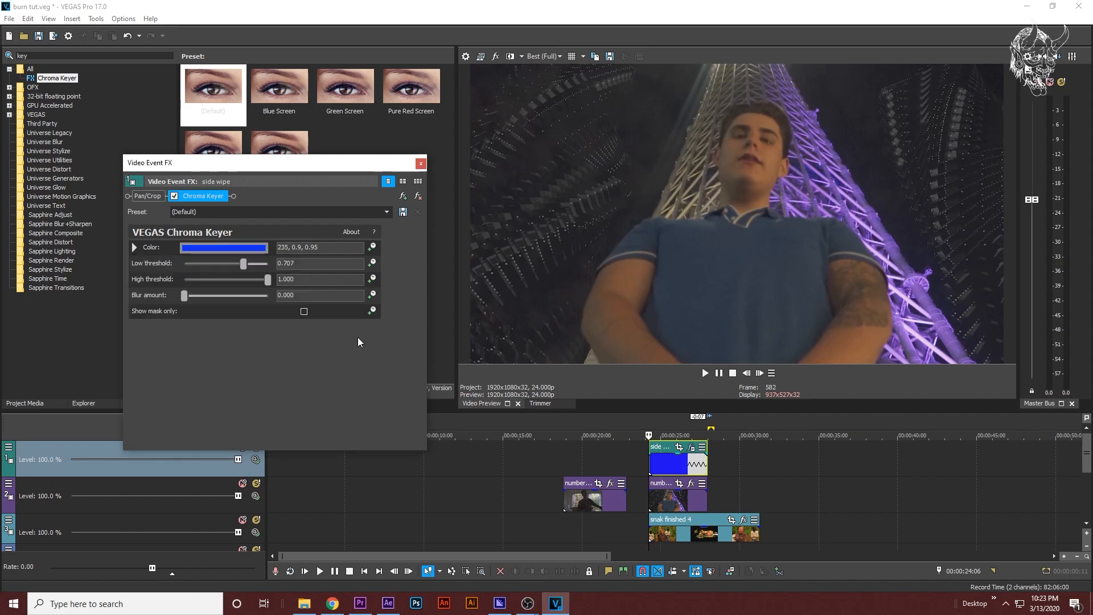
left_click(421, 163)
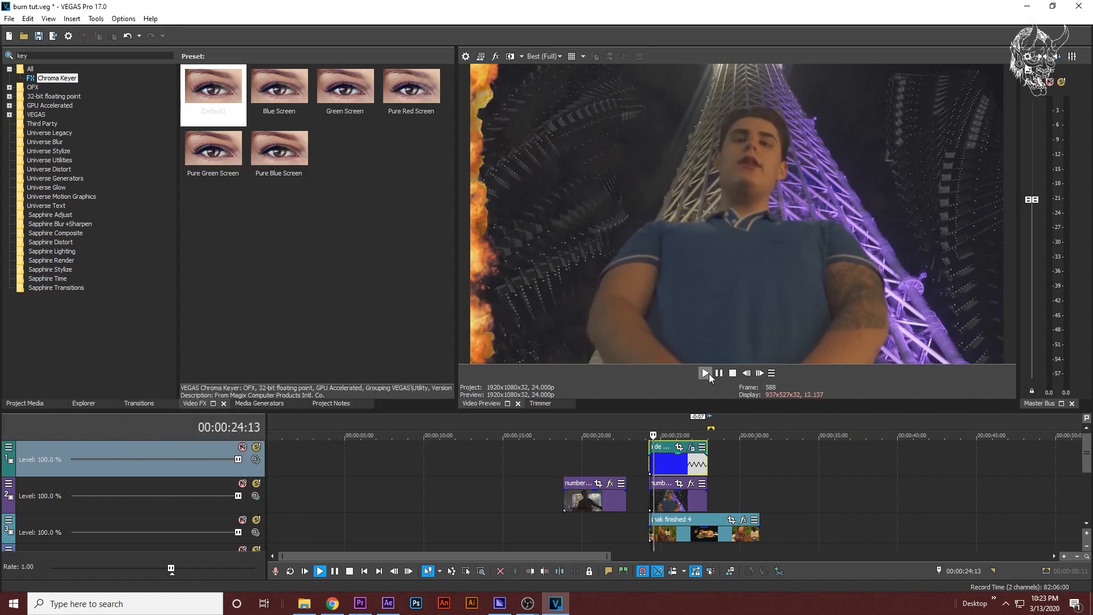
Step: Play back the keyed fire wipe and select the side wipe fire clip at the cut
left_click(703, 373)
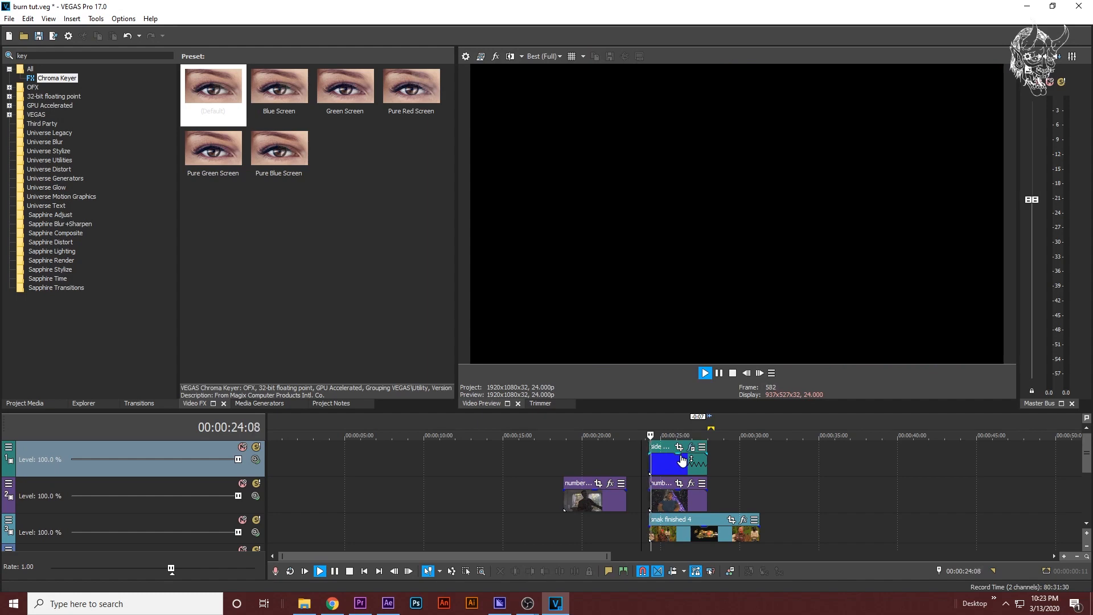
left_click(703, 372)
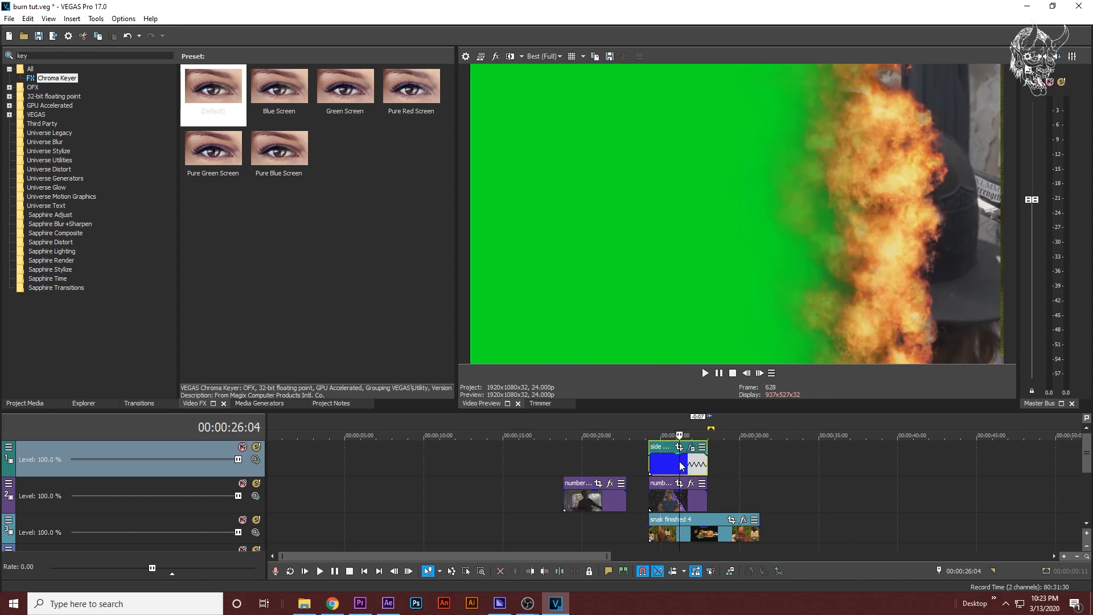
mouse_move(642, 472)
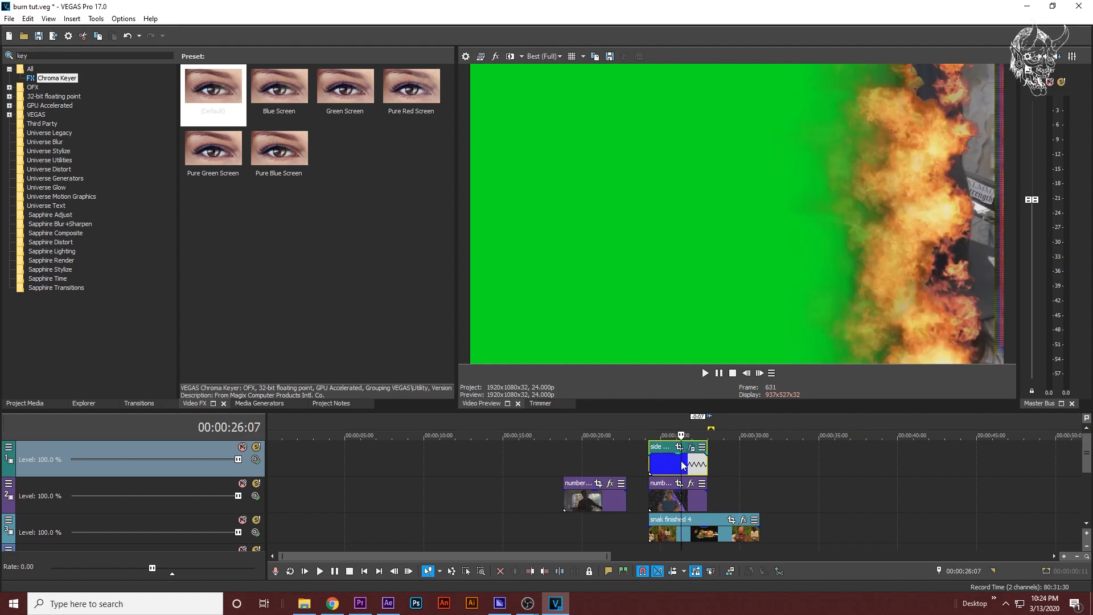
mouse_move(675, 501)
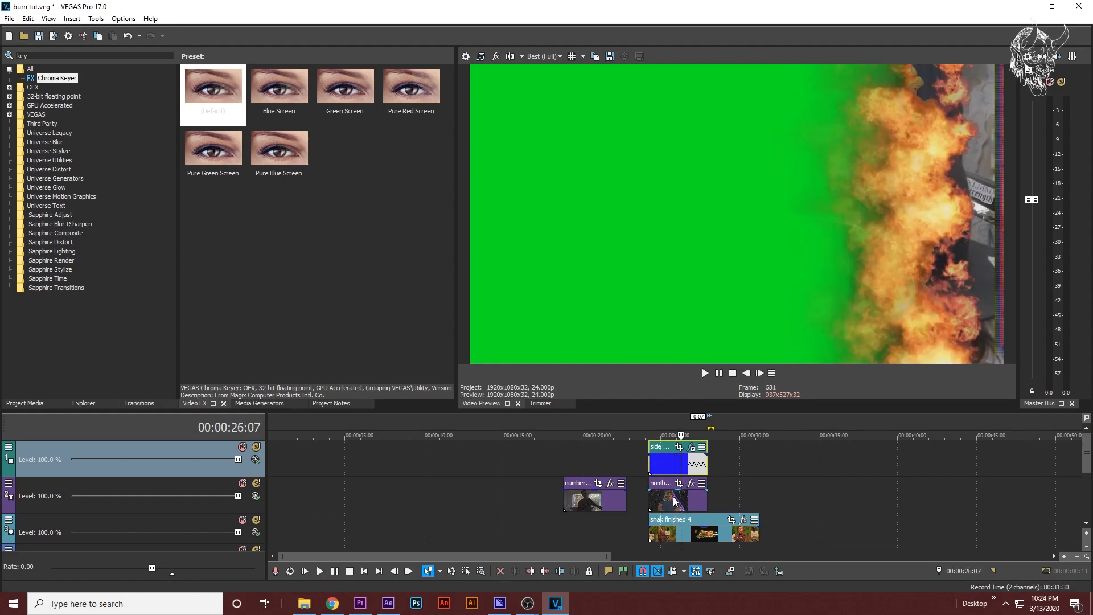
mouse_move(673, 501)
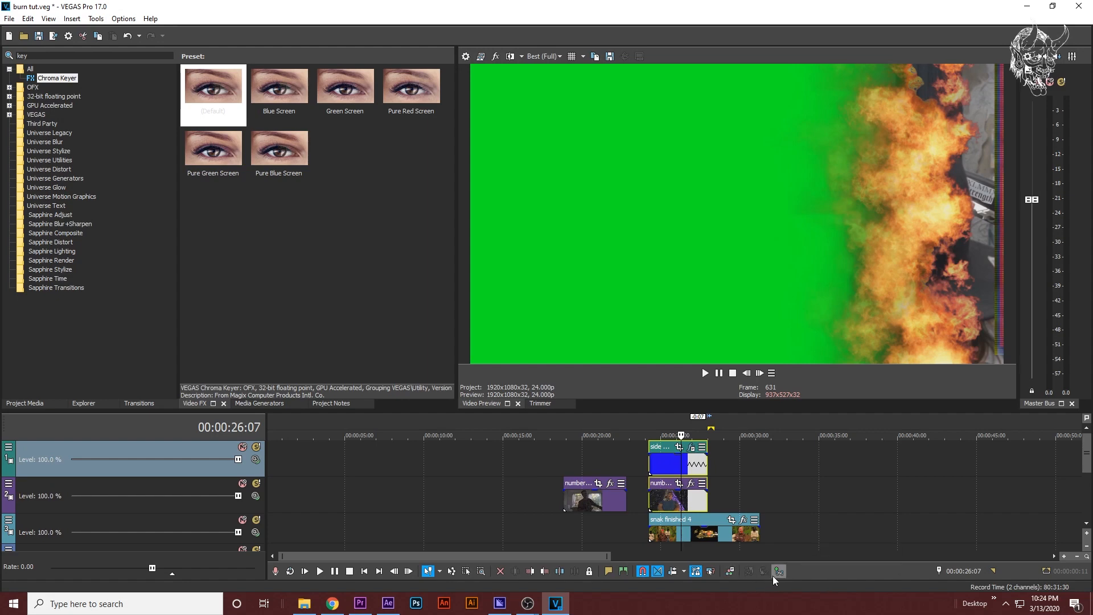
mouse_move(779, 577)
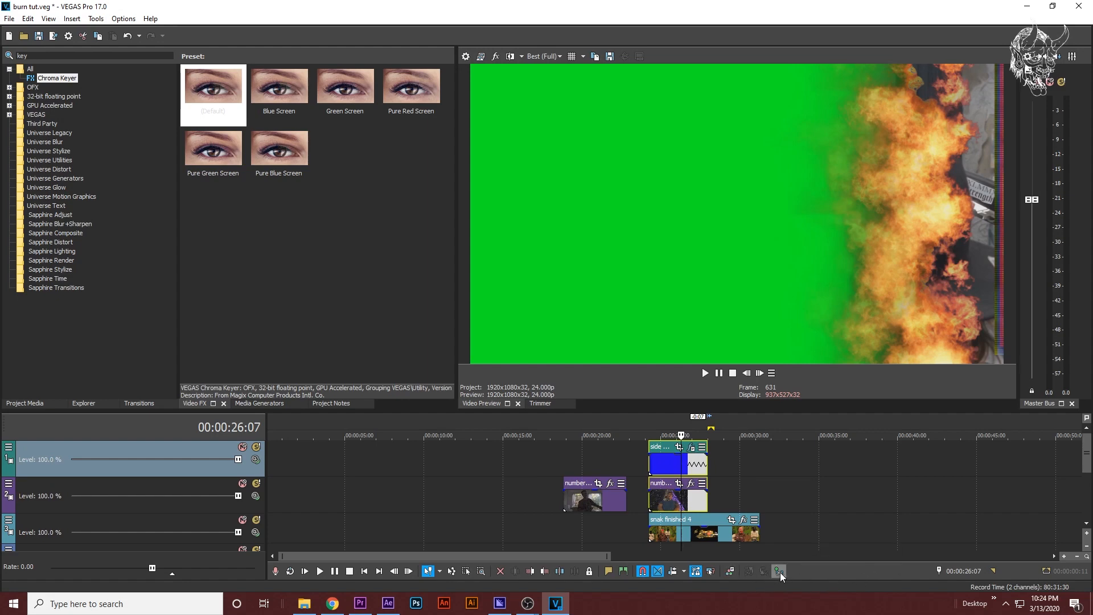
mouse_move(778, 571)
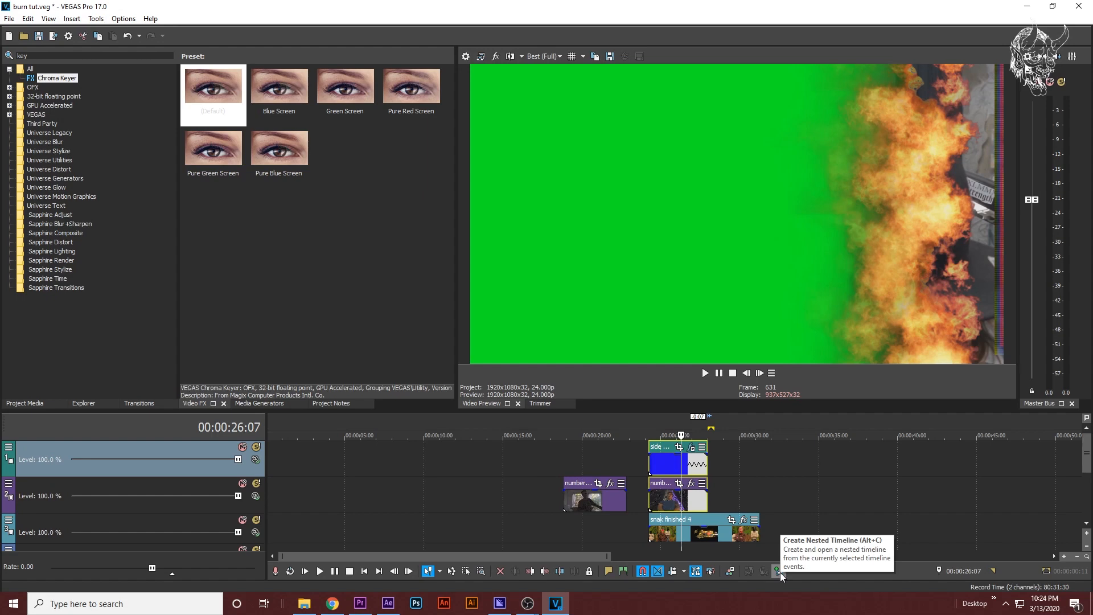
mouse_move(564, 336)
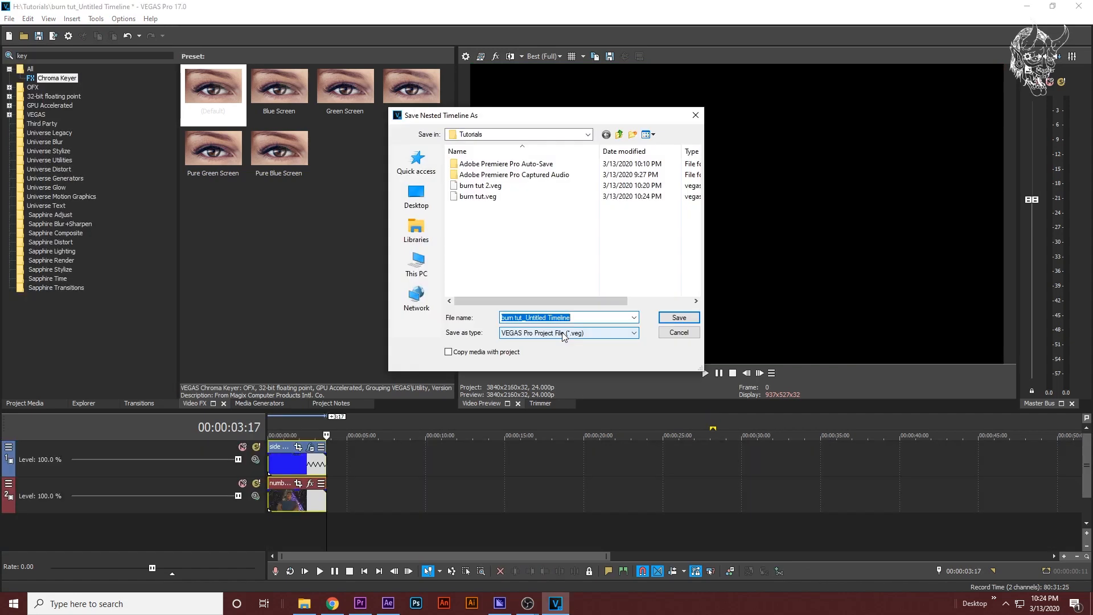
Step: Name the nested timeline 'burn tut 3' and save it
type("burn tut 3")
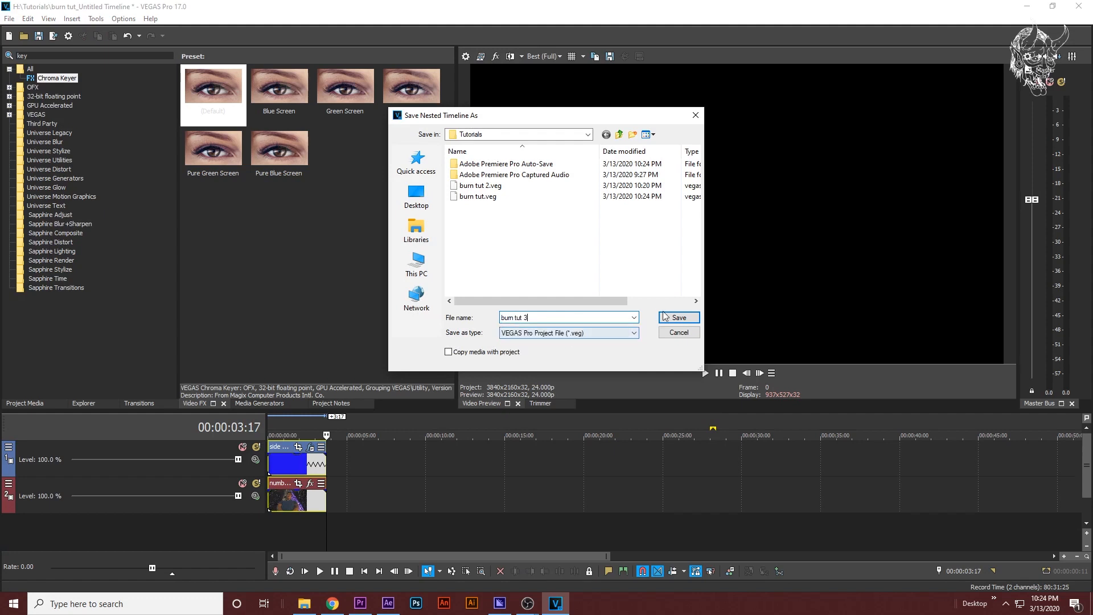
left_click(676, 318)
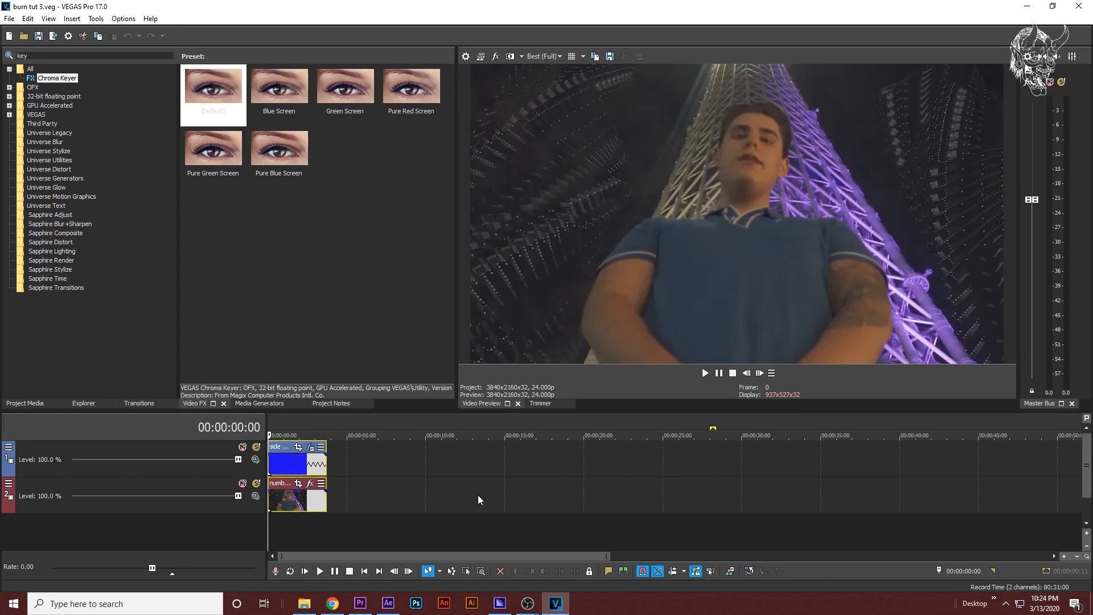
mouse_move(463, 502)
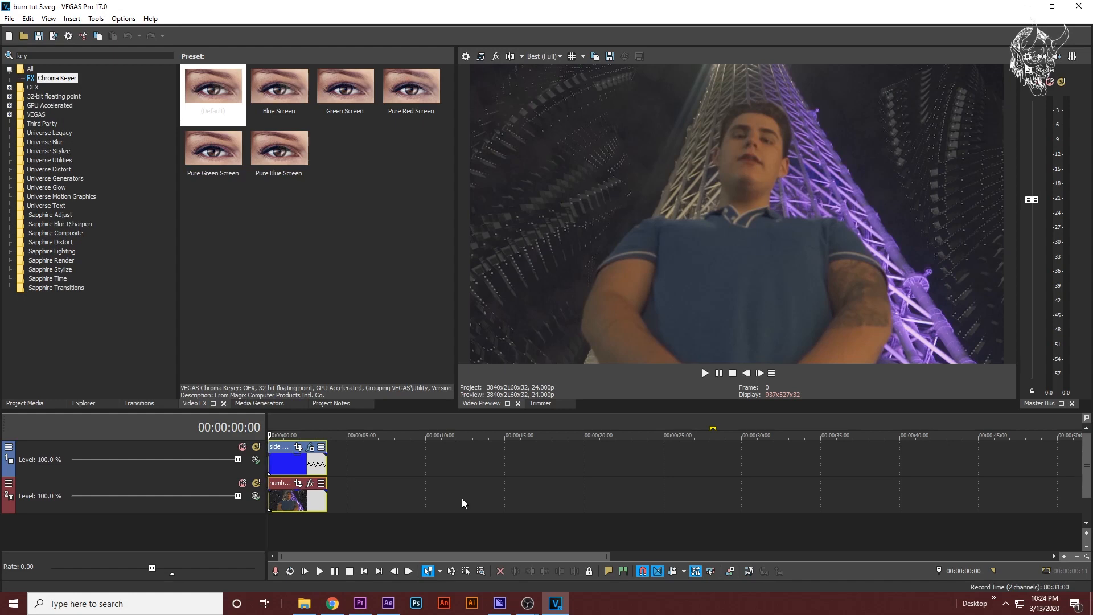
mouse_move(477, 472)
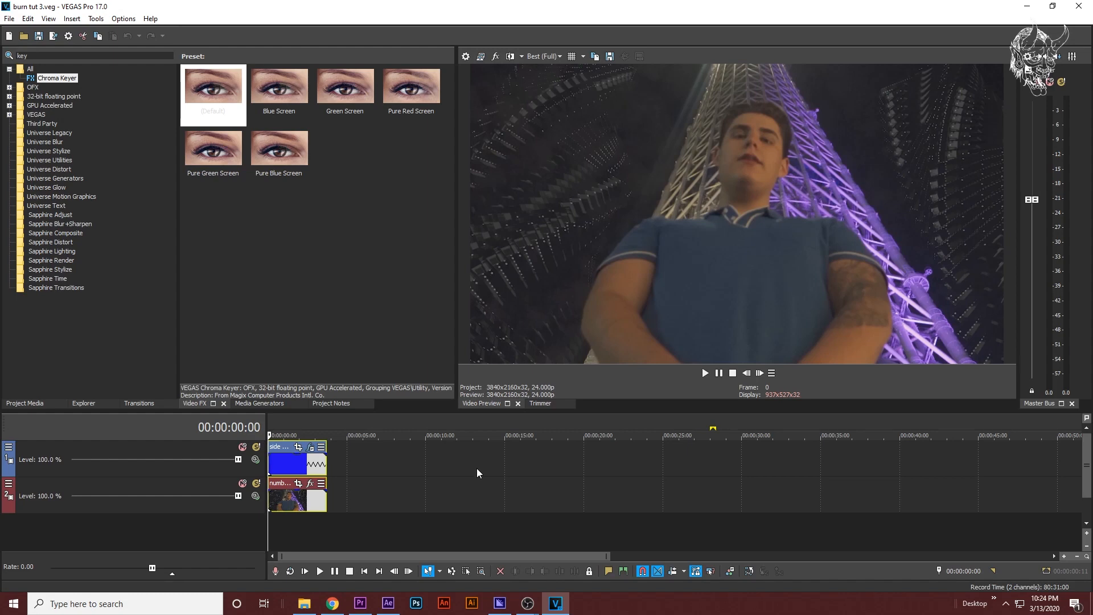
mouse_move(764, 578)
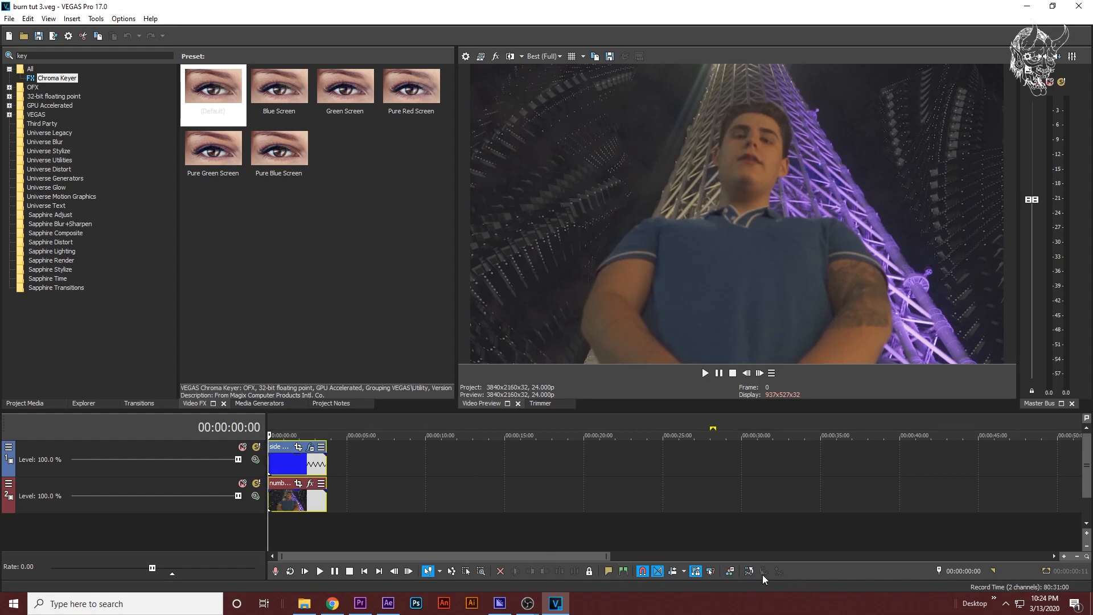
mouse_move(747, 570)
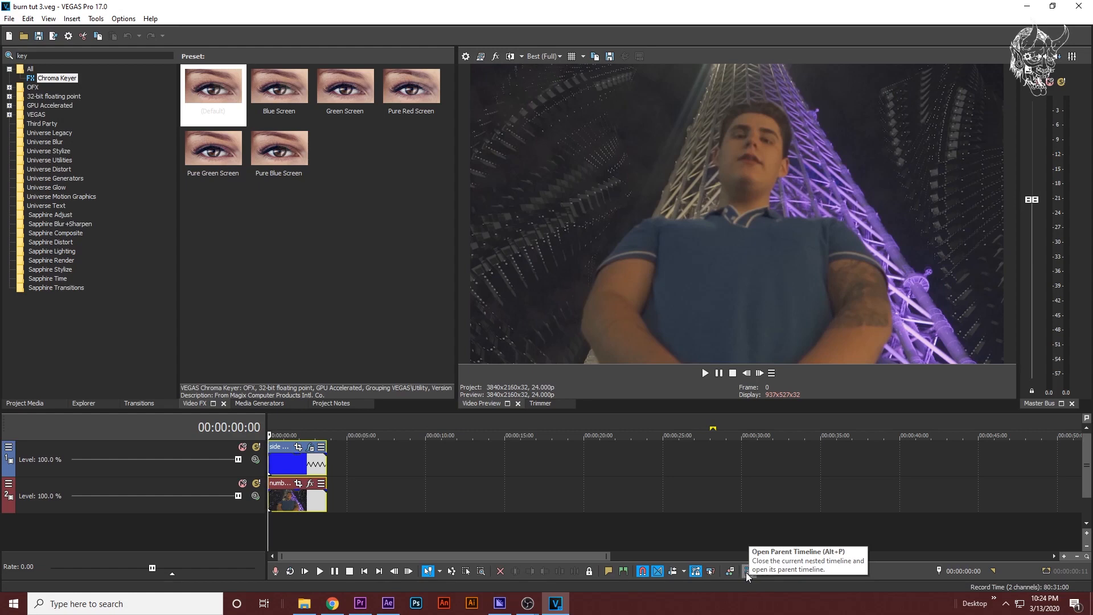
Step: Return to the main project and key out the nested clip's green with the Chroma Keyer Default preset
left_click(732, 570)
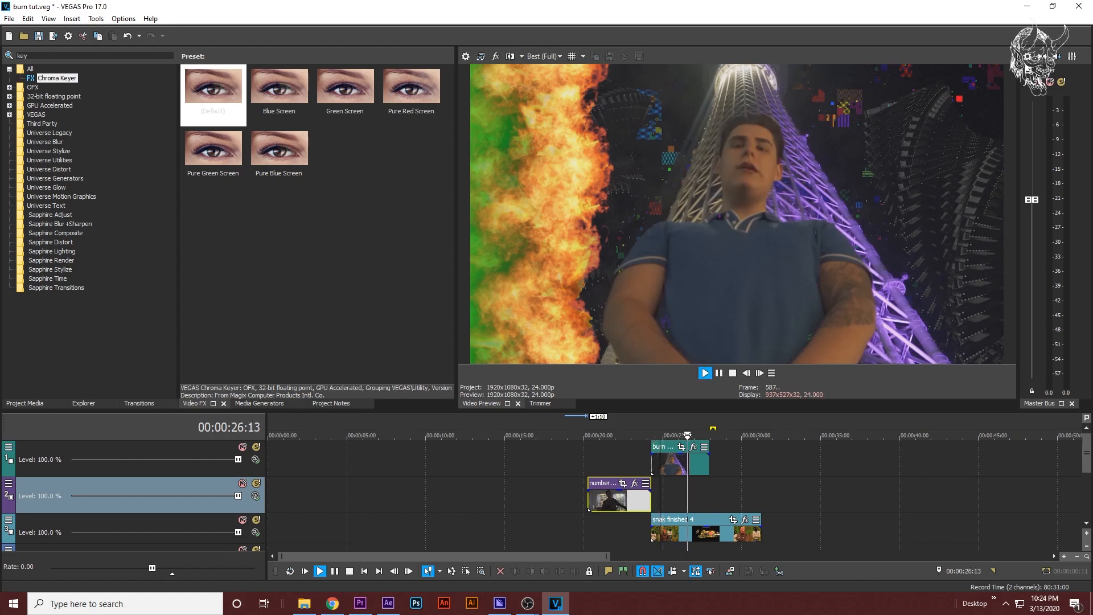
left_click(703, 373)
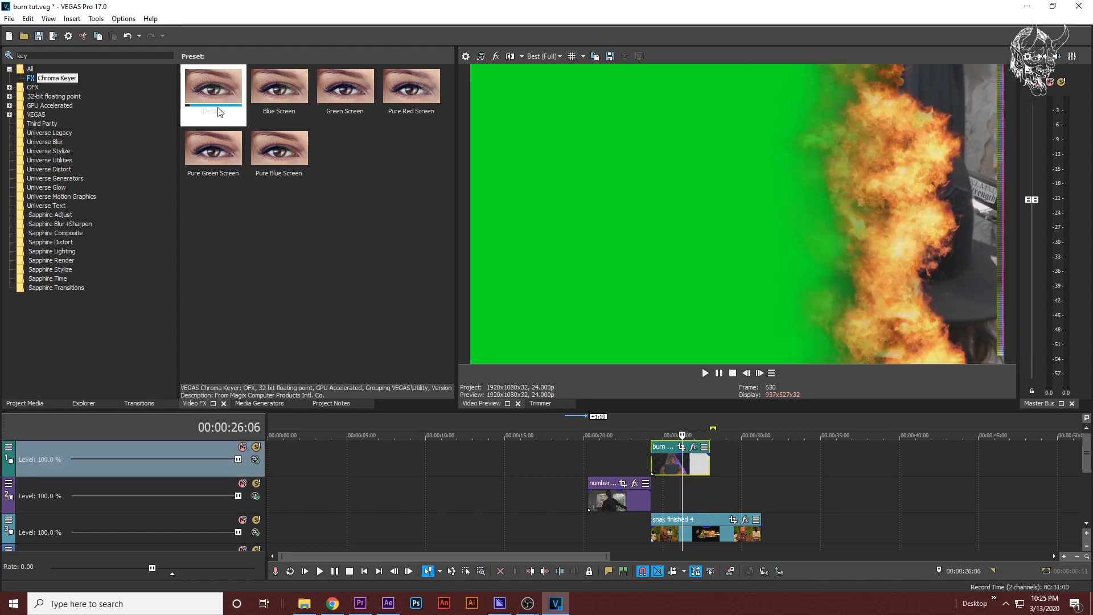
left_click(213, 85)
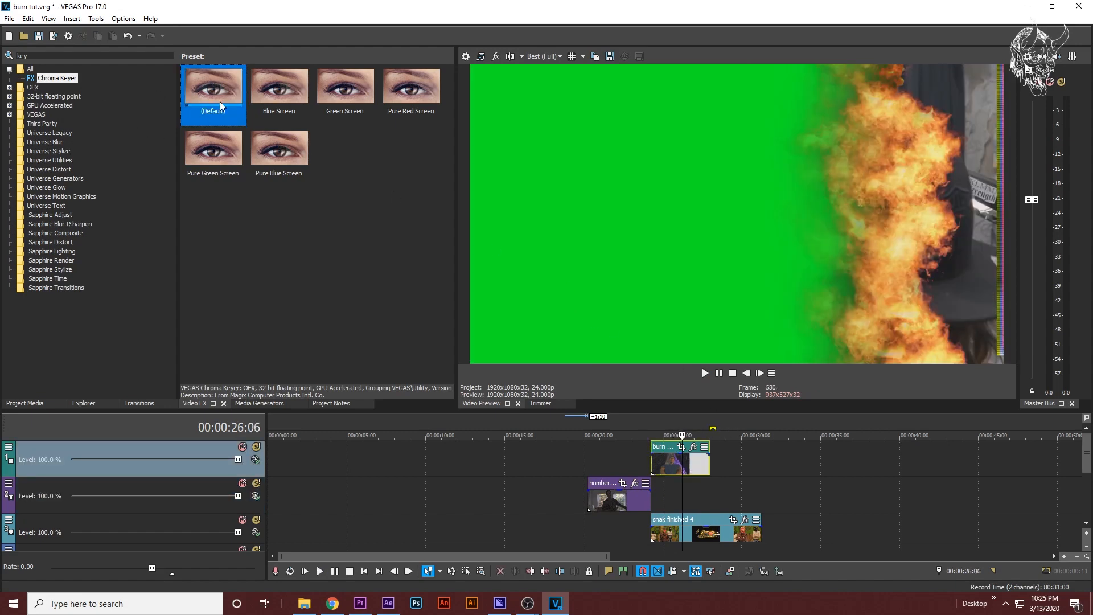
double_click(213, 86)
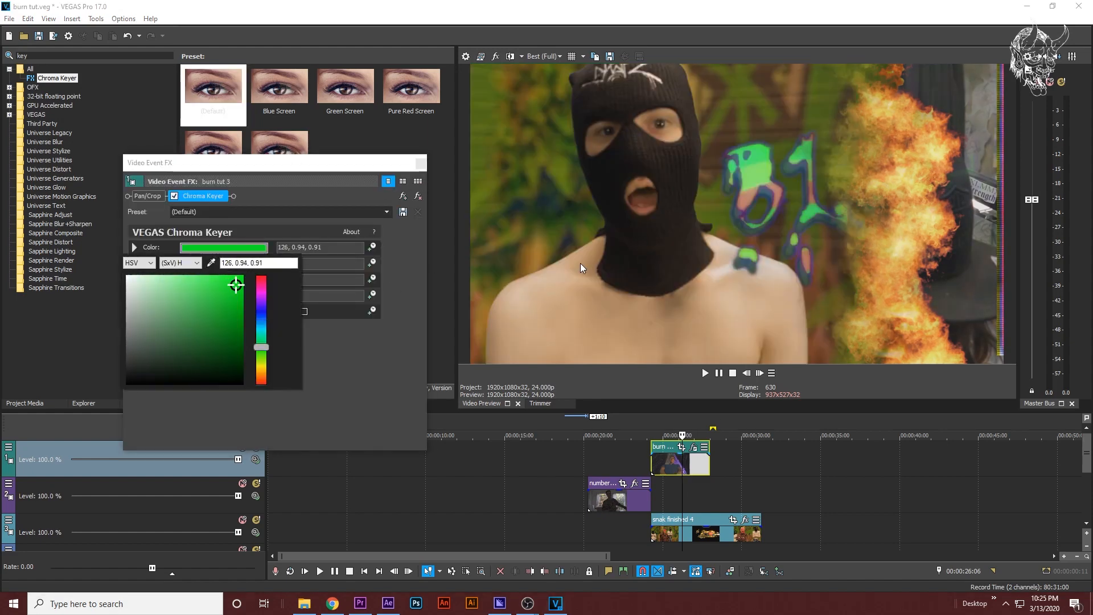
left_click(418, 212)
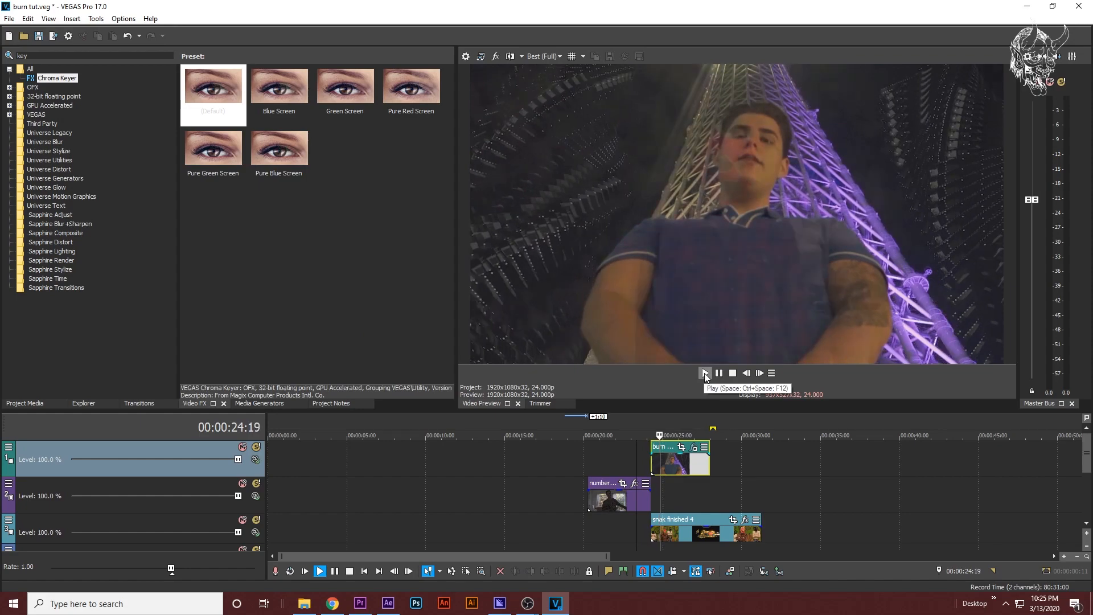
Step: Play and pause a short preview of the keyed nested fire transition
left_click(704, 373)
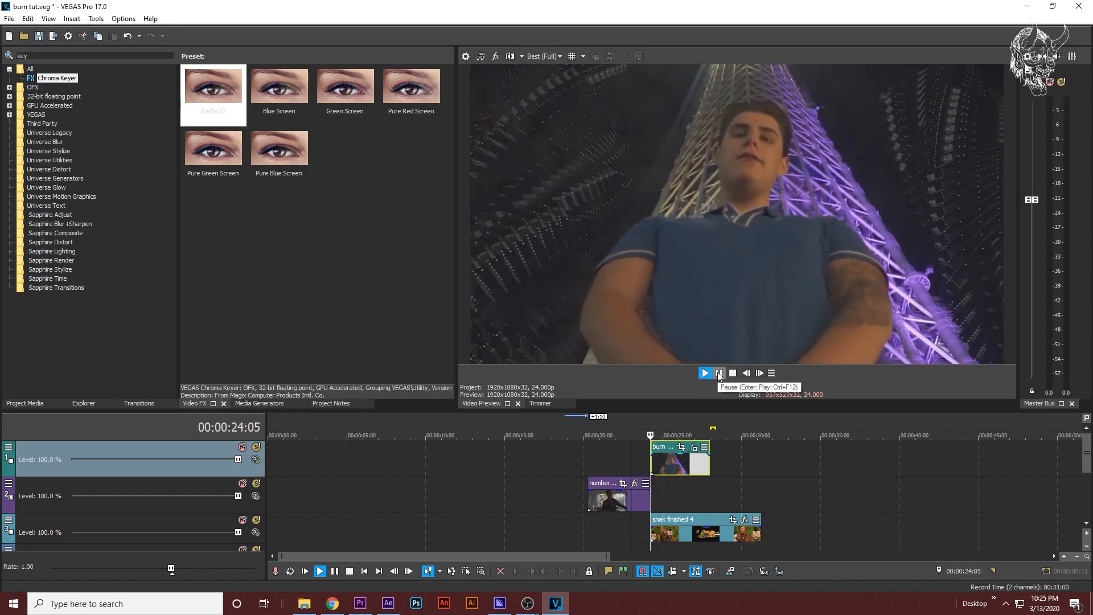
left_click(704, 373)
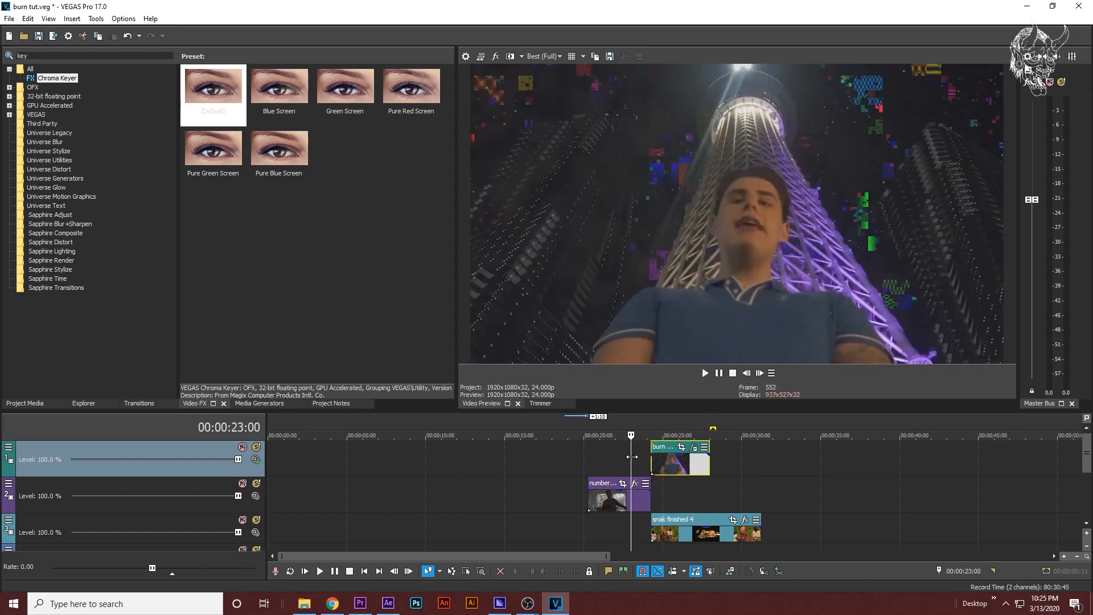
Step: Loop the span of the nested fire clip and replay the burn between the two music-video shots
left_click(703, 373)
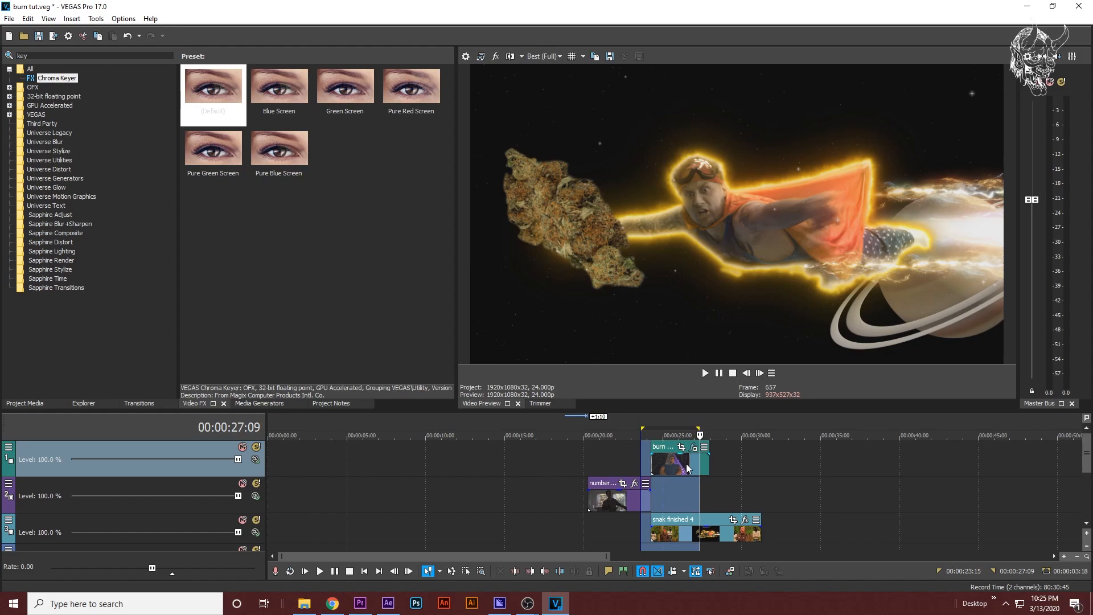
left_click(704, 372)
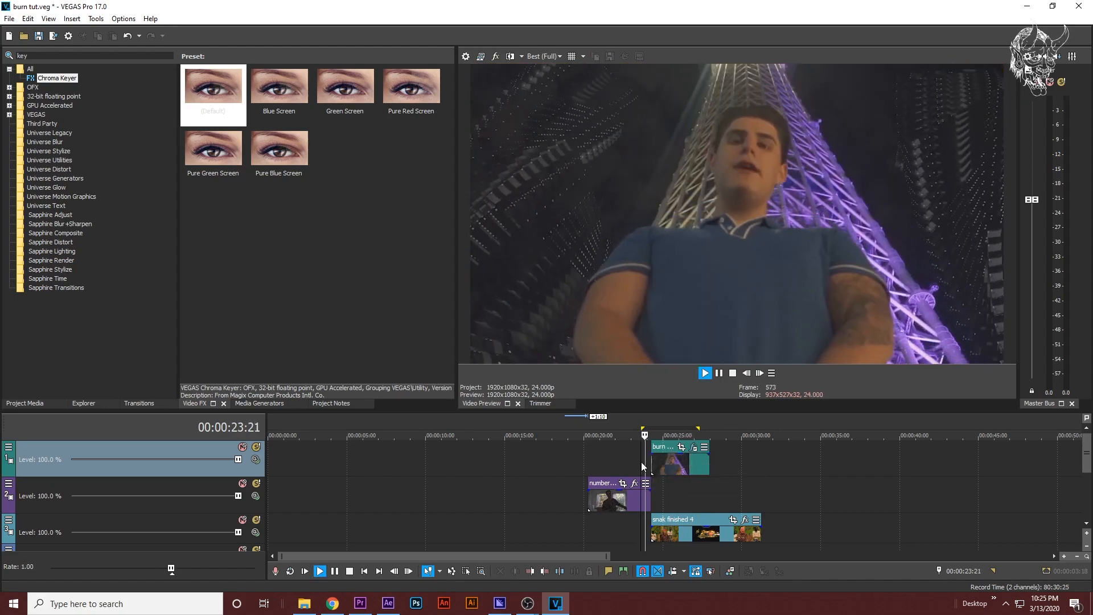
left_click(704, 373)
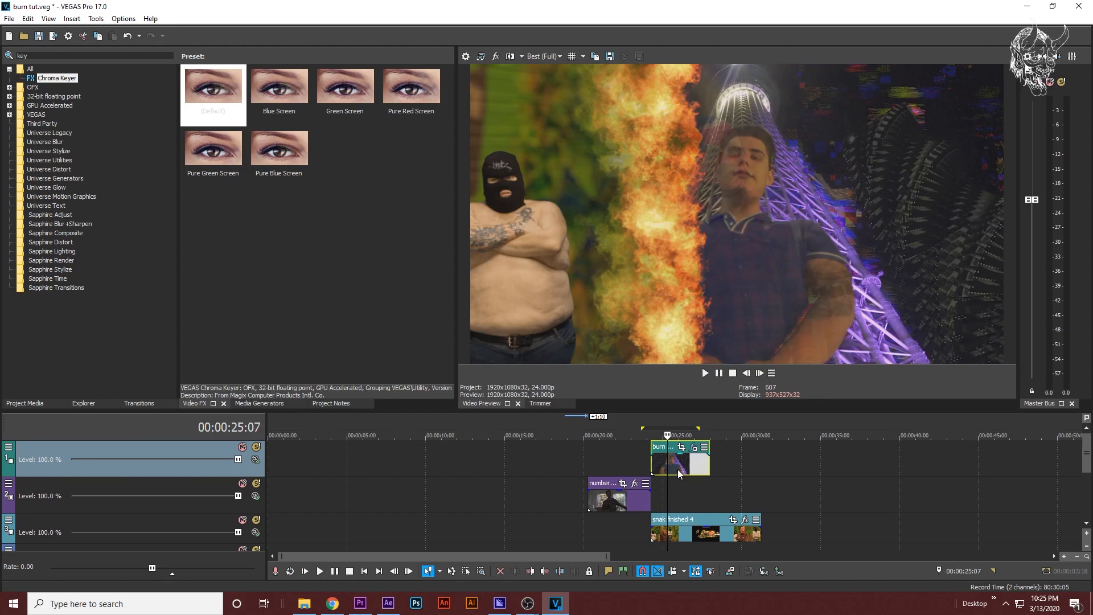
mouse_move(693, 447)
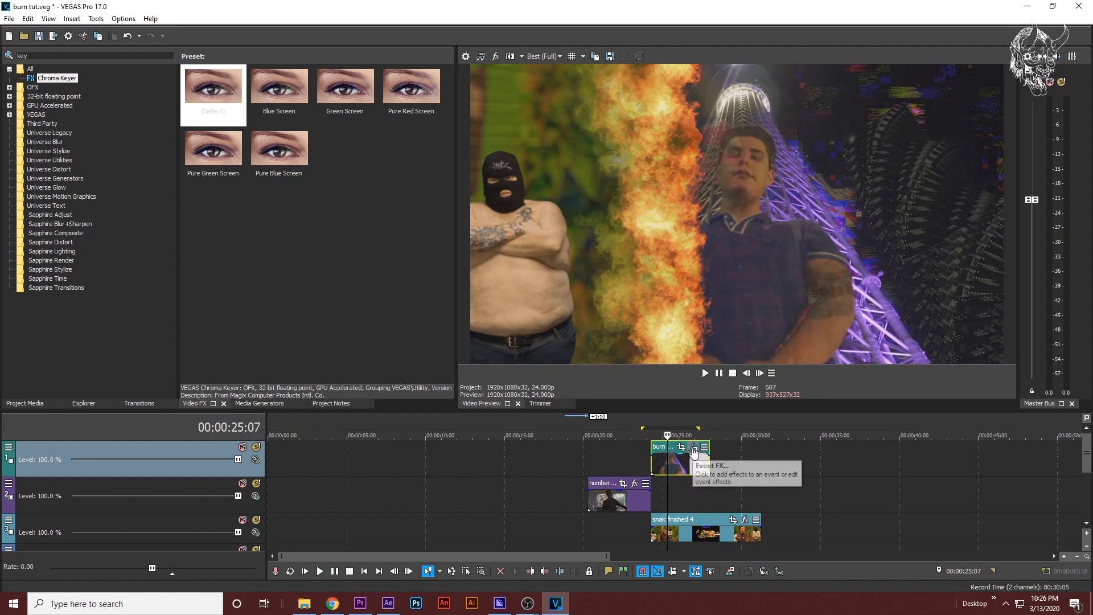
mouse_move(693, 447)
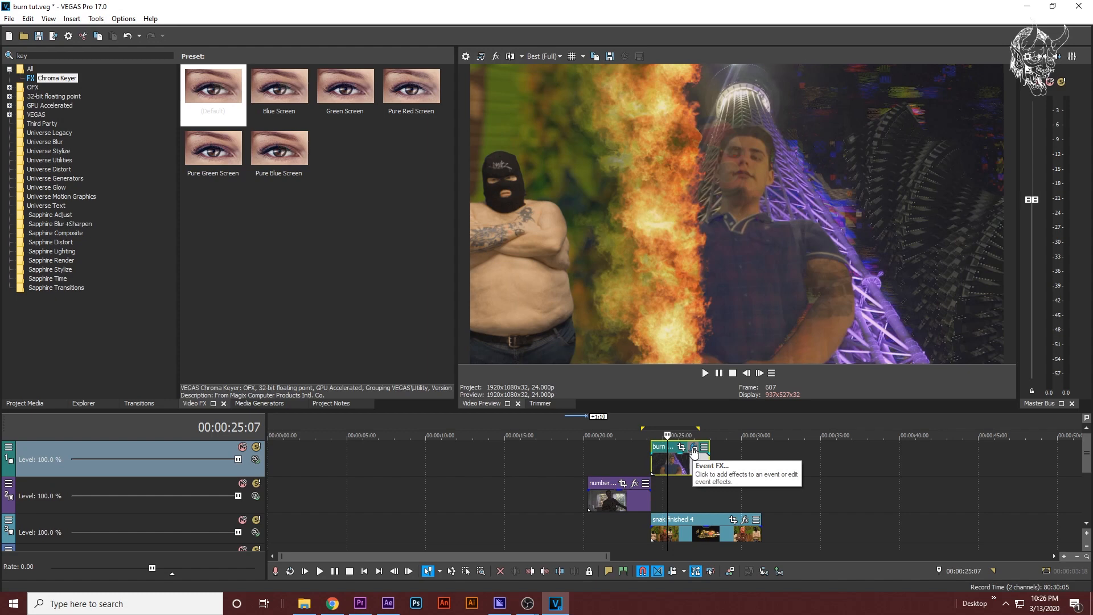
left_click(693, 447)
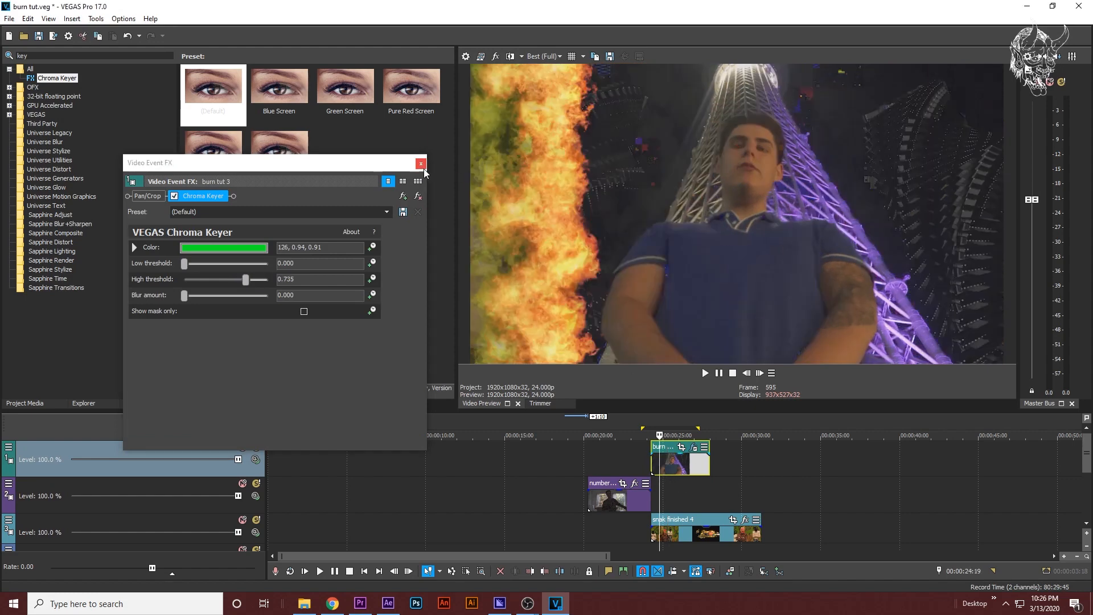
left_click(422, 162)
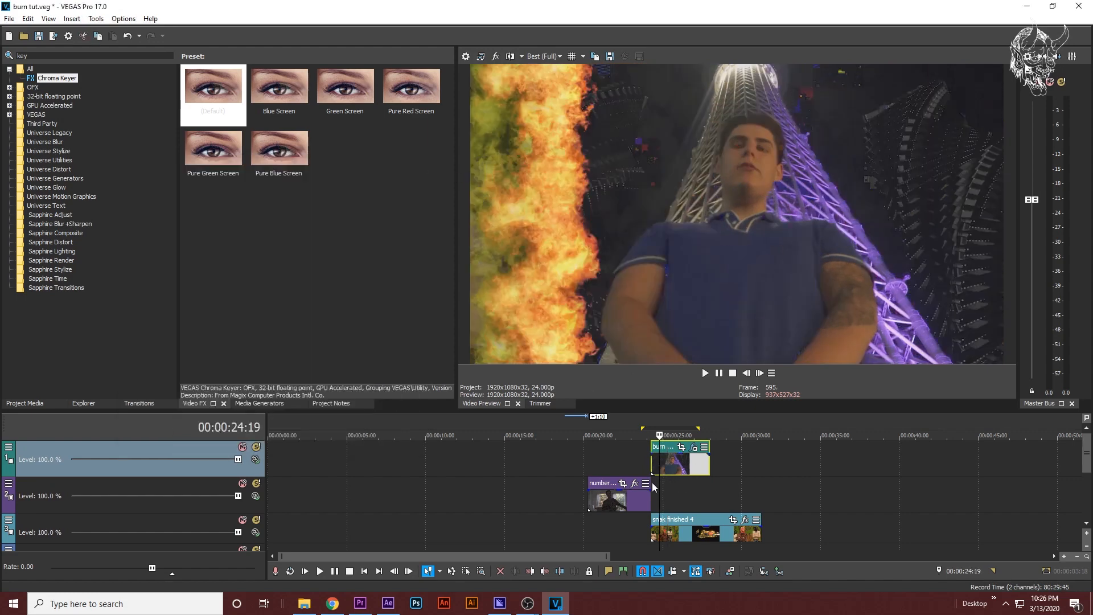
left_click(704, 373)
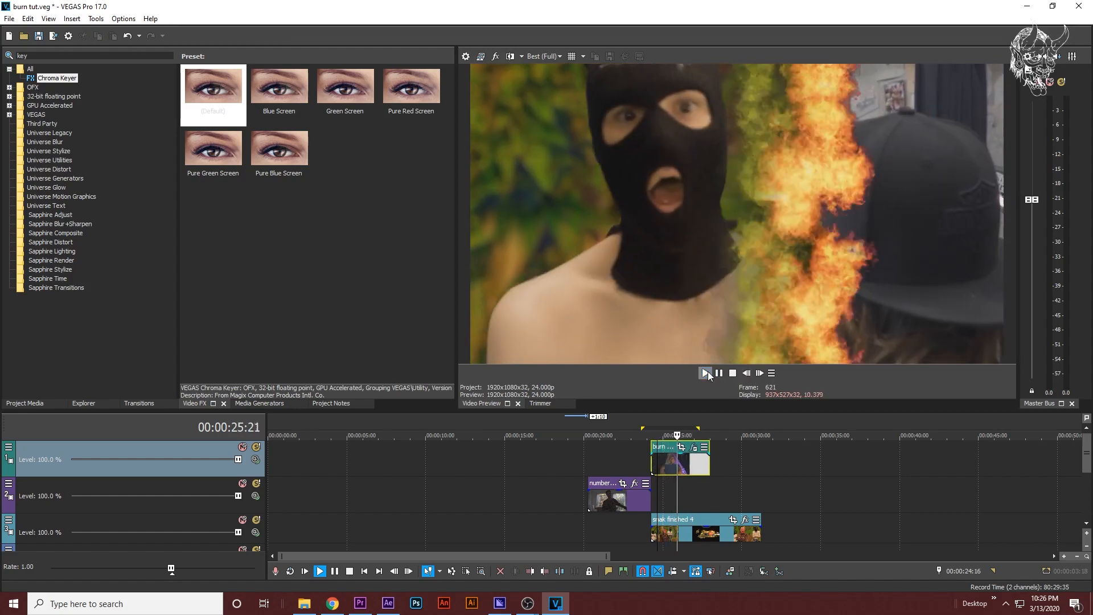
left_click(704, 373)
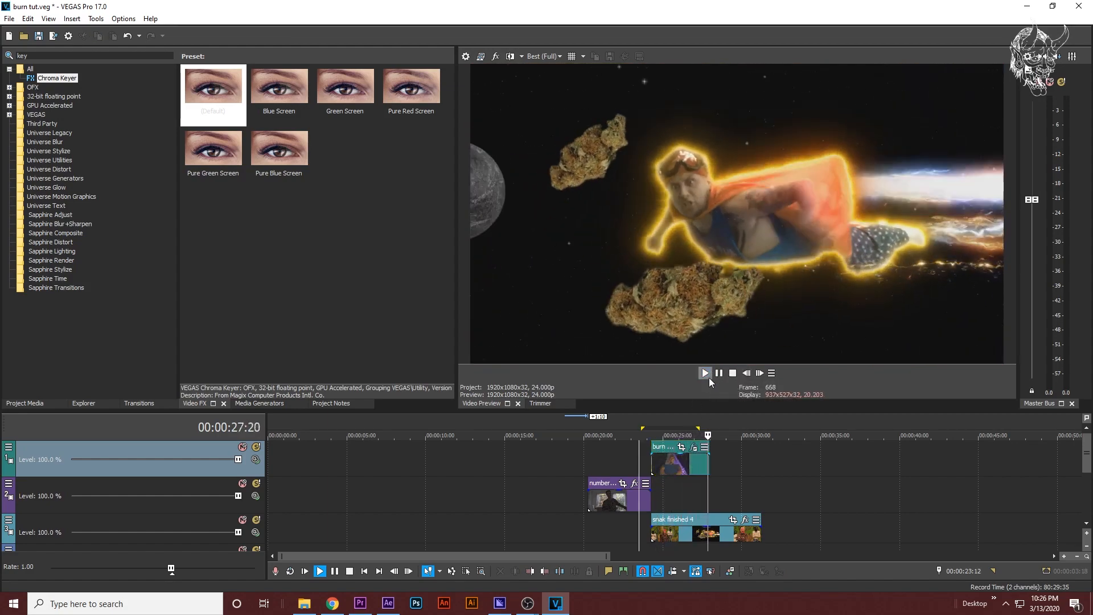